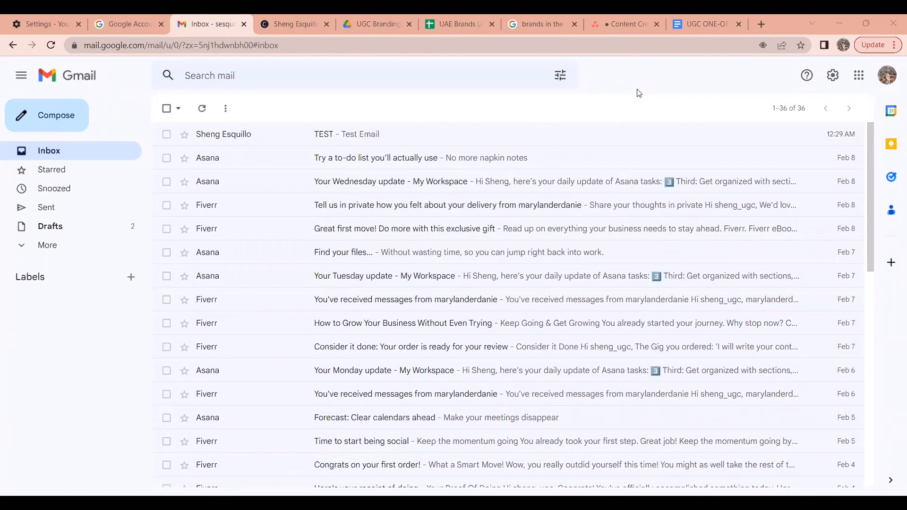
pyautogui.moveTo(57, 281)
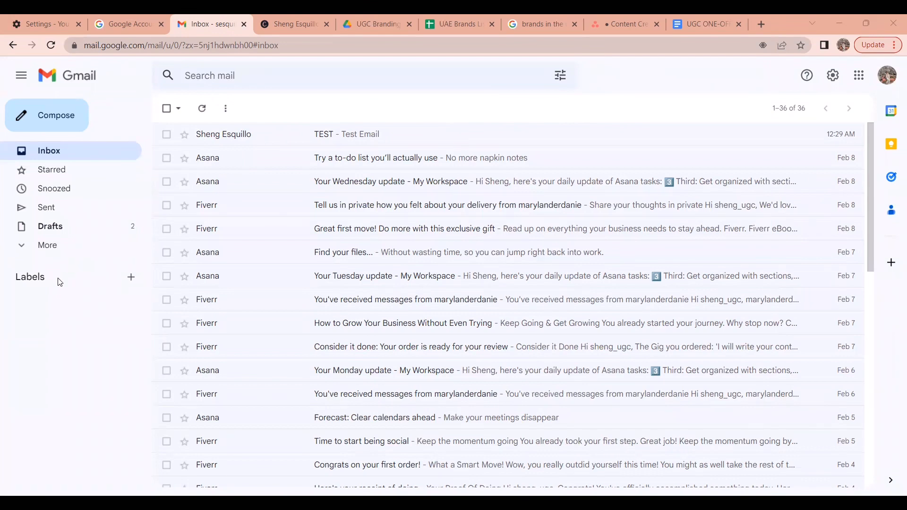
pyautogui.moveTo(15, 273)
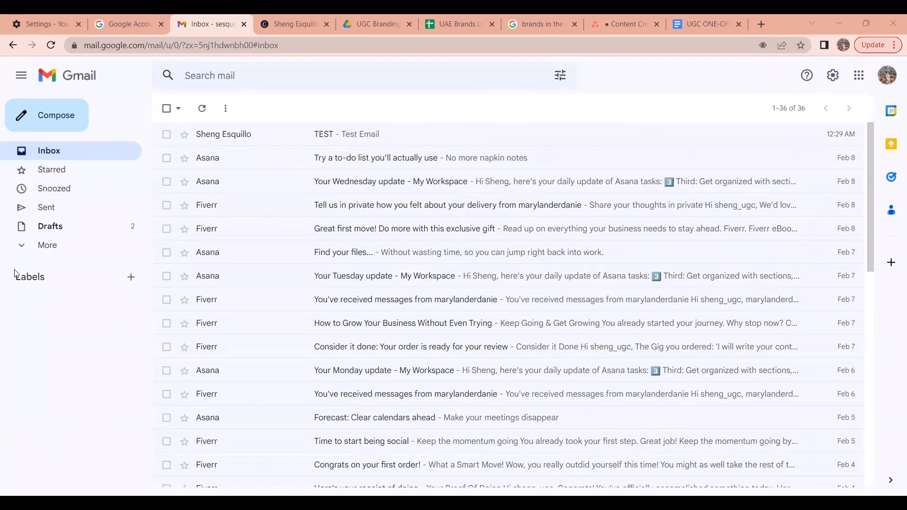
pyautogui.moveTo(46, 287)
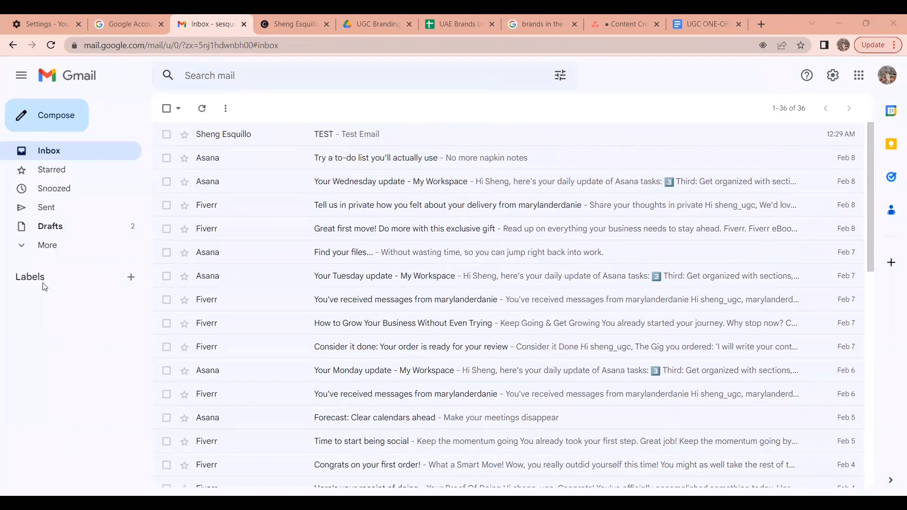
pyautogui.moveTo(55, 282)
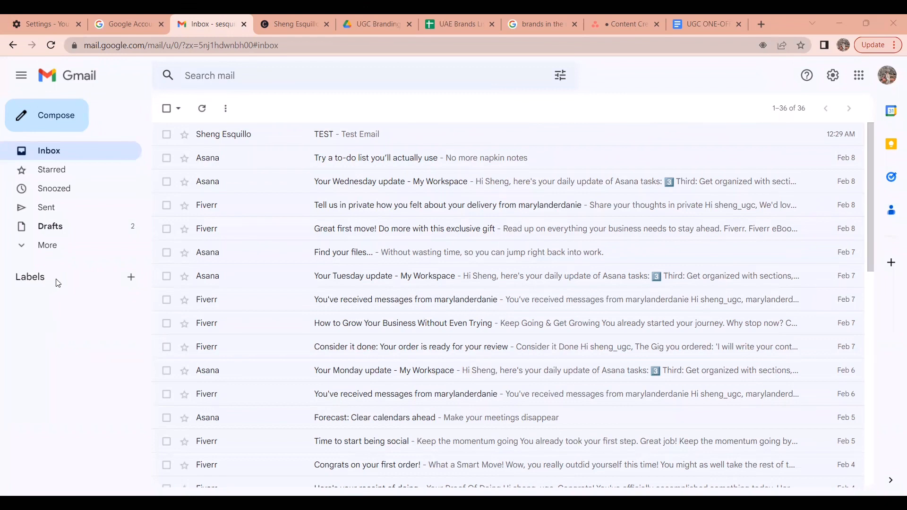
pyautogui.moveTo(131, 277)
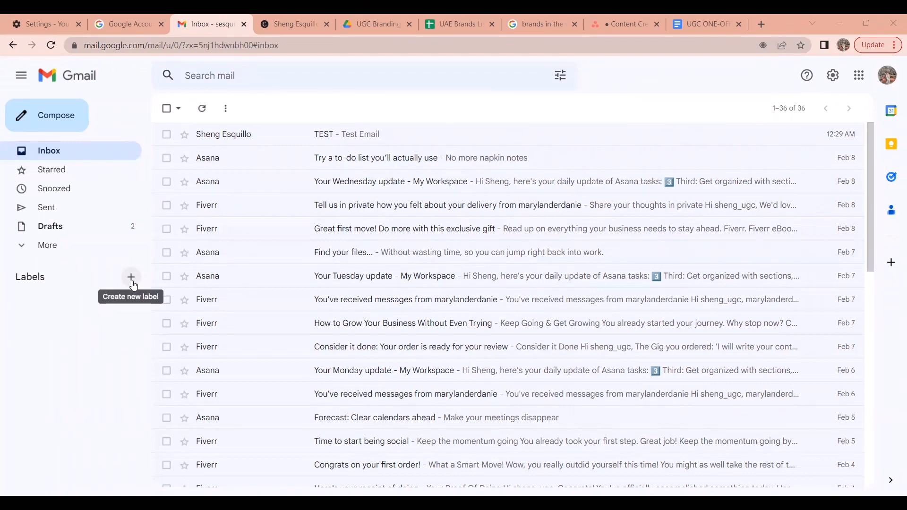
# Create a new top-level label named 'Productivity'.
pyautogui.click(131, 277)
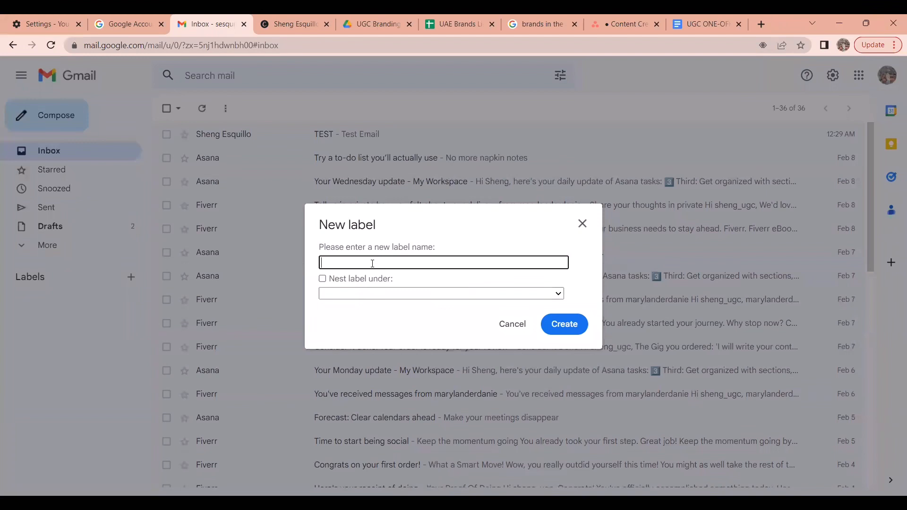
pyautogui.write('Produc')
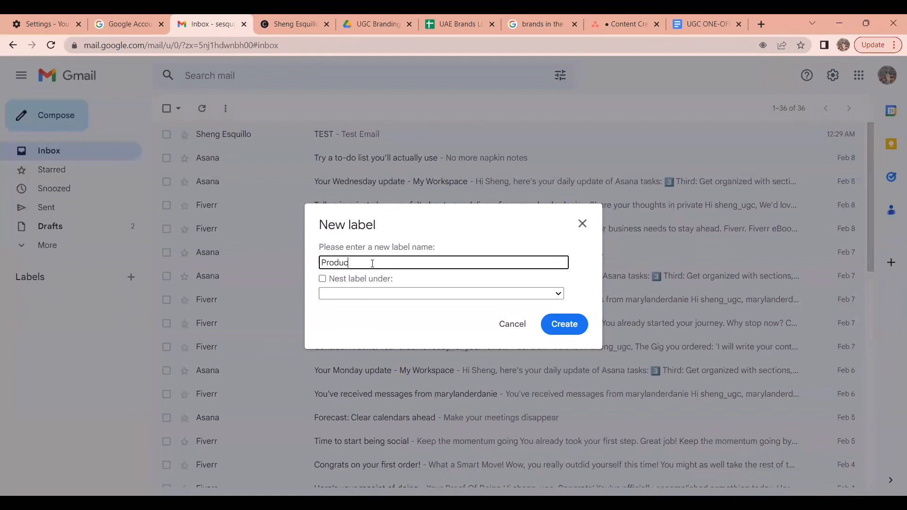
pyautogui.write('ctivity')
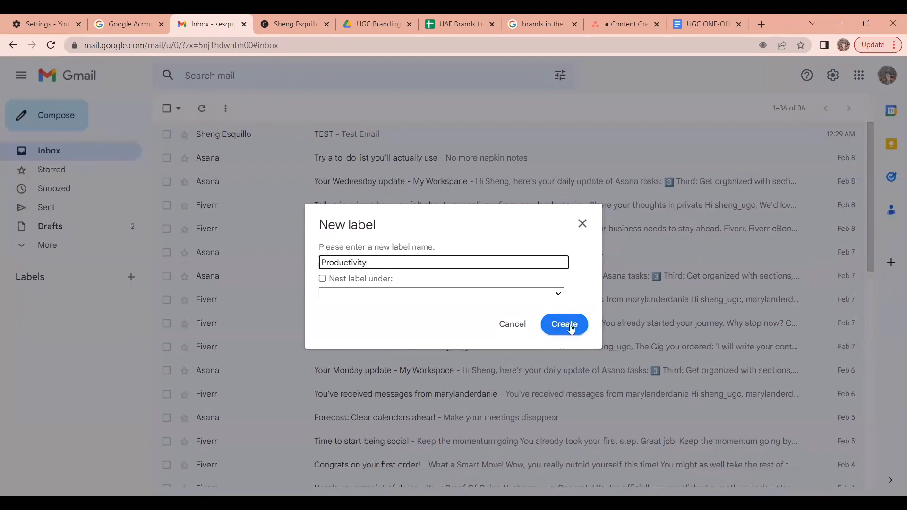
pyautogui.click(563, 324)
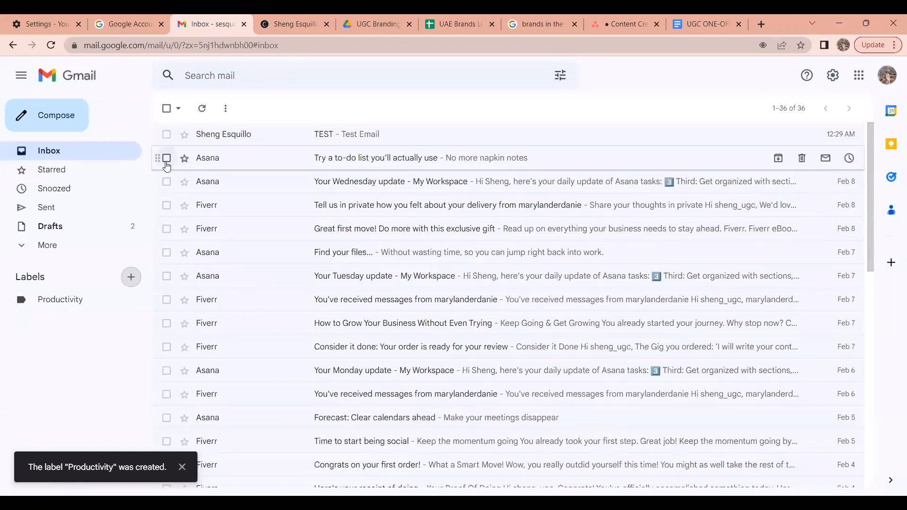
pyautogui.moveTo(167, 158)
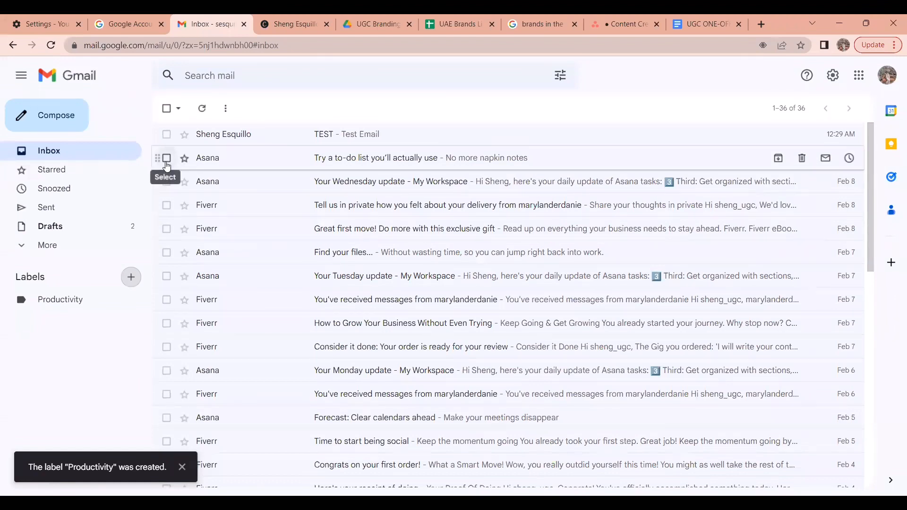
pyautogui.moveTo(230, 227)
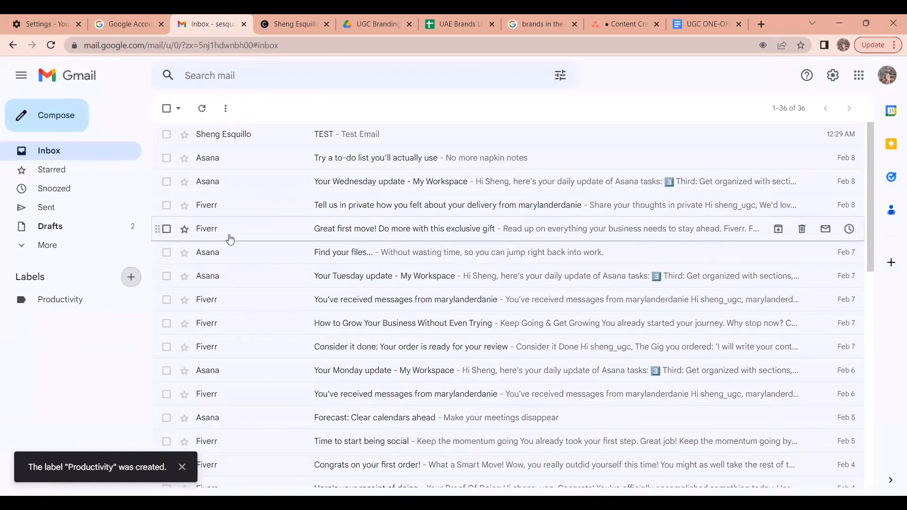
pyautogui.moveTo(87, 287)
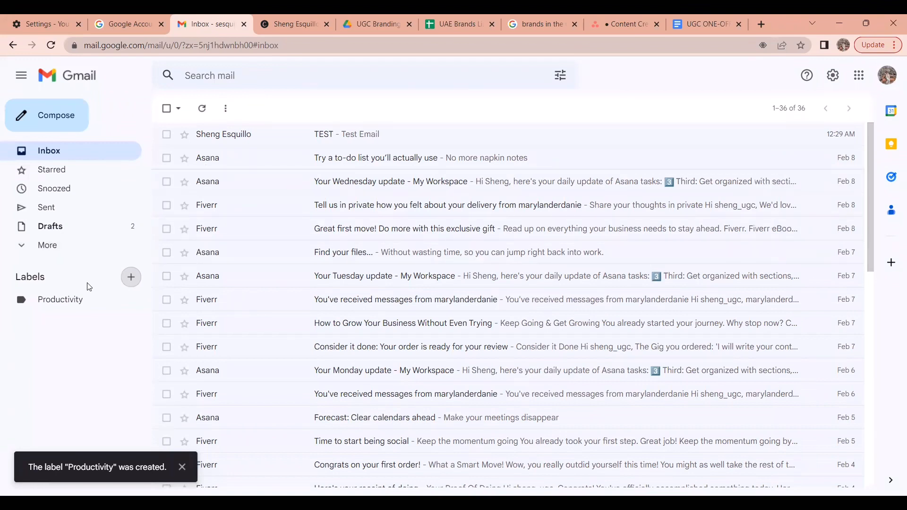
pyautogui.moveTo(220, 193)
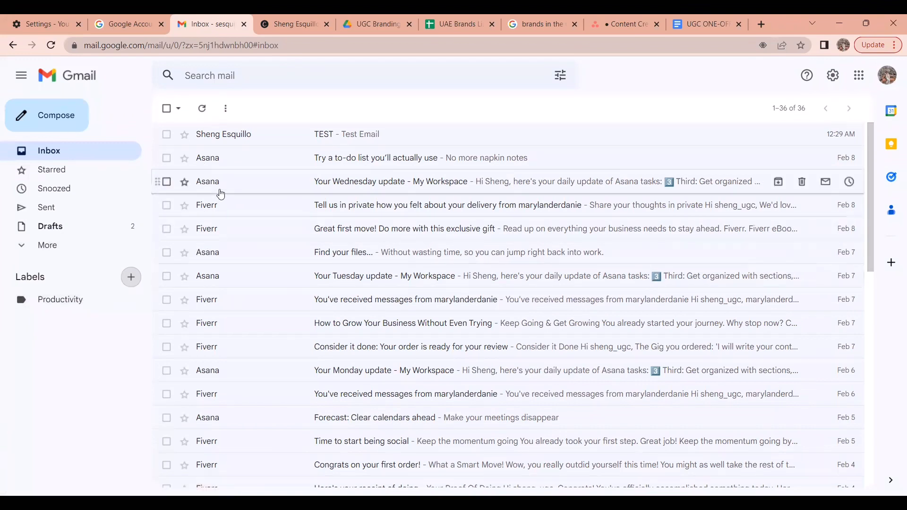
pyautogui.moveTo(226, 229)
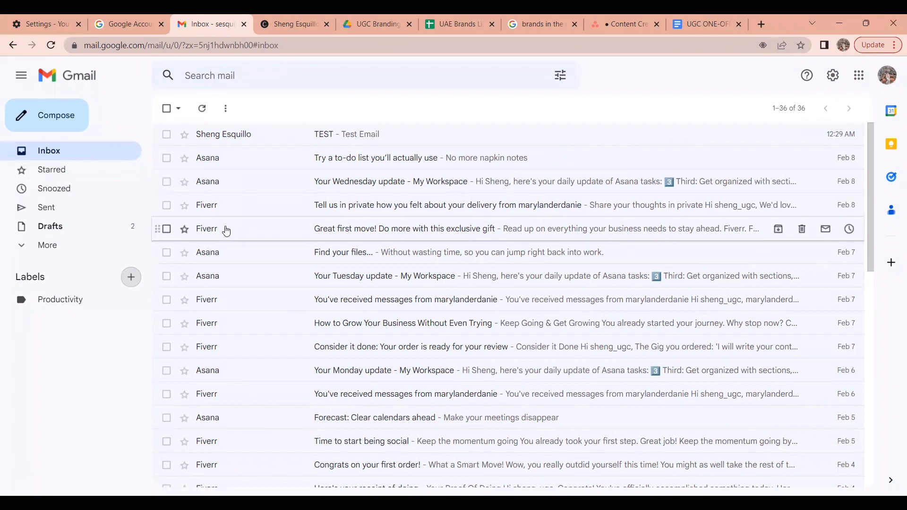
pyautogui.moveTo(226, 158)
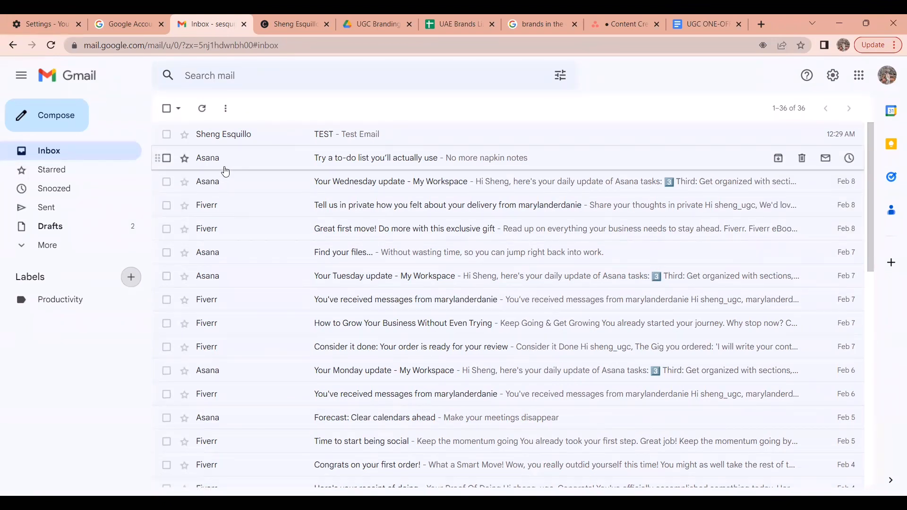
pyautogui.moveTo(245, 217)
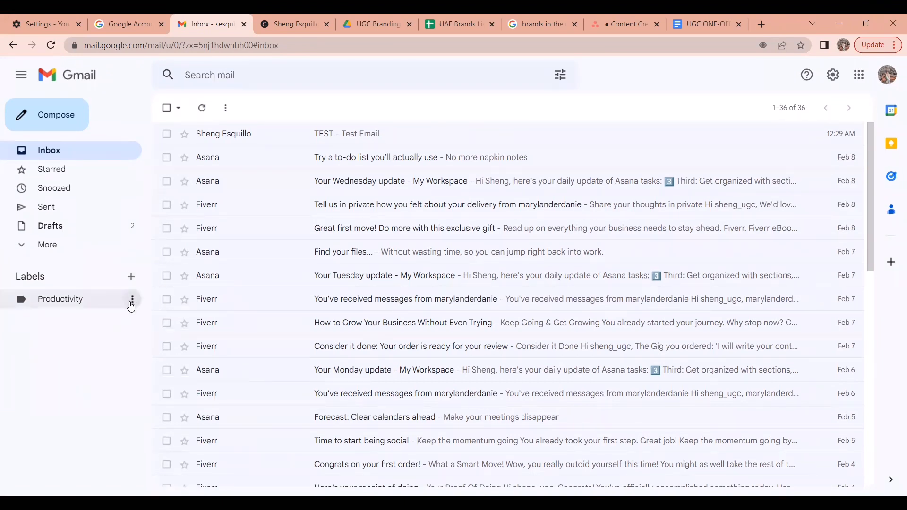
pyautogui.moveTo(132, 303)
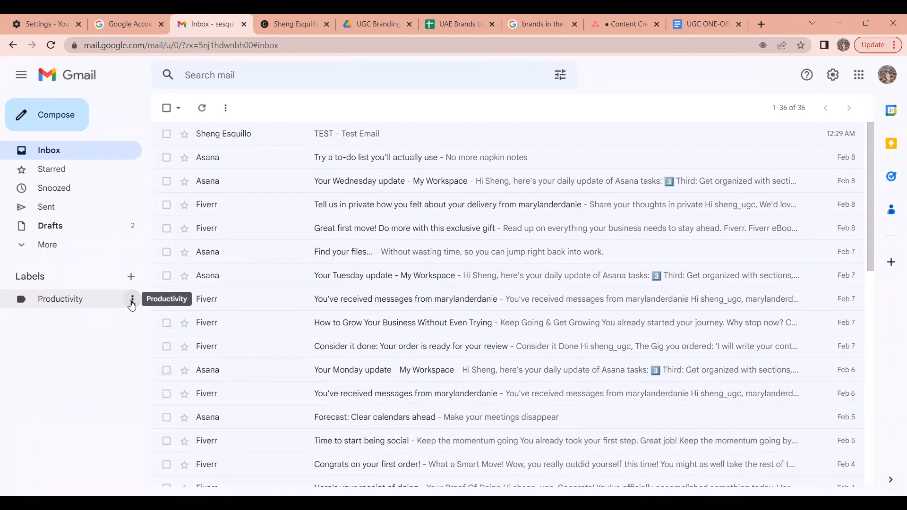
pyautogui.click(132, 302)
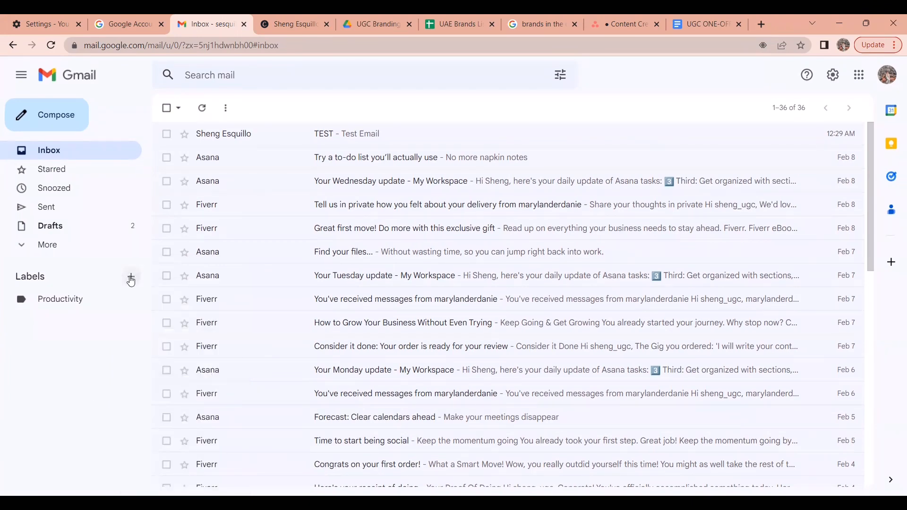
pyautogui.moveTo(131, 279)
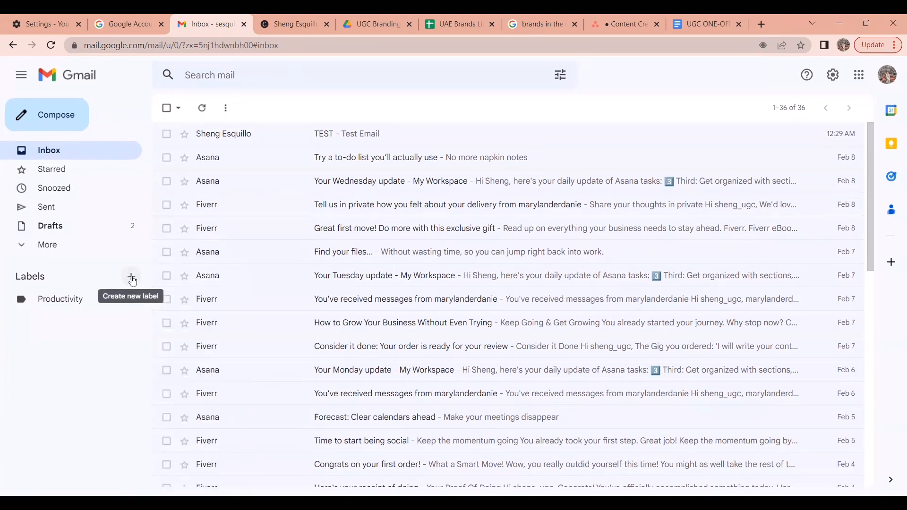
# Create a label named 'Asana' nested under the Productivity label.
pyautogui.click(131, 279)
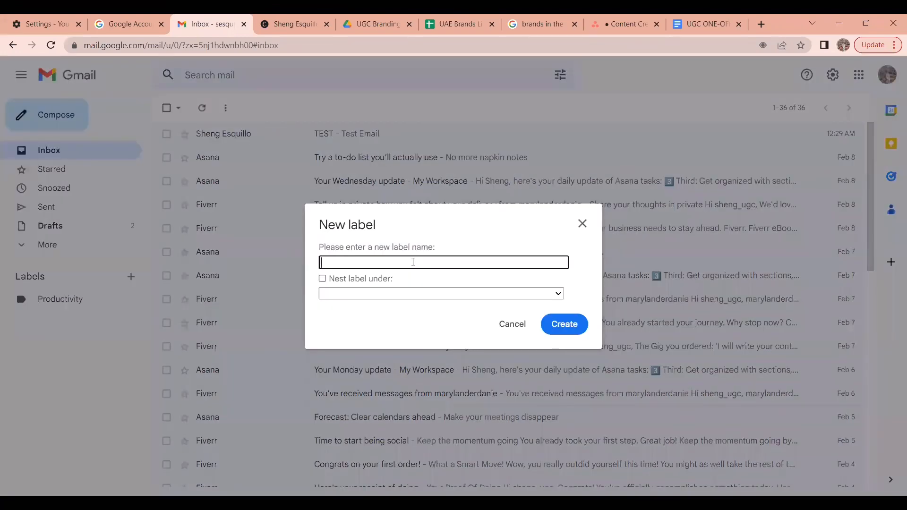
pyautogui.write('Asan')
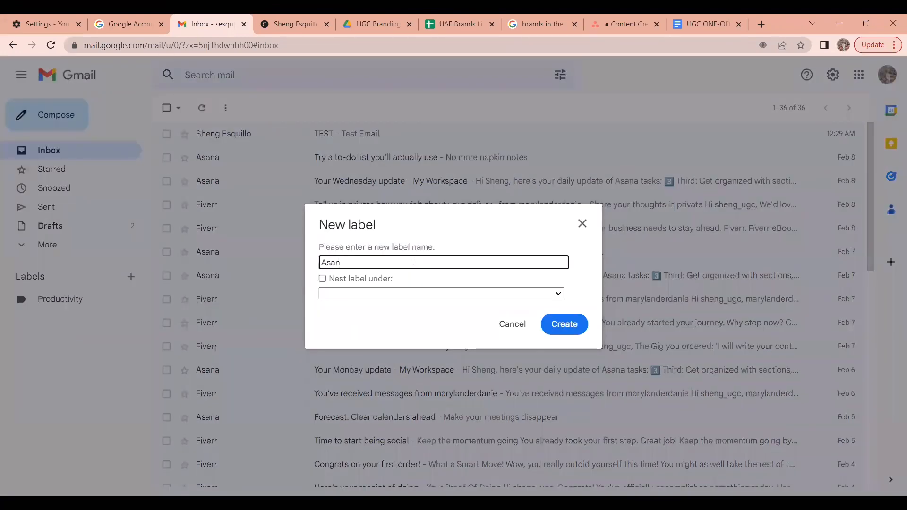
pyautogui.write('a')
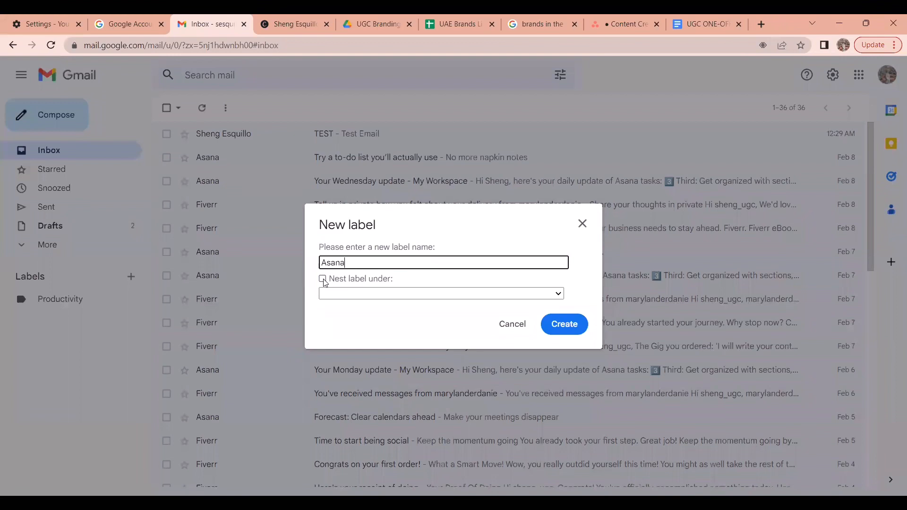
pyautogui.click(322, 279)
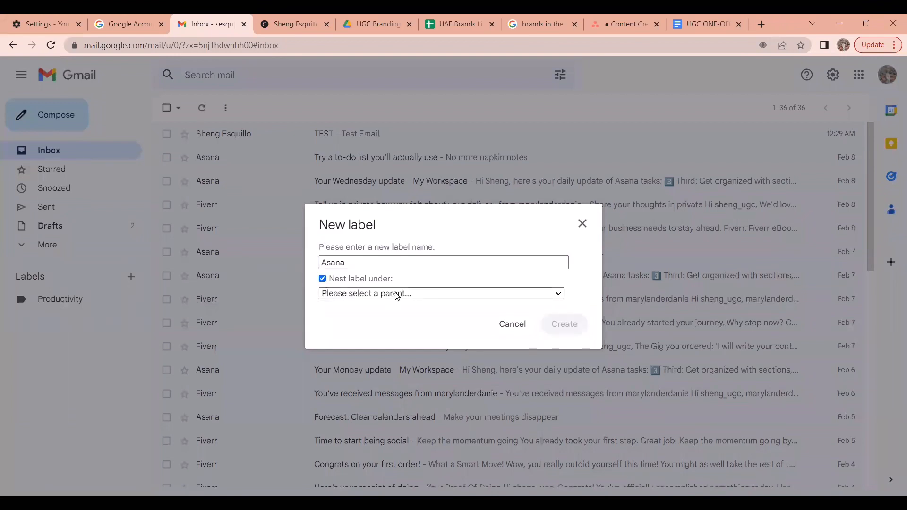
pyautogui.click(440, 293)
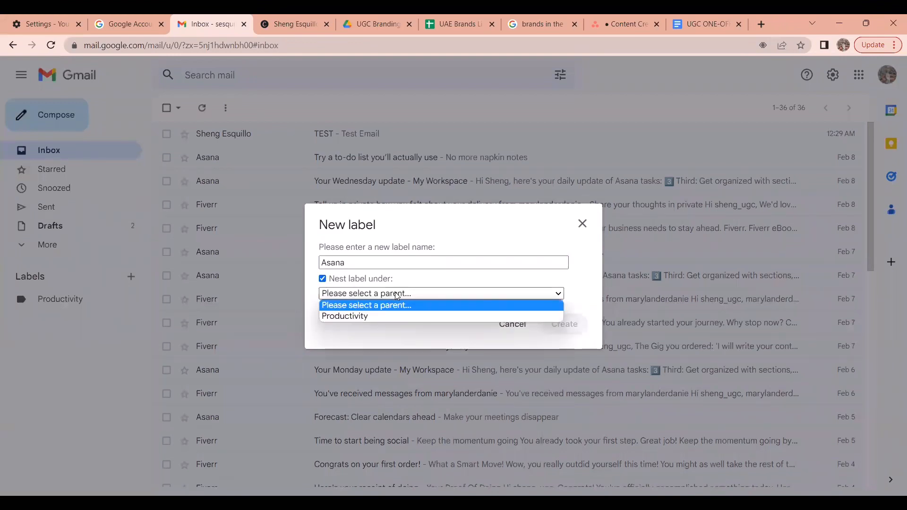
pyautogui.moveTo(386, 316)
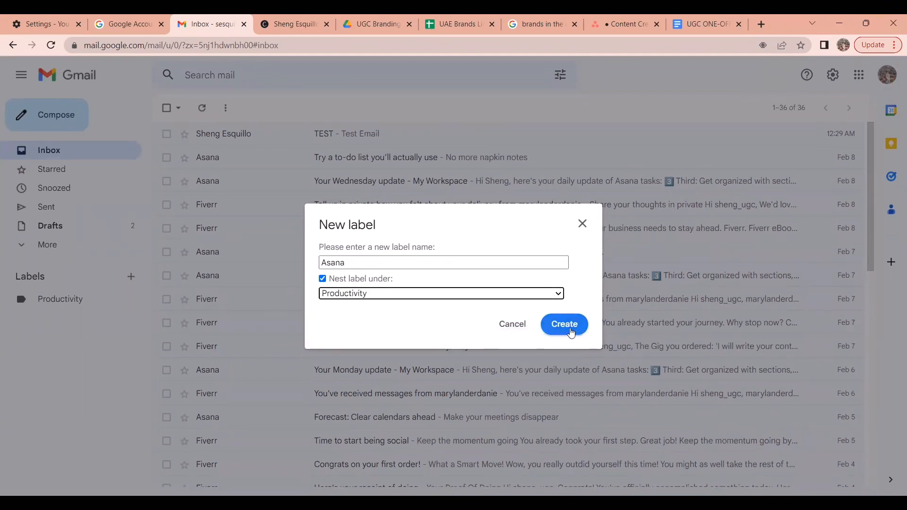
pyautogui.click(563, 324)
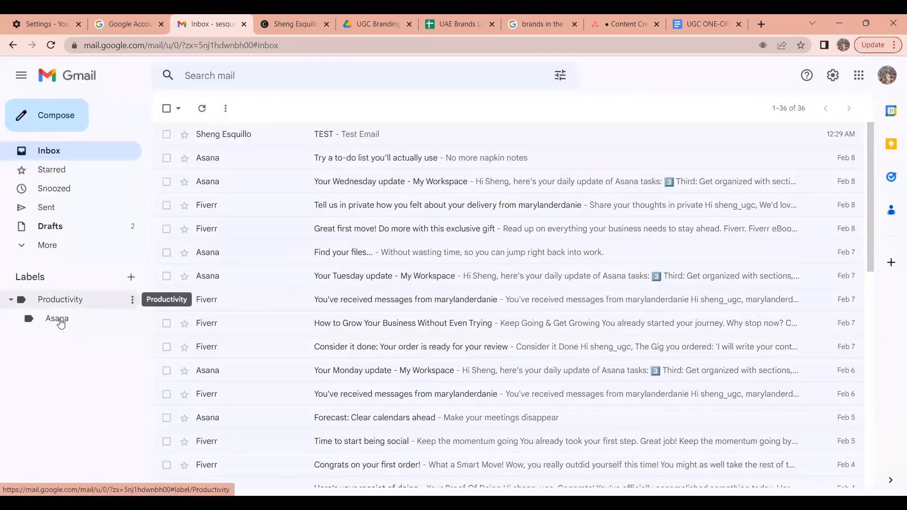
pyautogui.moveTo(57, 317)
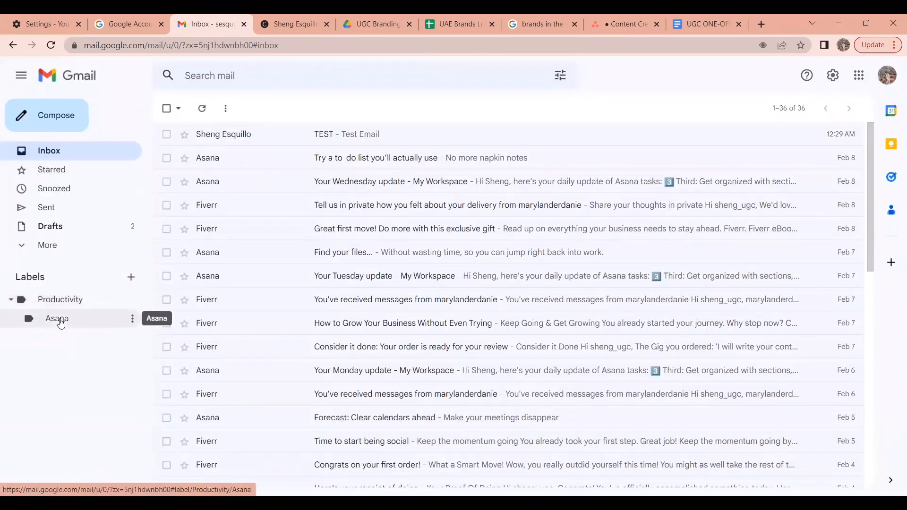
pyautogui.moveTo(60, 311)
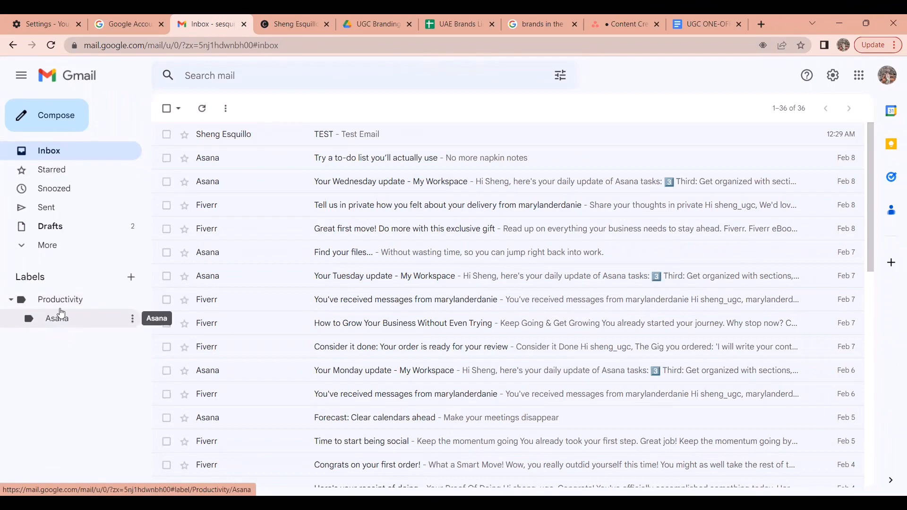
pyautogui.moveTo(60, 299)
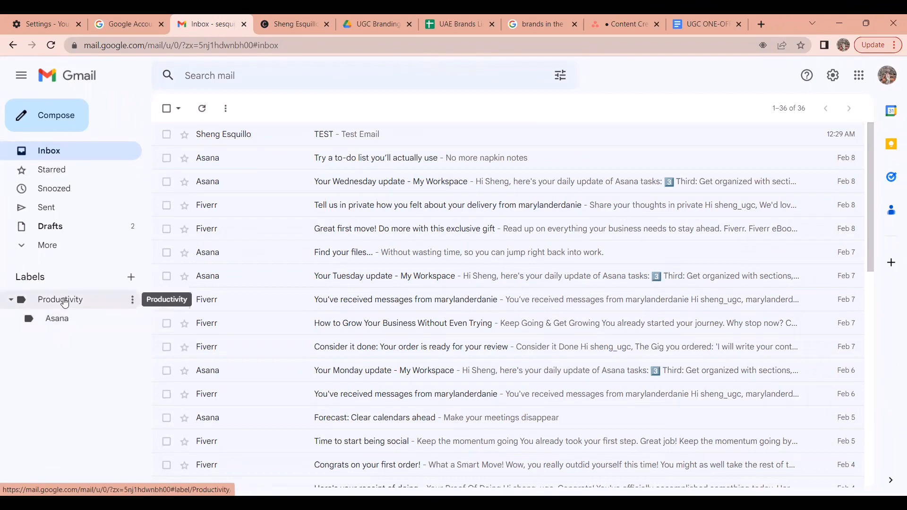
# Toggle the Productivity label so its Asana sub-label shows beneath it.
pyautogui.click(10, 299)
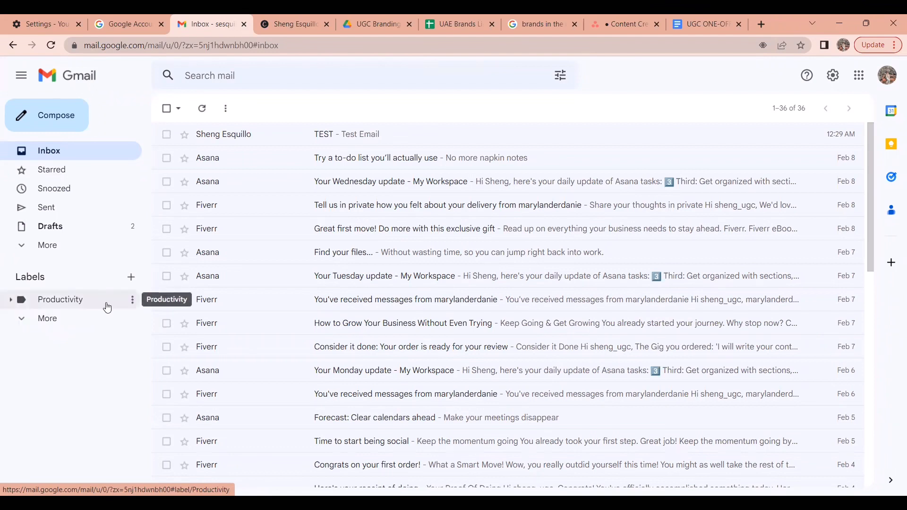
pyautogui.moveTo(11, 303)
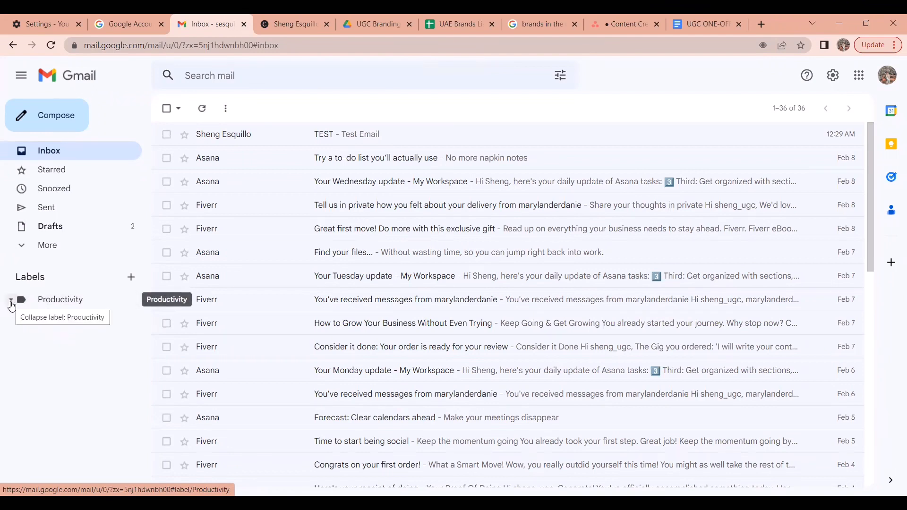
pyautogui.click(11, 302)
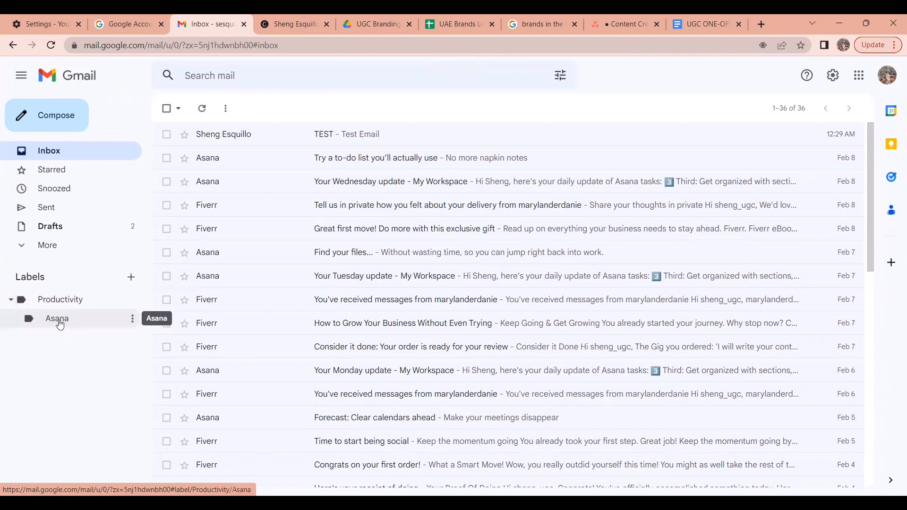
pyautogui.moveTo(131, 277)
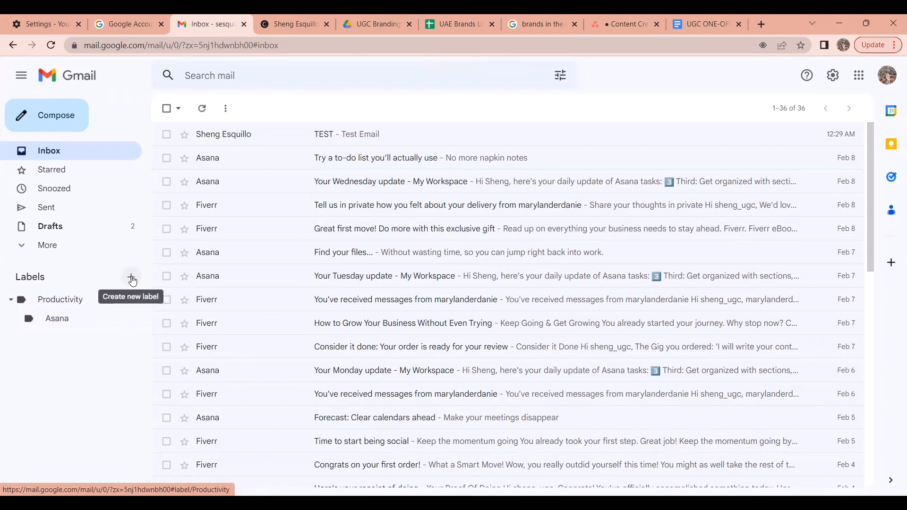
# Create a label named 'Fiverr' nested under the Productivity label.
pyautogui.click(131, 278)
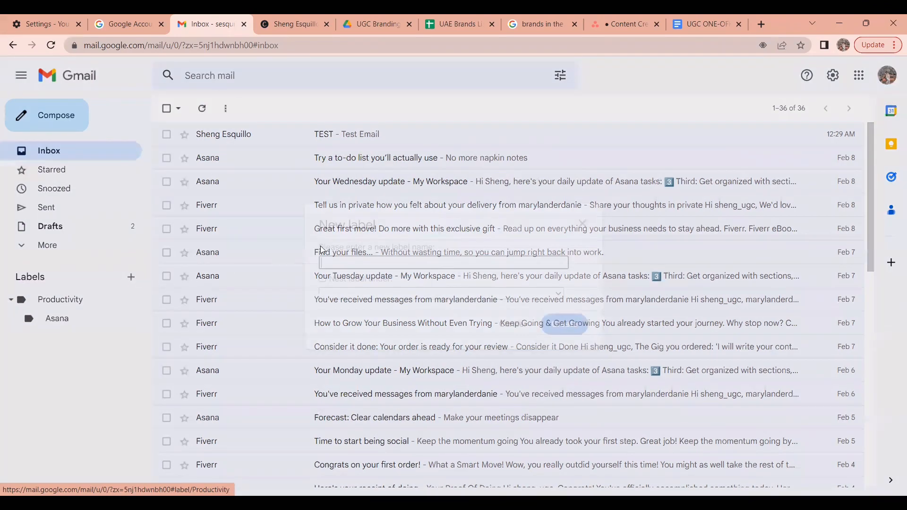
pyautogui.write('Five')
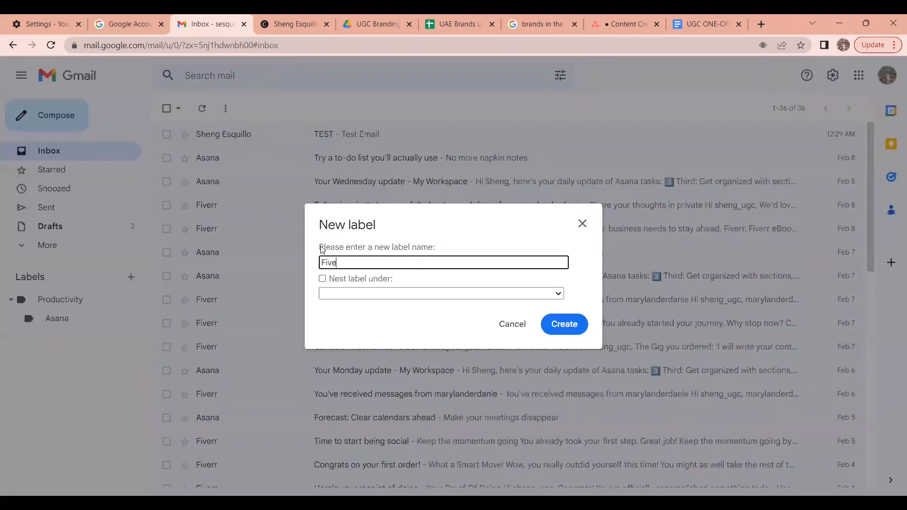
pyautogui.write('rr')
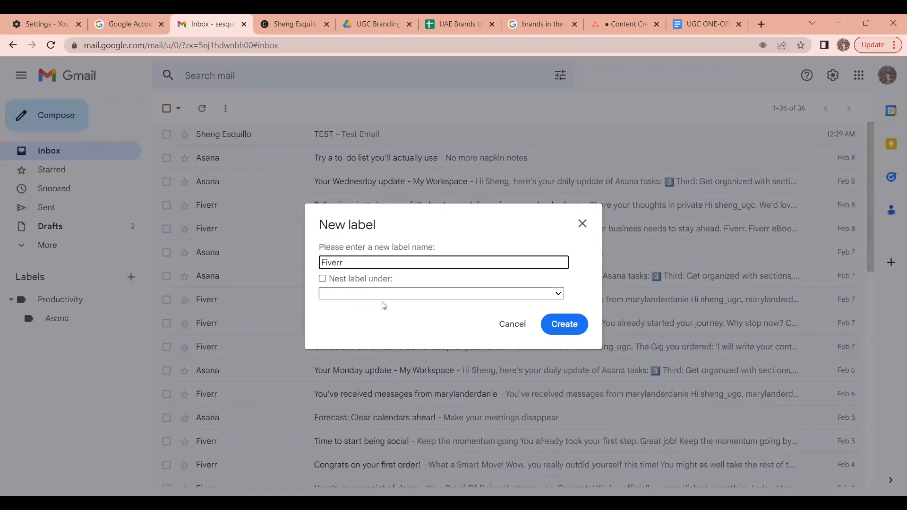
pyautogui.click(322, 279)
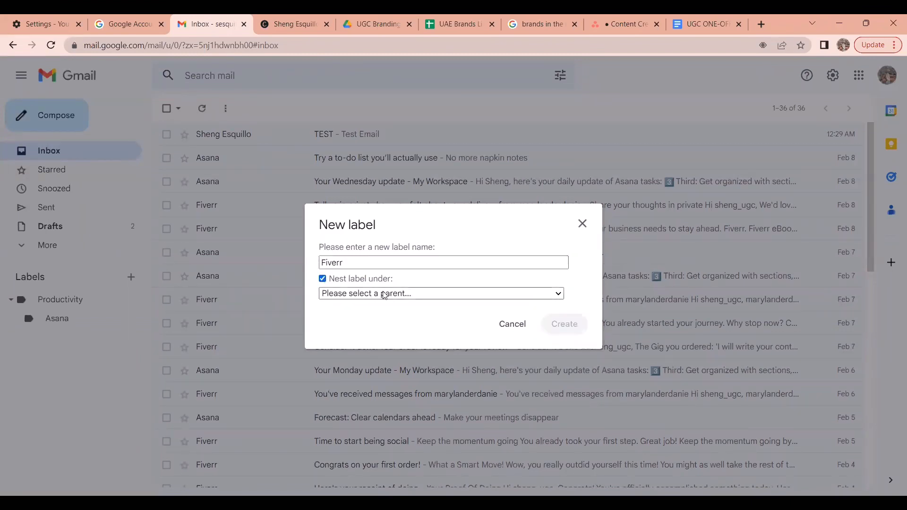
pyautogui.click(439, 293)
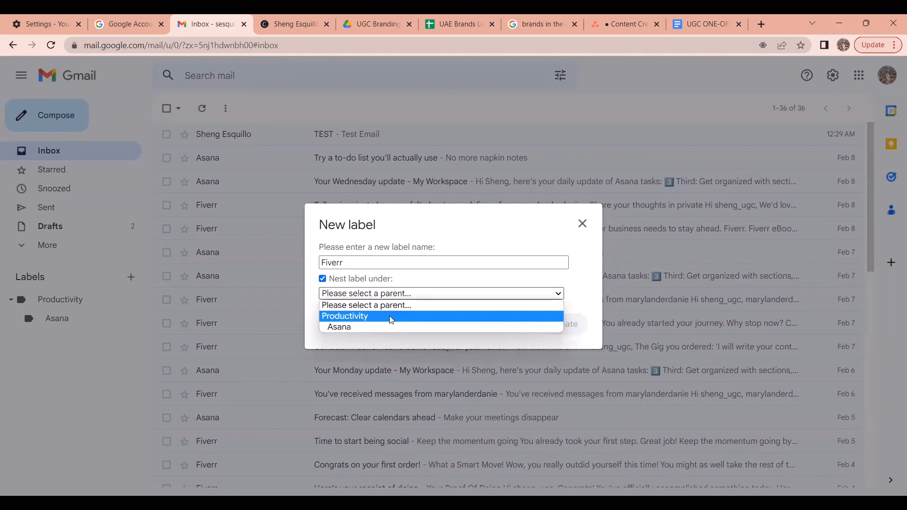
pyautogui.moveTo(392, 309)
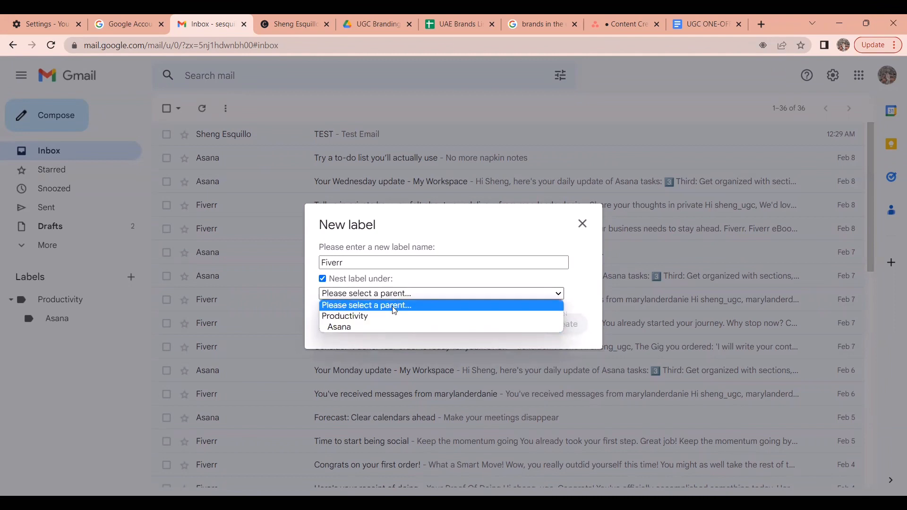
pyautogui.moveTo(384, 318)
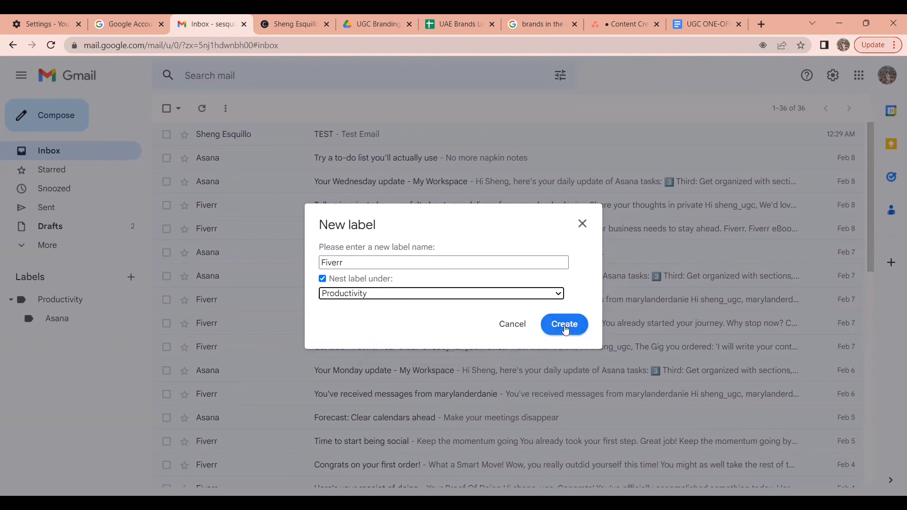
pyautogui.click(563, 324)
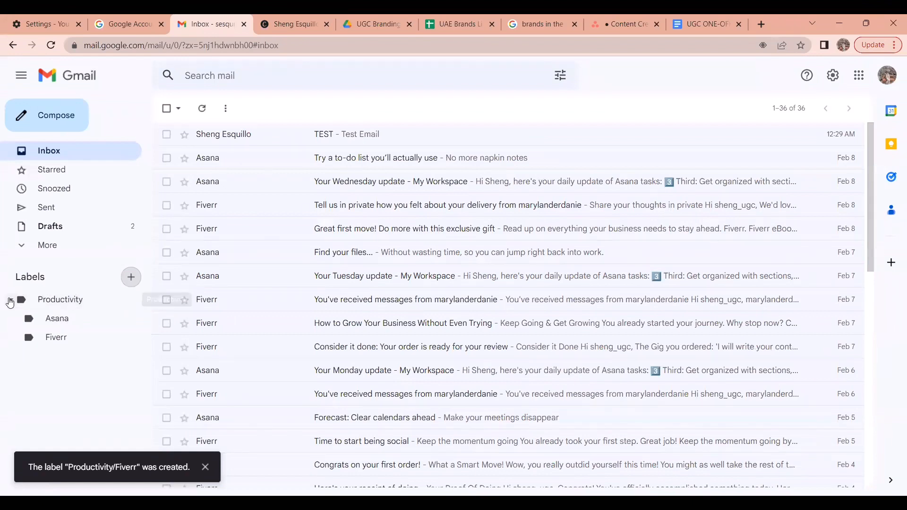
pyautogui.moveTo(14, 351)
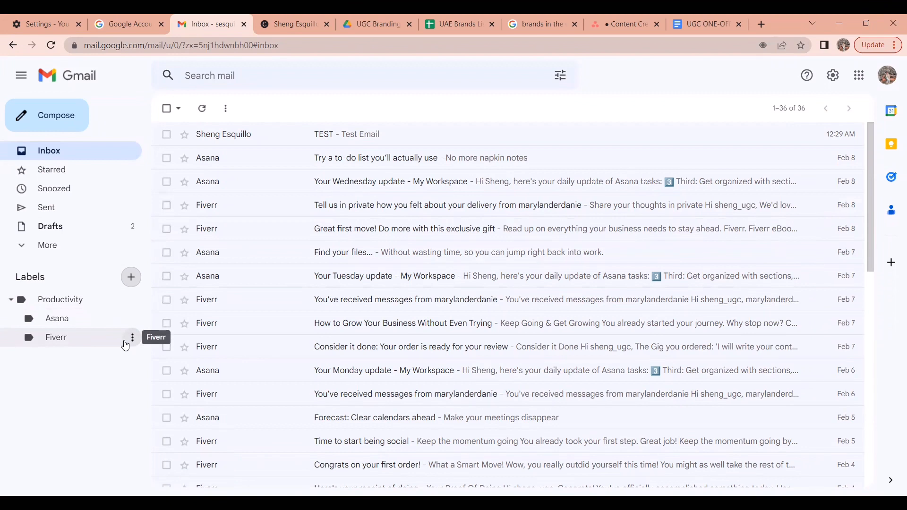
pyautogui.moveTo(83, 151)
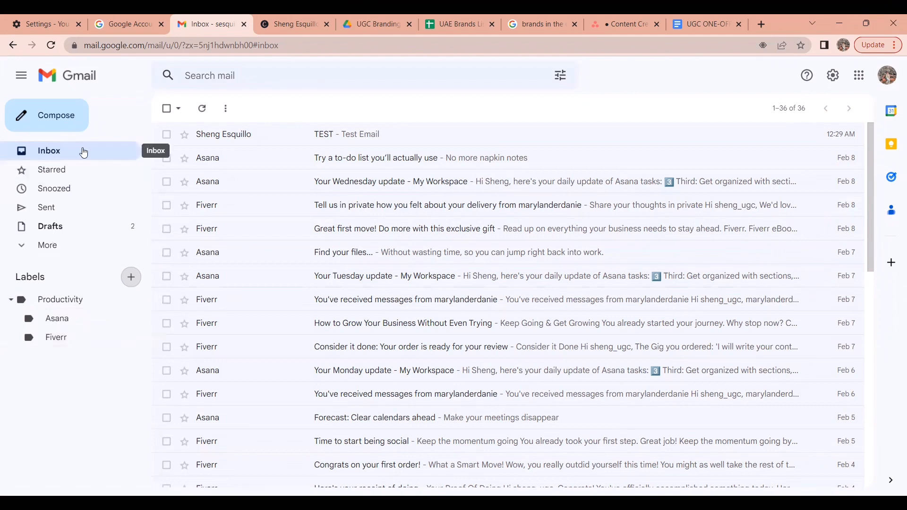
pyautogui.moveTo(111, 155)
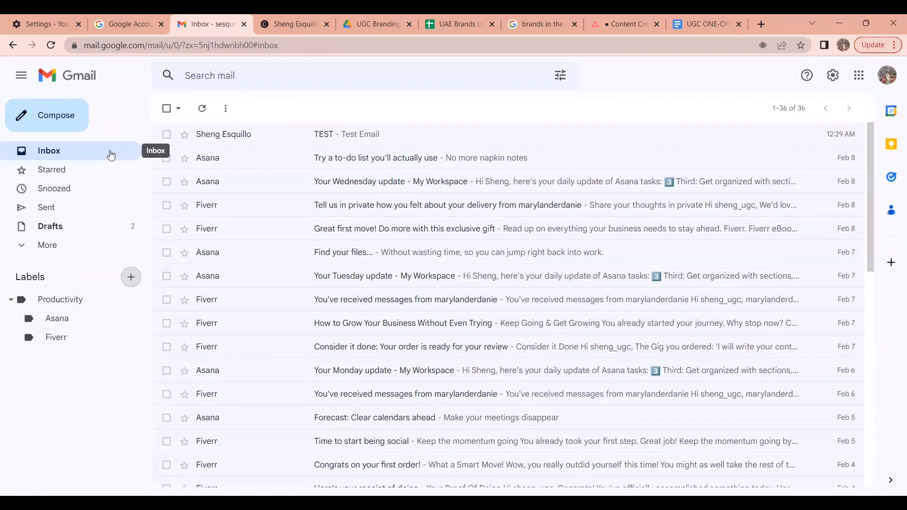
pyautogui.moveTo(218, 181)
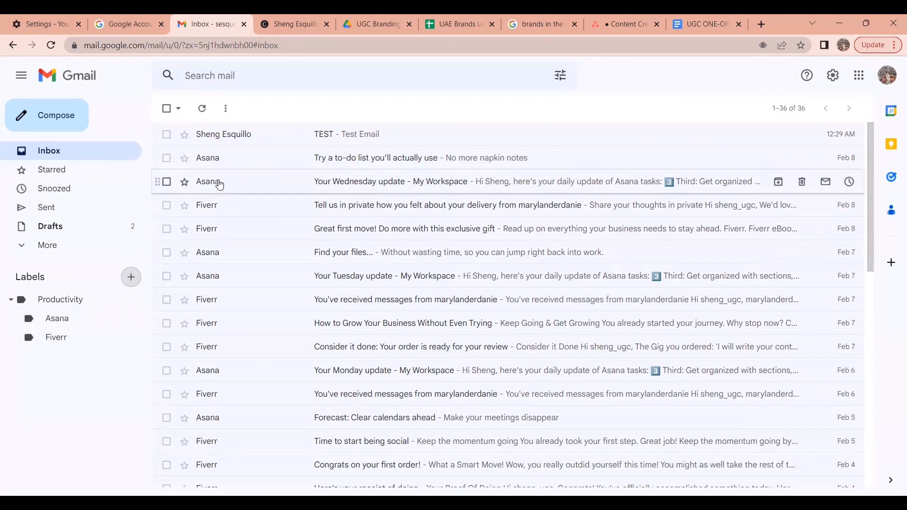
pyautogui.moveTo(278, 227)
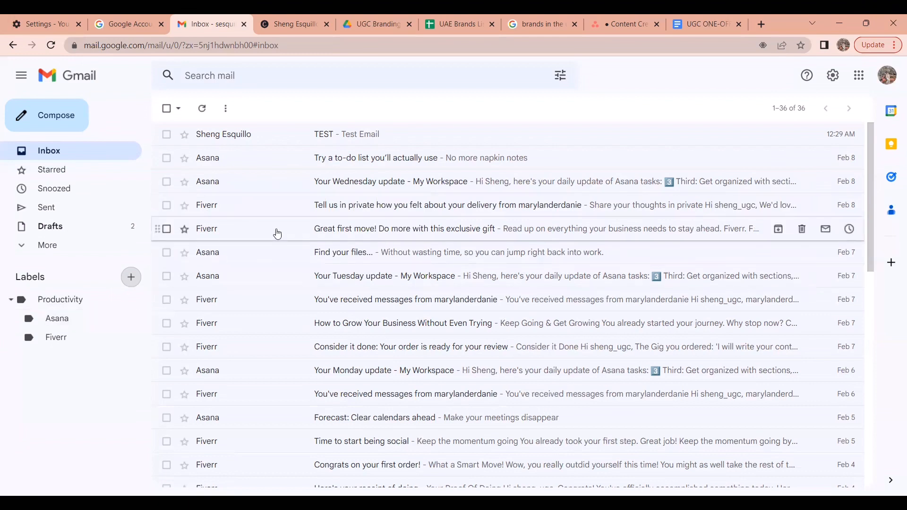
pyautogui.moveTo(359, 98)
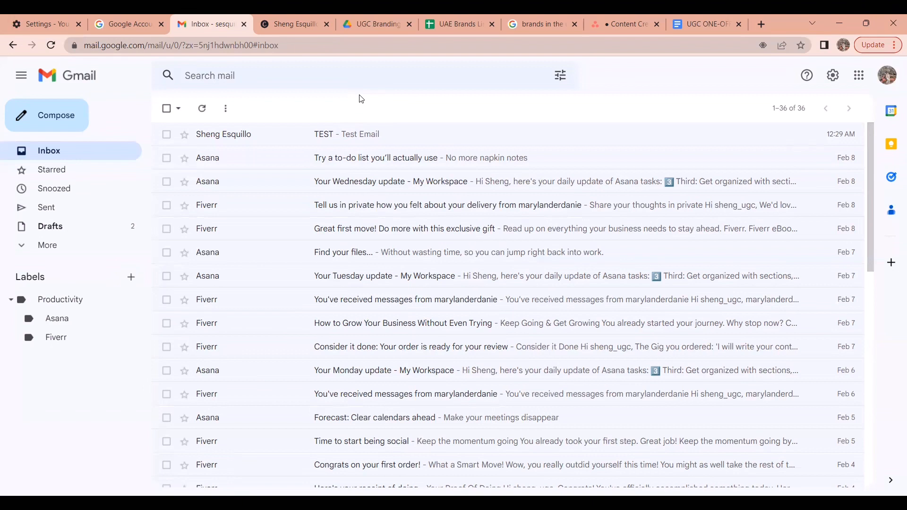
pyautogui.moveTo(335, 104)
pyautogui.write('Asa')
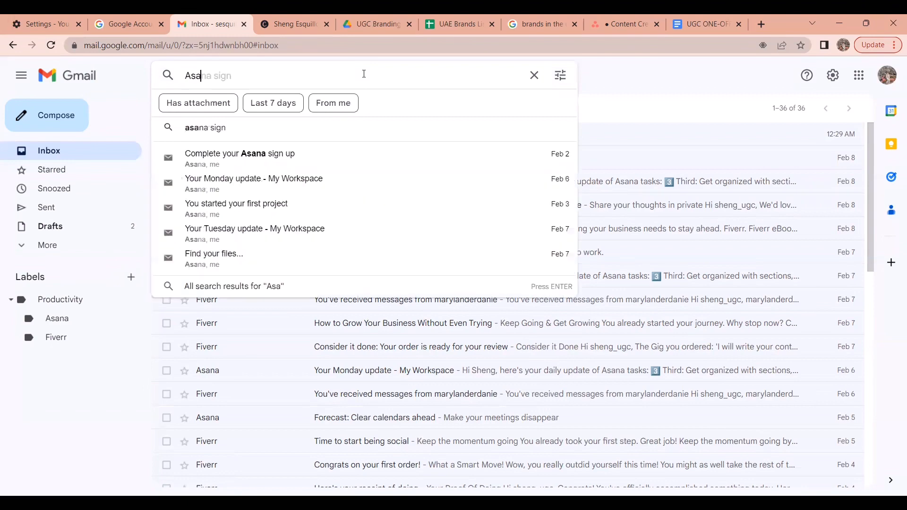
# Search for Asana mail, select all 11 results and apply the Productivity/Asana label.
pyautogui.write('na')
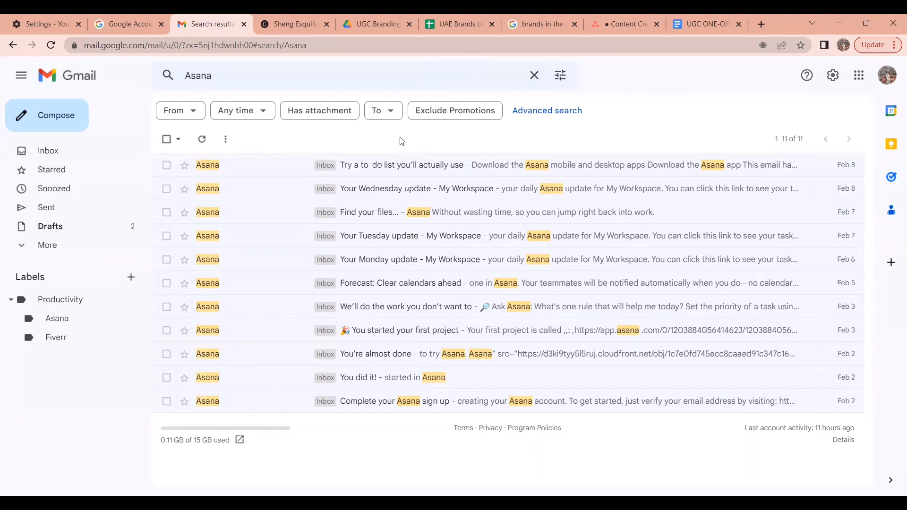
pyautogui.moveTo(167, 138)
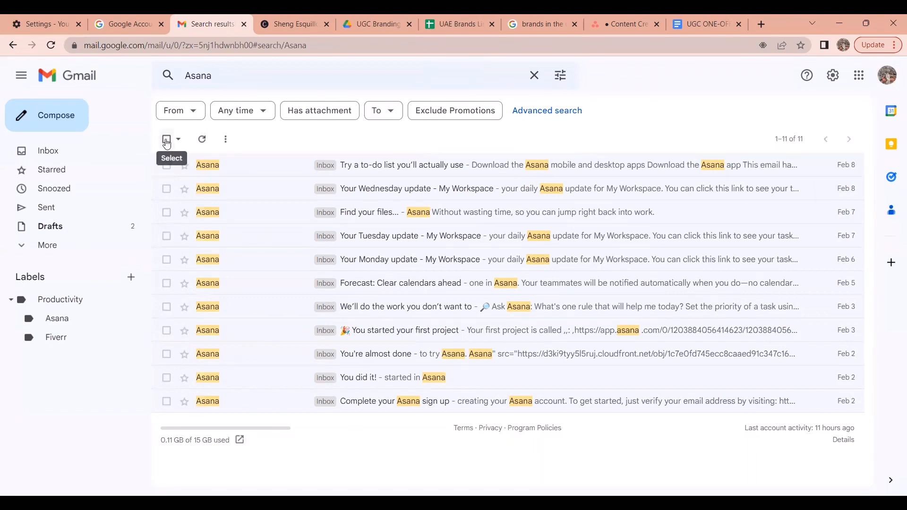
pyautogui.click(166, 139)
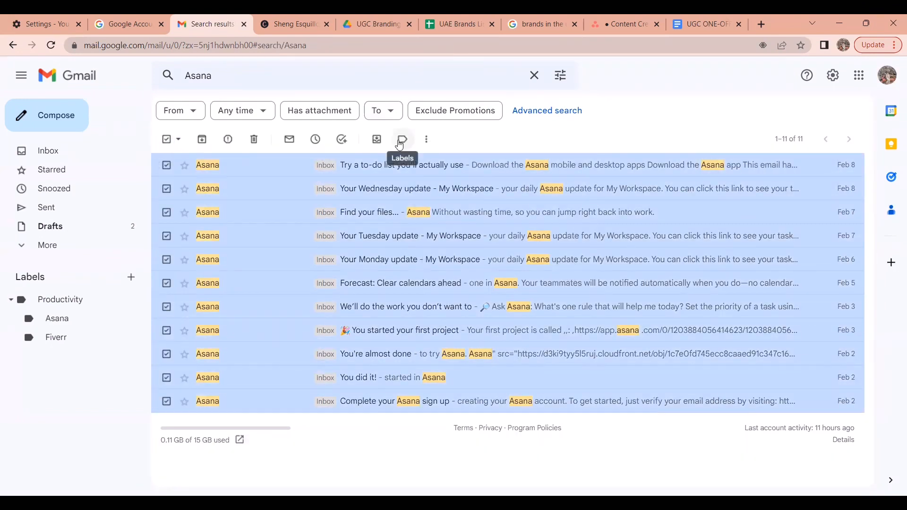
pyautogui.click(401, 139)
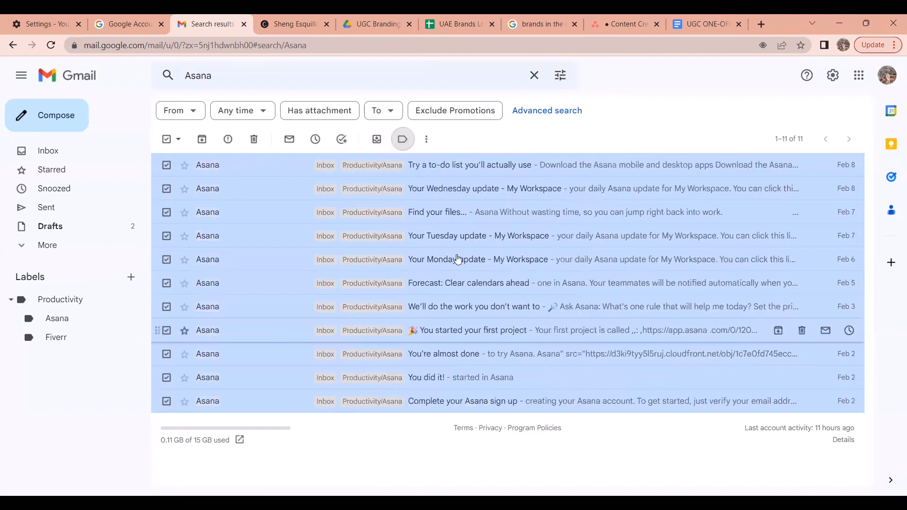
pyautogui.click(402, 139)
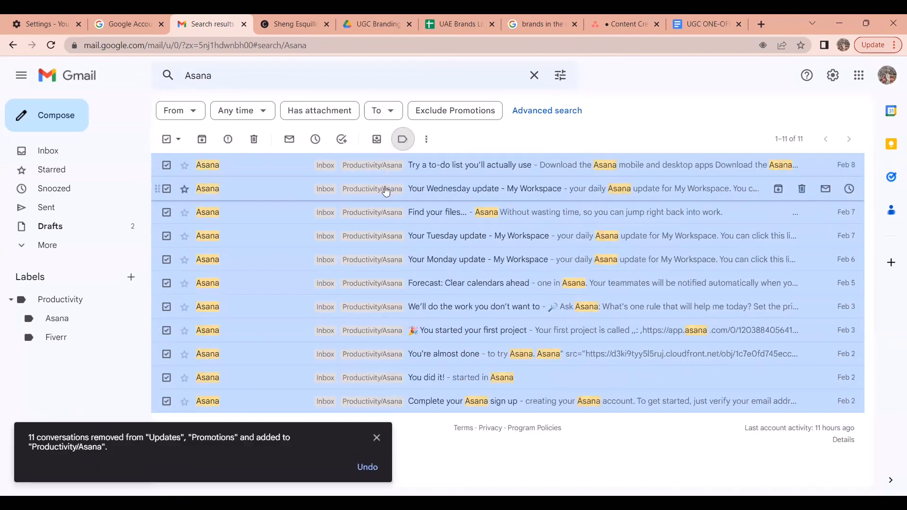
pyautogui.moveTo(378, 295)
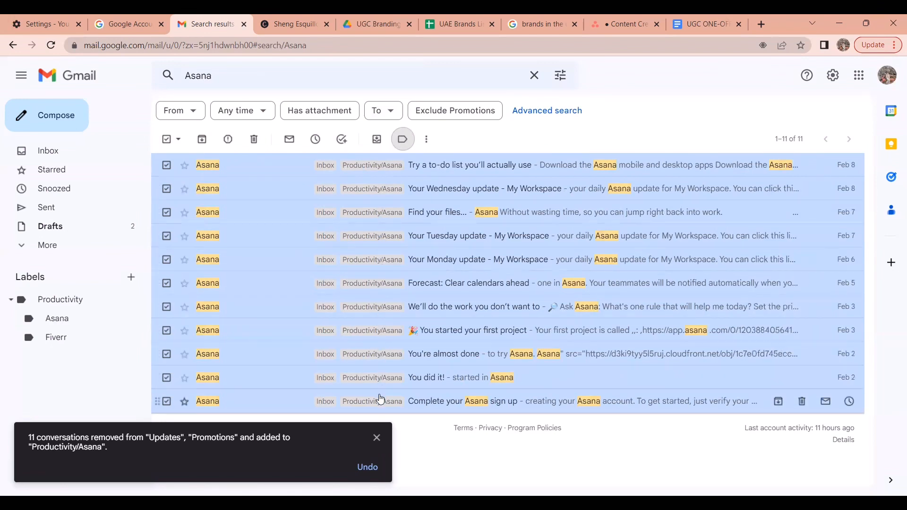
pyautogui.moveTo(201, 139)
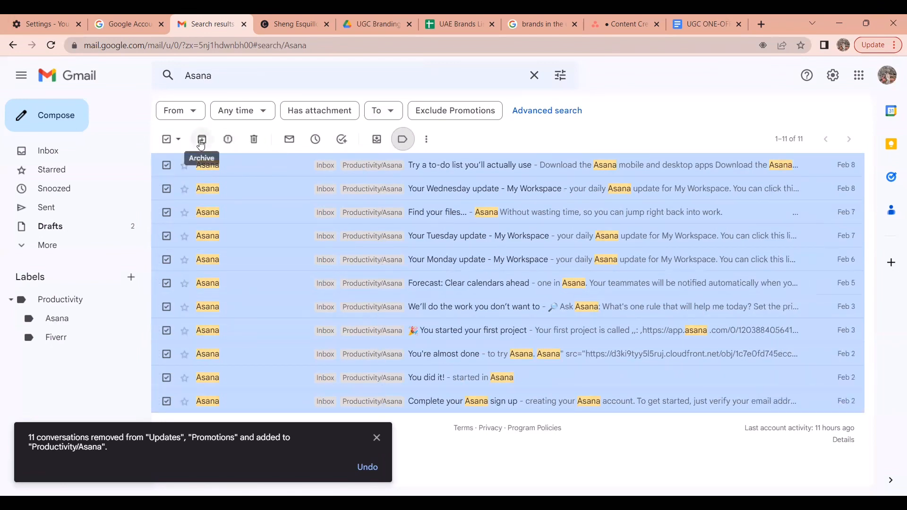
# Archive the 11 selected Asana emails and check they appear under the Asana label.
pyautogui.click(201, 139)
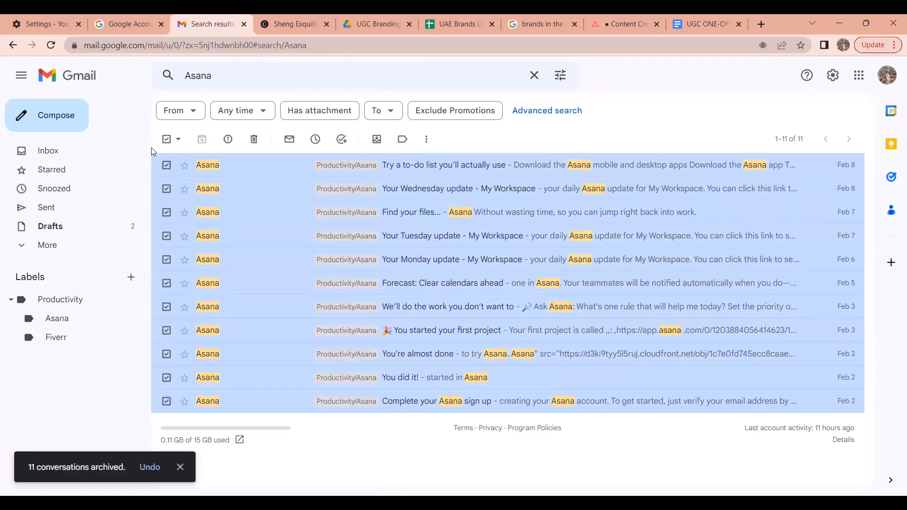
pyautogui.moveTo(48, 151)
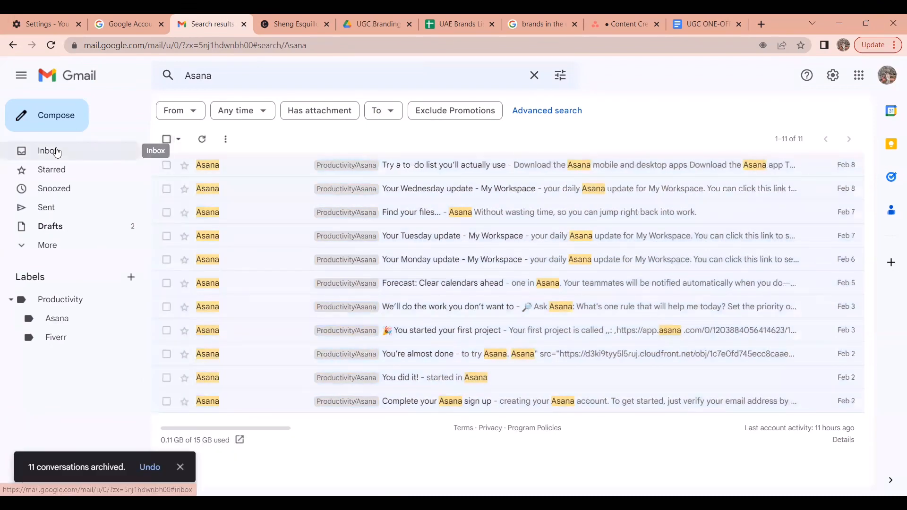
pyautogui.click(49, 150)
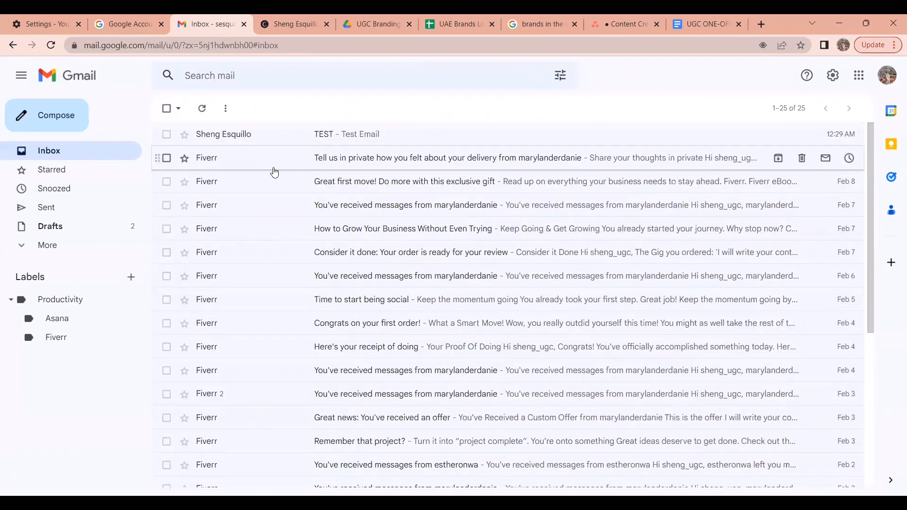
pyautogui.moveTo(57, 318)
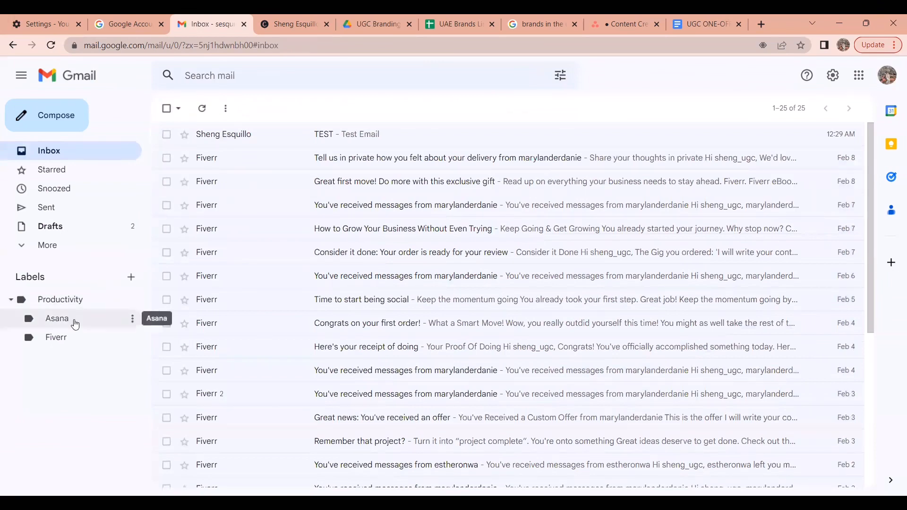
pyautogui.click(57, 317)
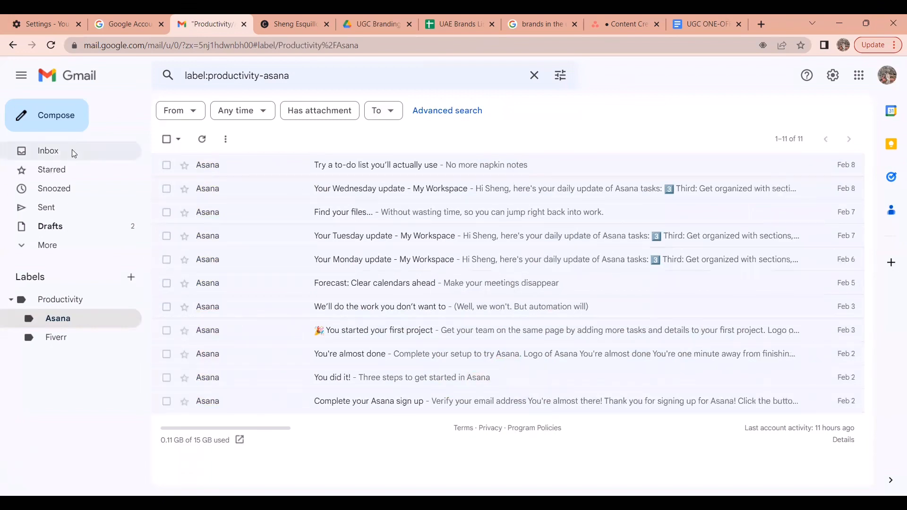
pyautogui.click(48, 150)
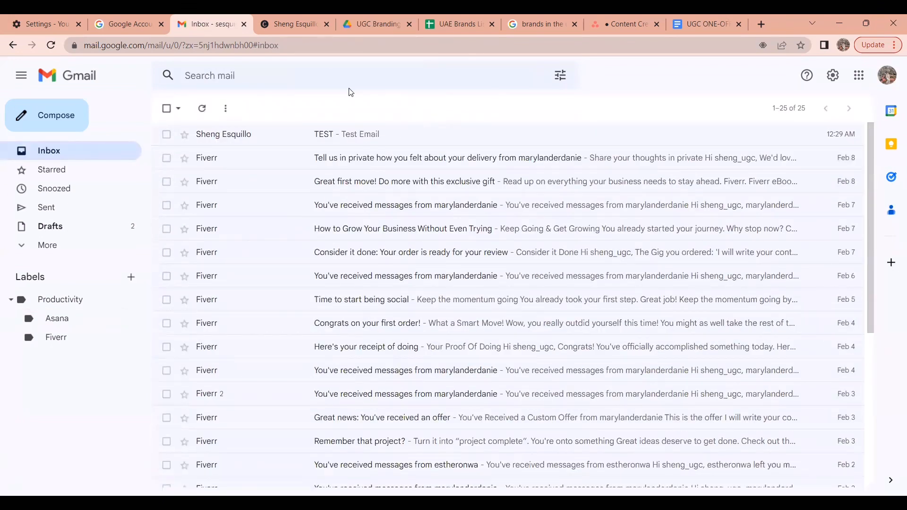
# Search for 'Fiverr' mail and select all 19 results.
pyautogui.write('F')
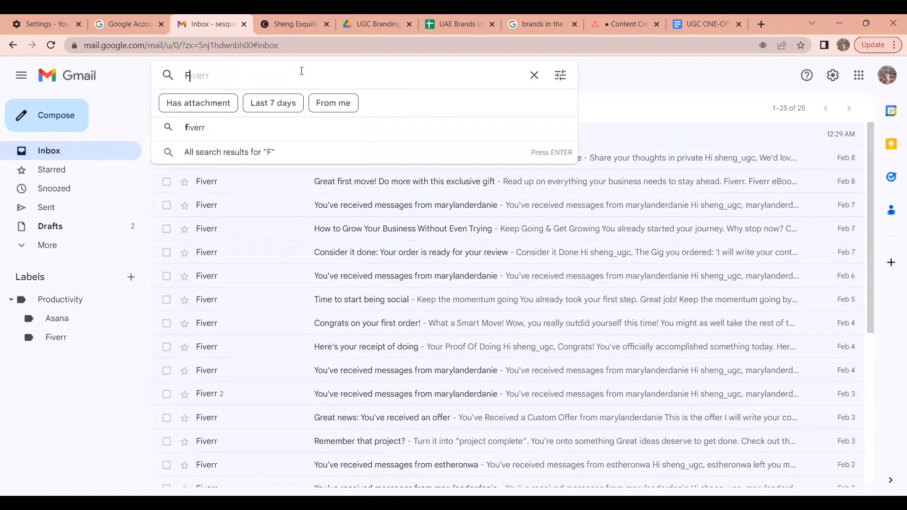
pyautogui.write('iverr')
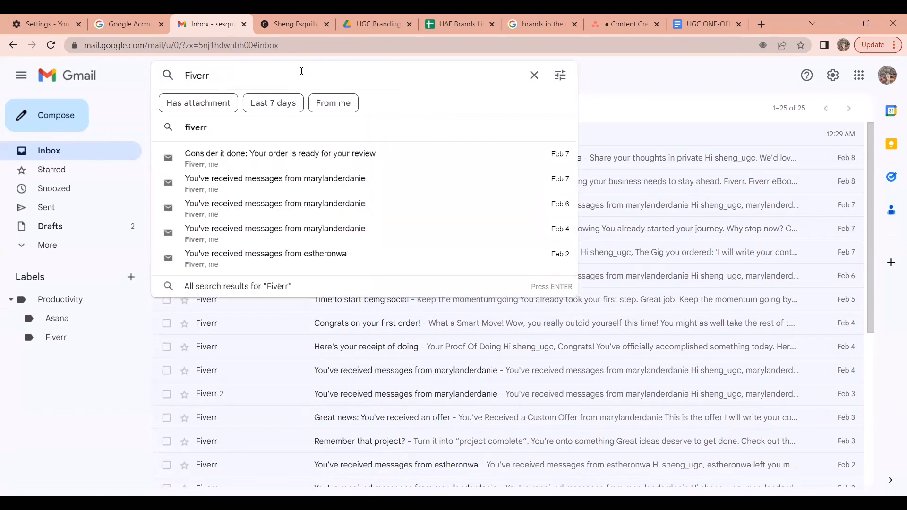
pyautogui.press('Return')
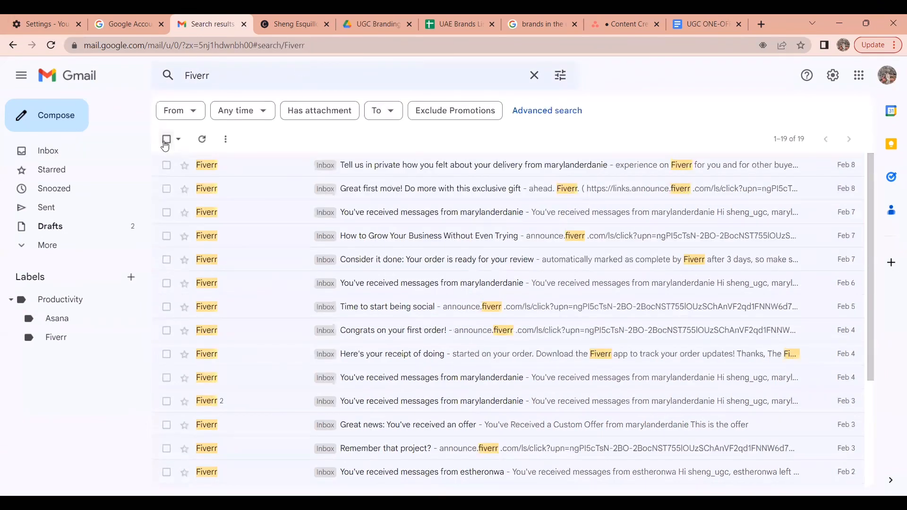
pyautogui.click(167, 138)
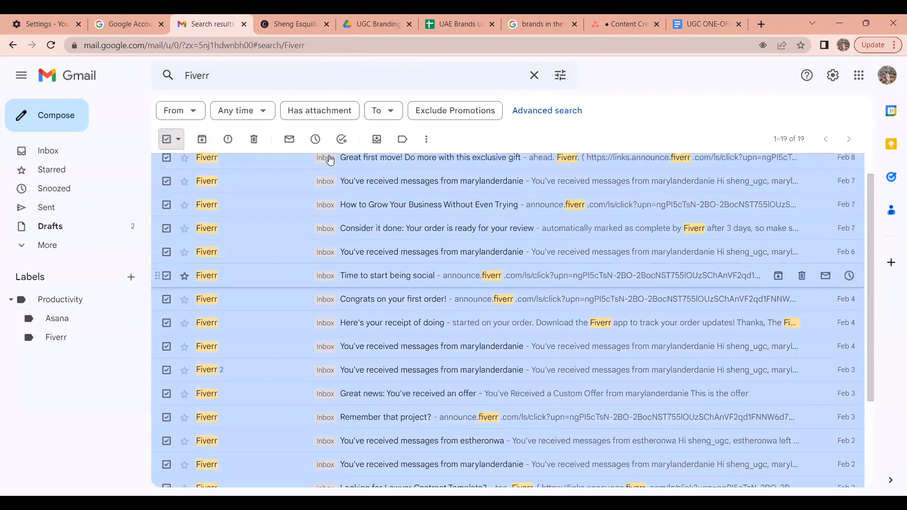
pyautogui.scroll(3)
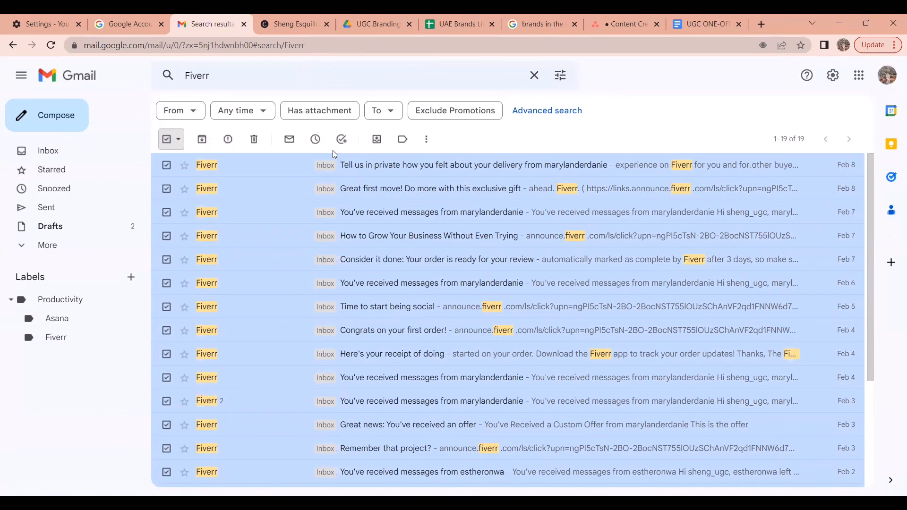
pyautogui.scroll(-3)
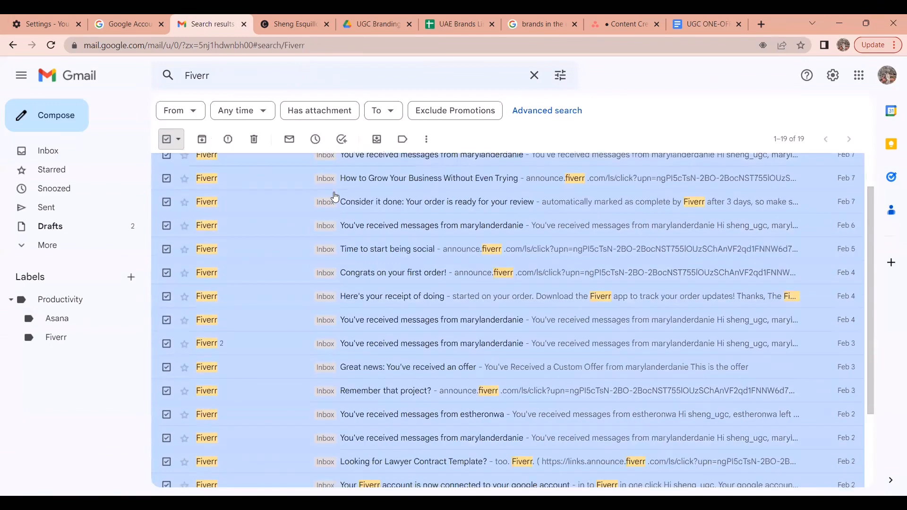
pyautogui.scroll(3)
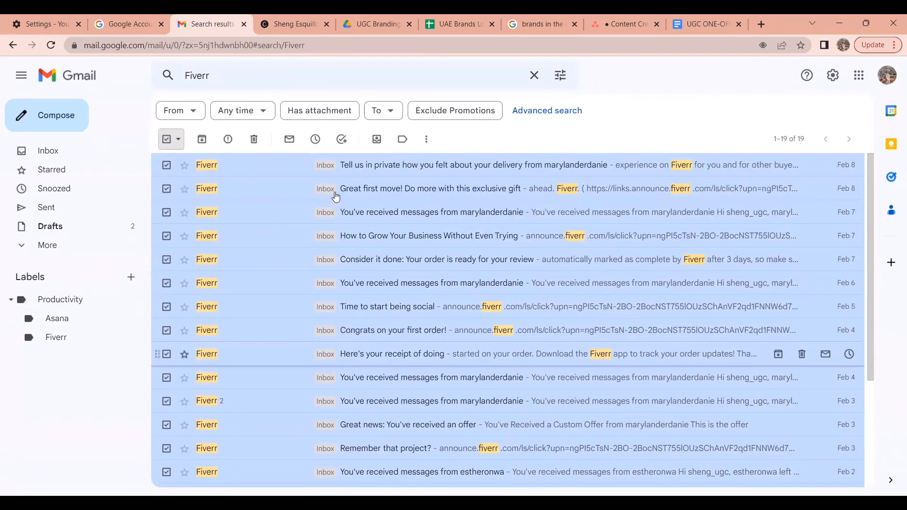
pyautogui.scroll(-3)
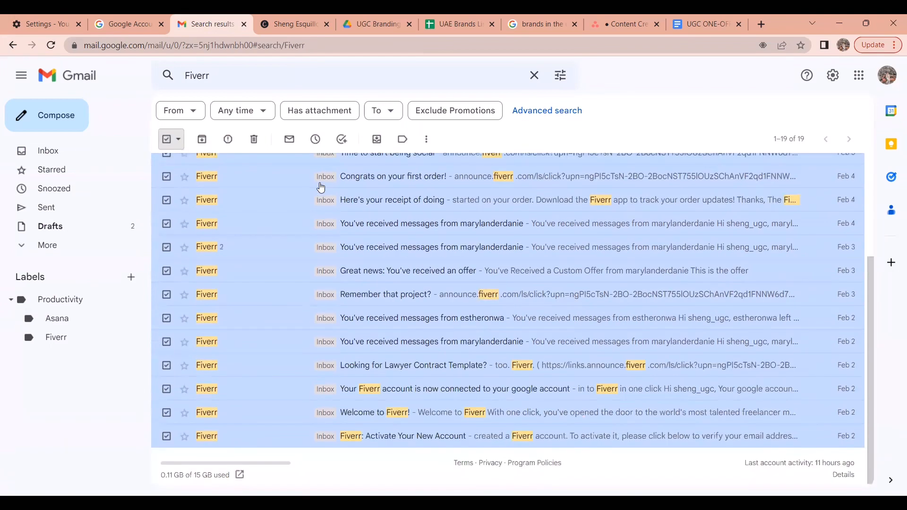
pyautogui.scroll(3)
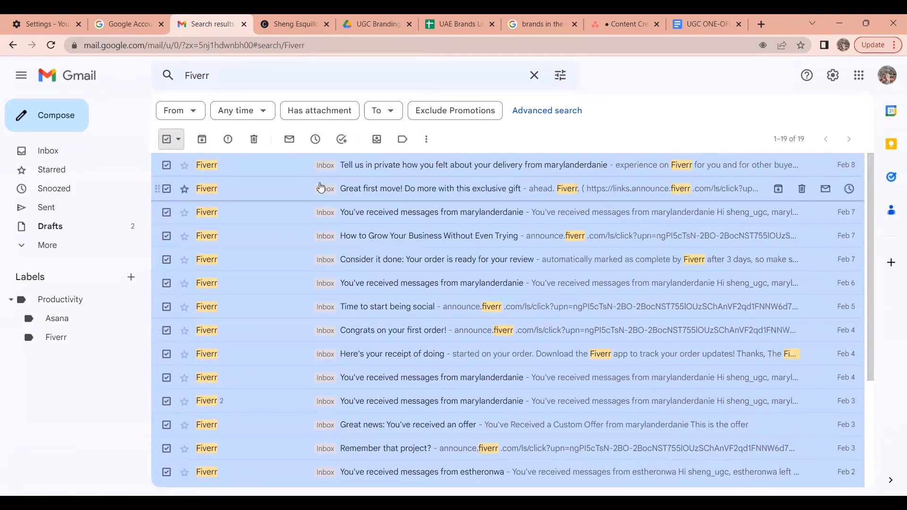
pyautogui.moveTo(401, 148)
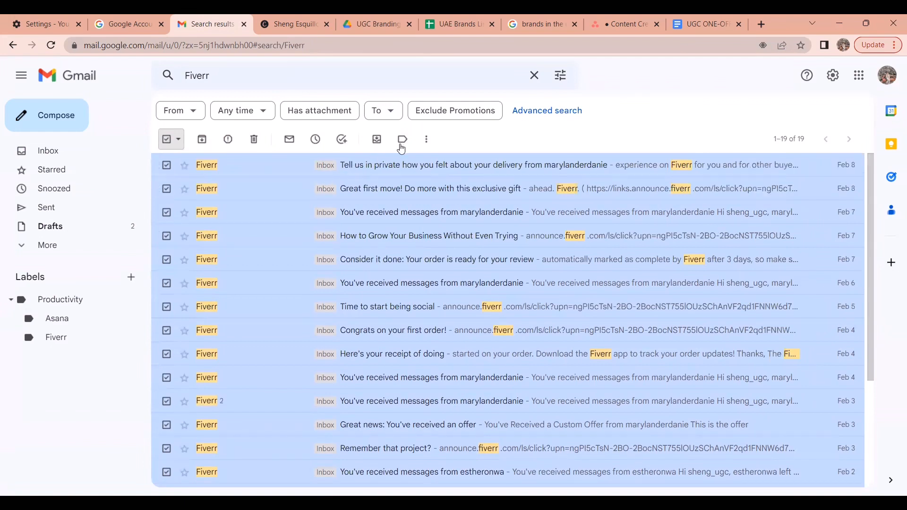
# Apply the Productivity/Fiverr label to the selected Fiverr emails.
pyautogui.click(401, 139)
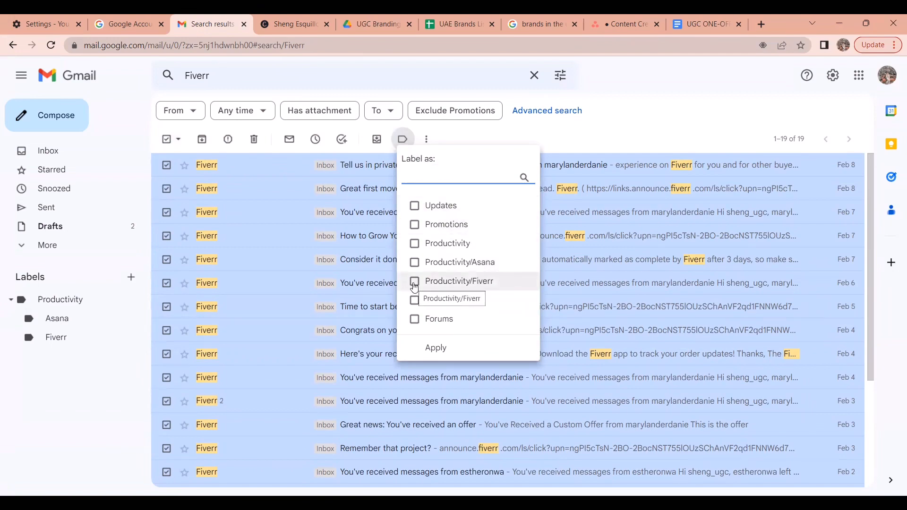
pyautogui.click(435, 347)
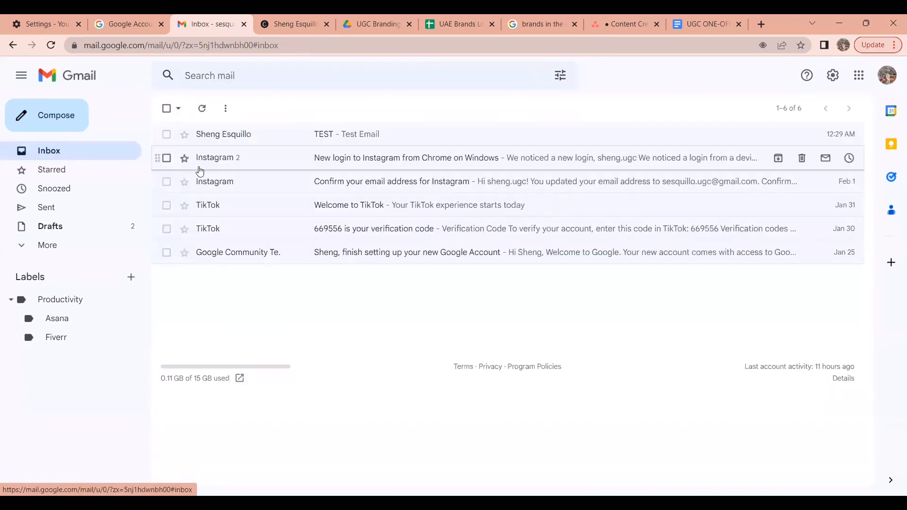
pyautogui.moveTo(237, 252)
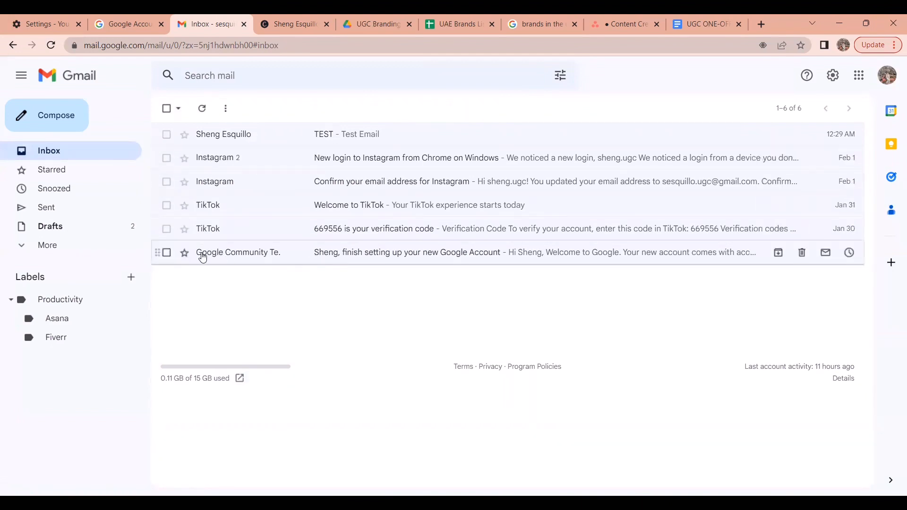
pyautogui.moveTo(224, 175)
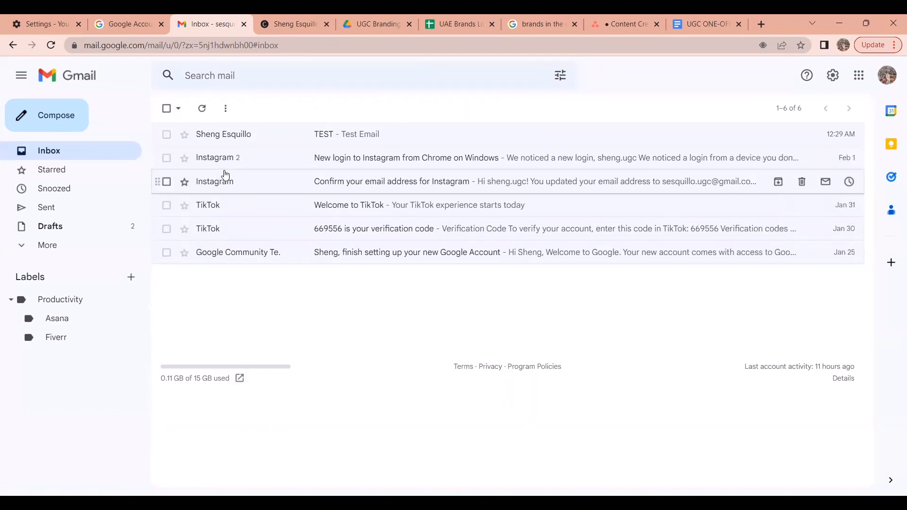
pyautogui.moveTo(74, 340)
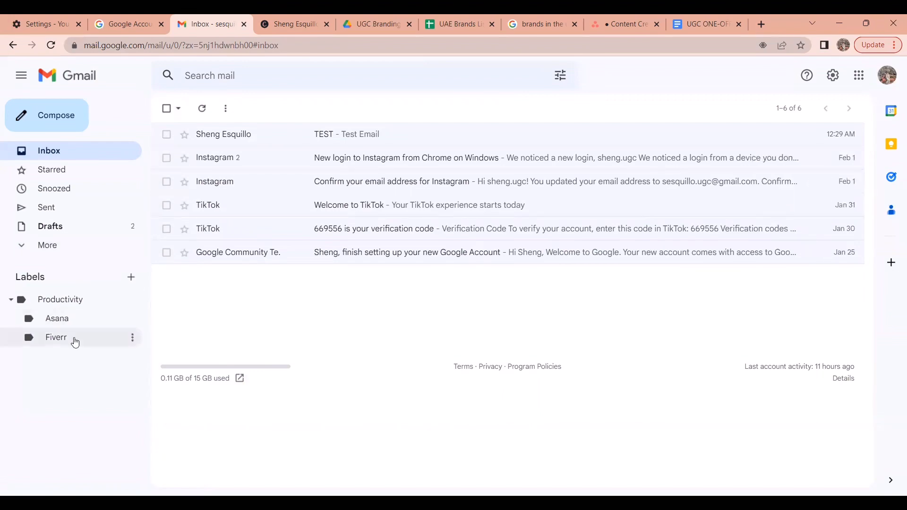
pyautogui.click(56, 337)
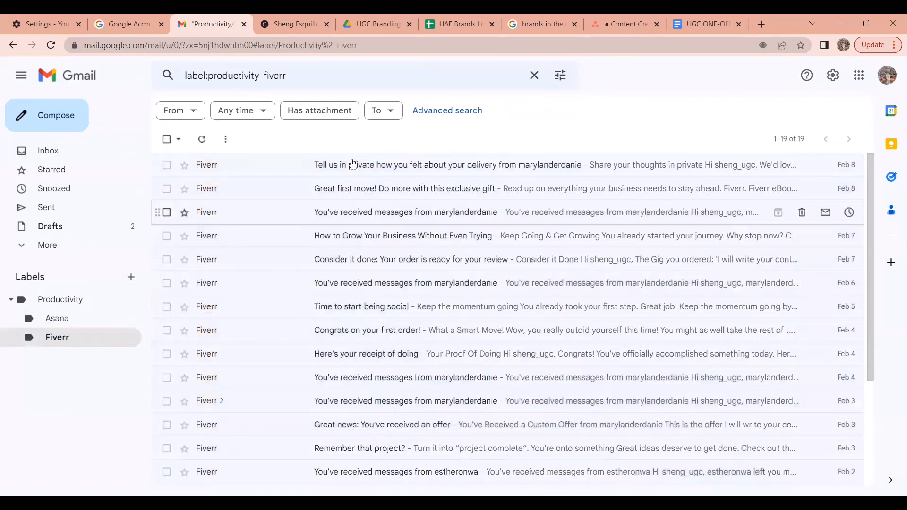
pyautogui.moveTo(353, 188)
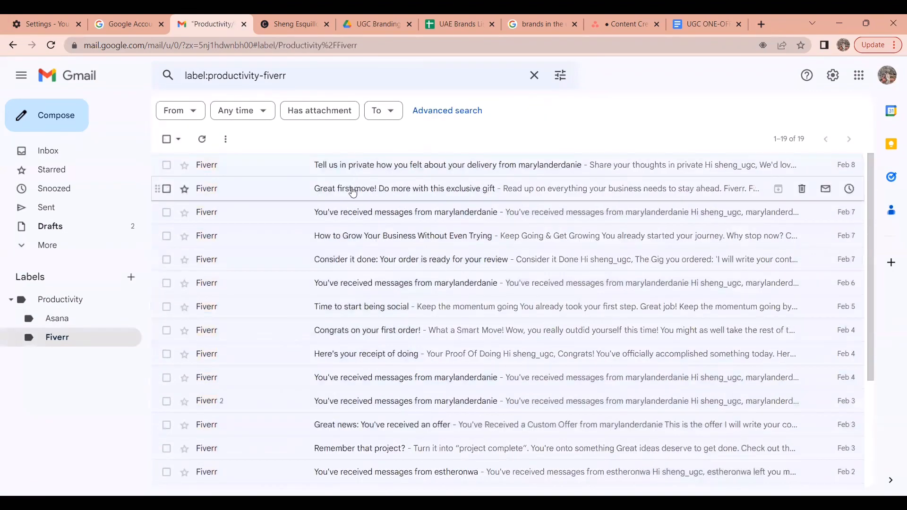
pyautogui.click(49, 150)
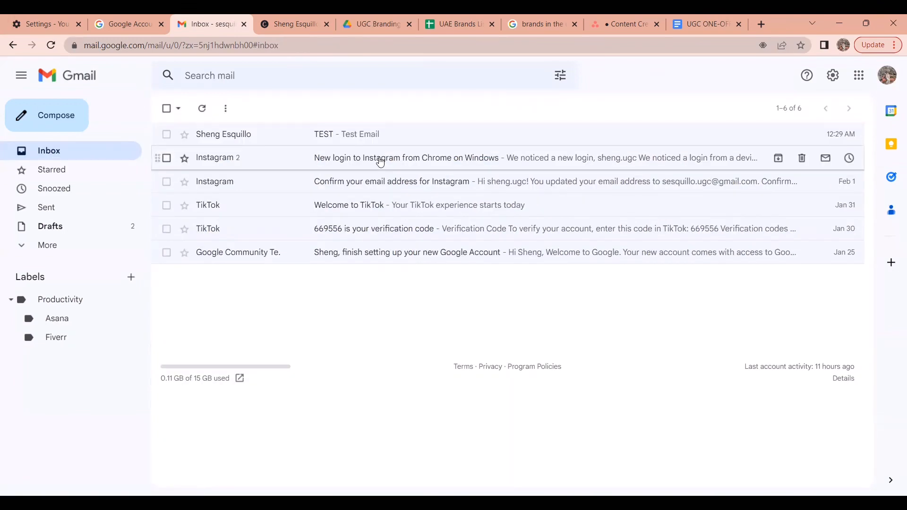
pyautogui.moveTo(636, 103)
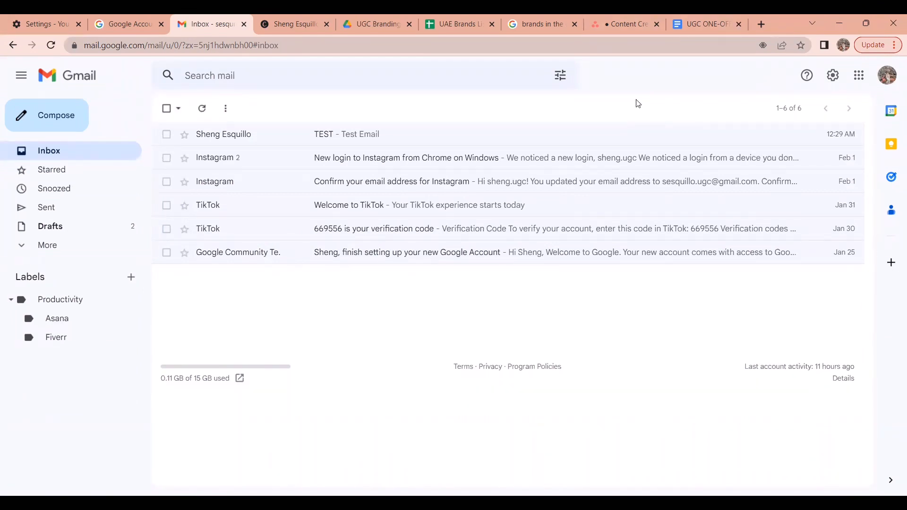
pyautogui.moveTo(103, 292)
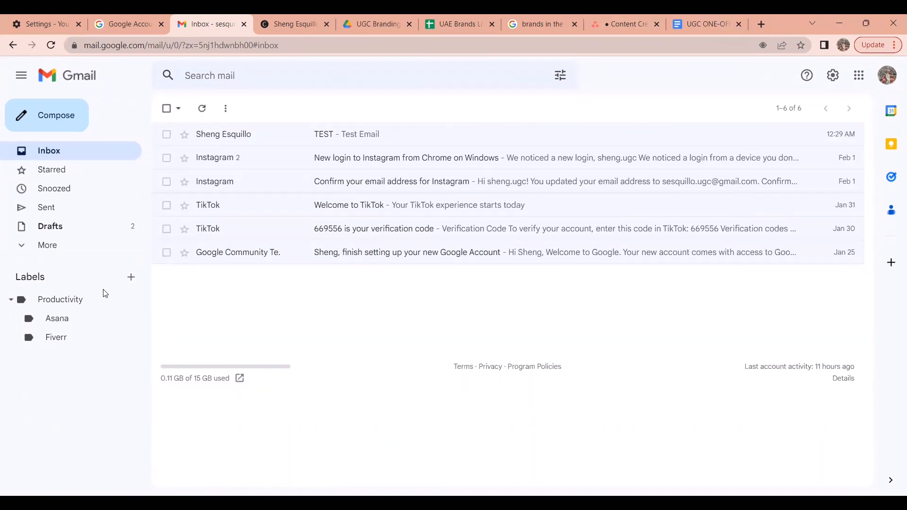
pyautogui.moveTo(10, 307)
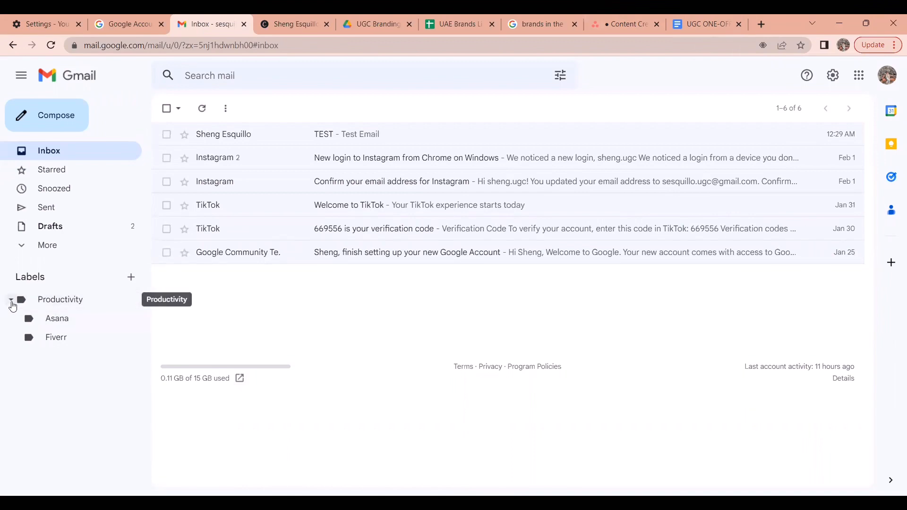
# Collapse the Productivity label to hide its Asana and Fiverr sub-labels.
pyautogui.click(11, 299)
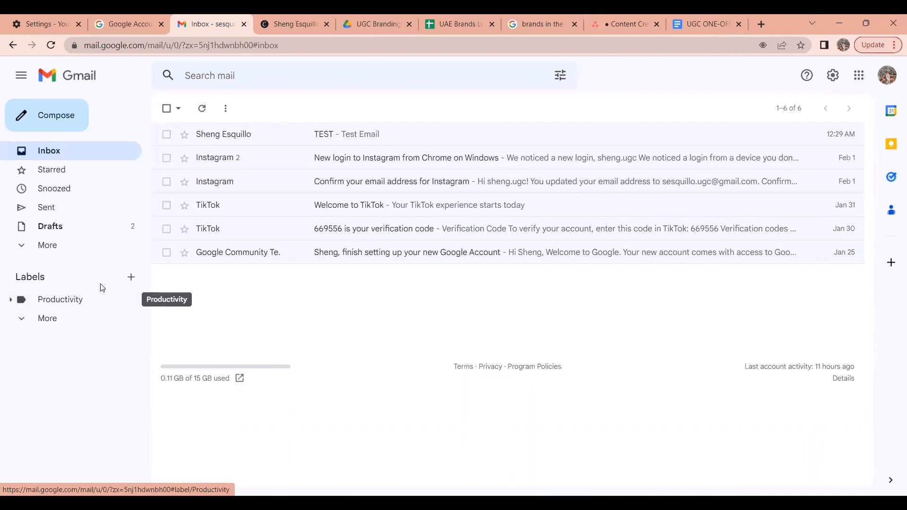
pyautogui.moveTo(116, 302)
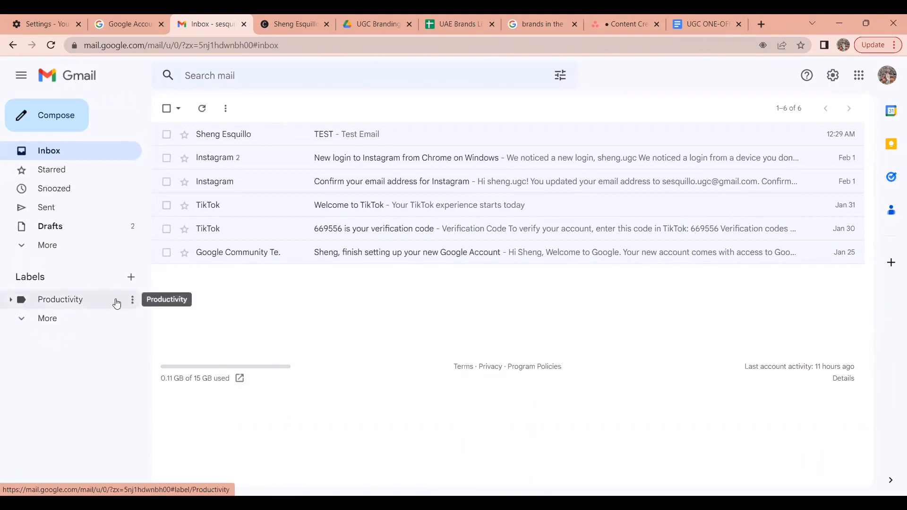
pyautogui.moveTo(131, 277)
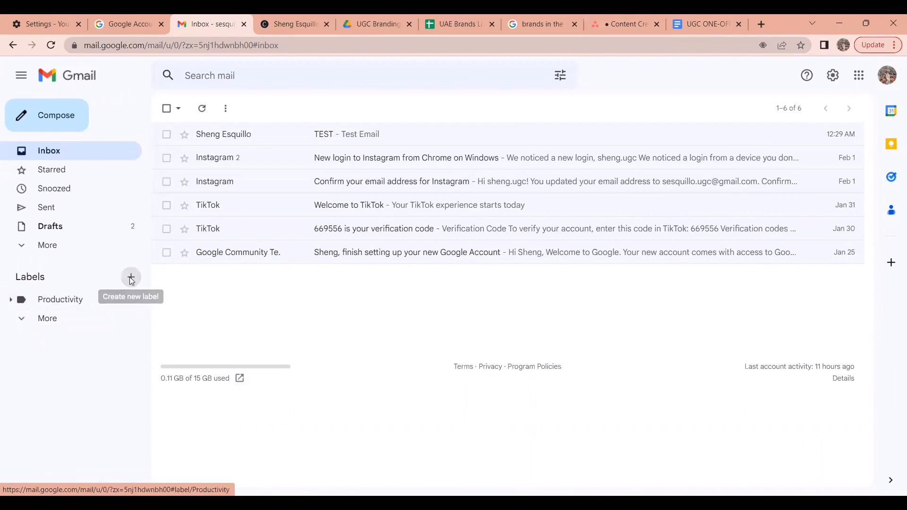
# Create a new top-level label named 'Personal'.
pyautogui.click(131, 278)
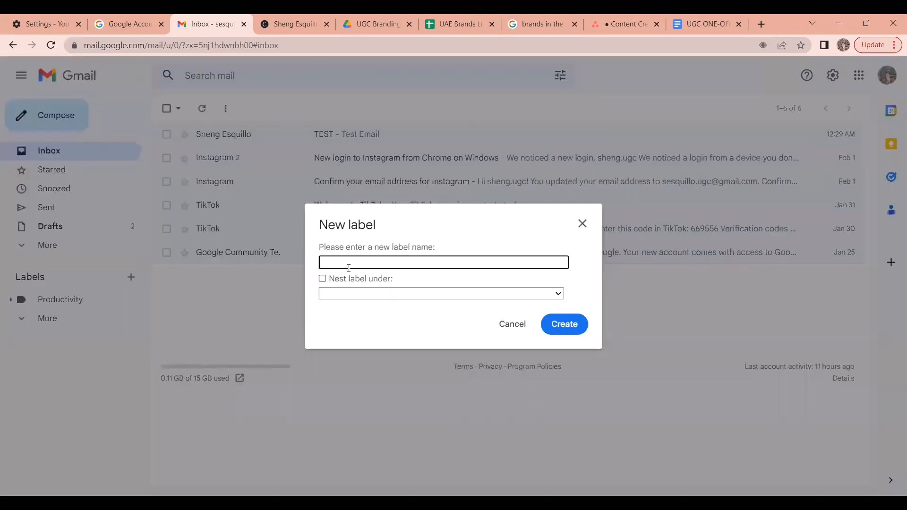
pyautogui.write('Personal')
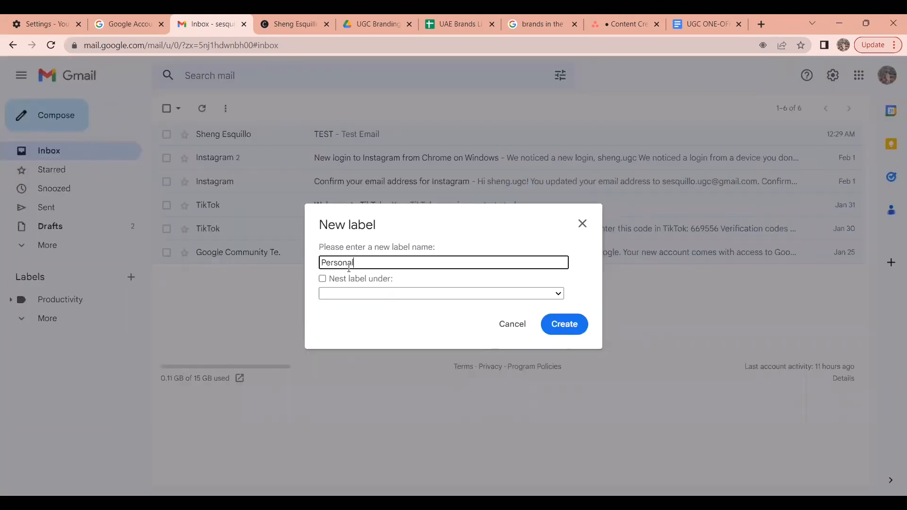
pyautogui.click(562, 323)
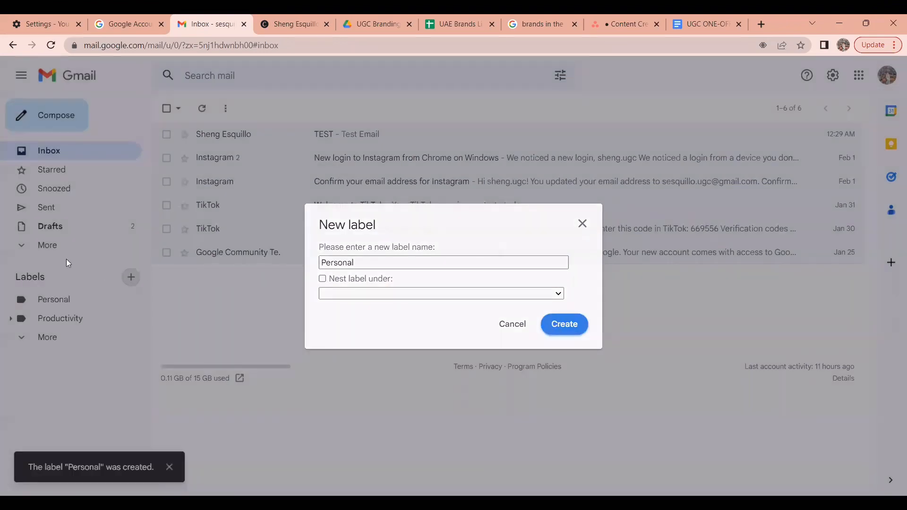
# Create a new top-level label named 'Social Media'.
pyautogui.write('Soci')
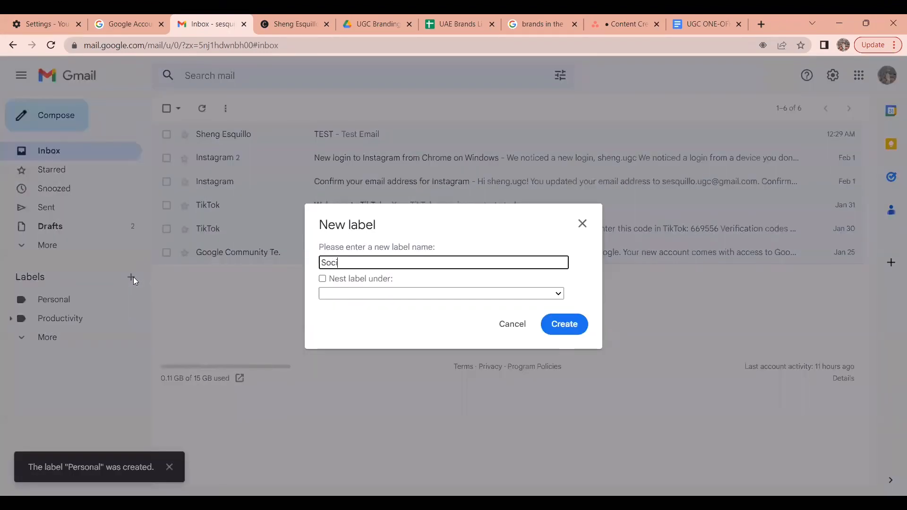
pyautogui.write('al Media')
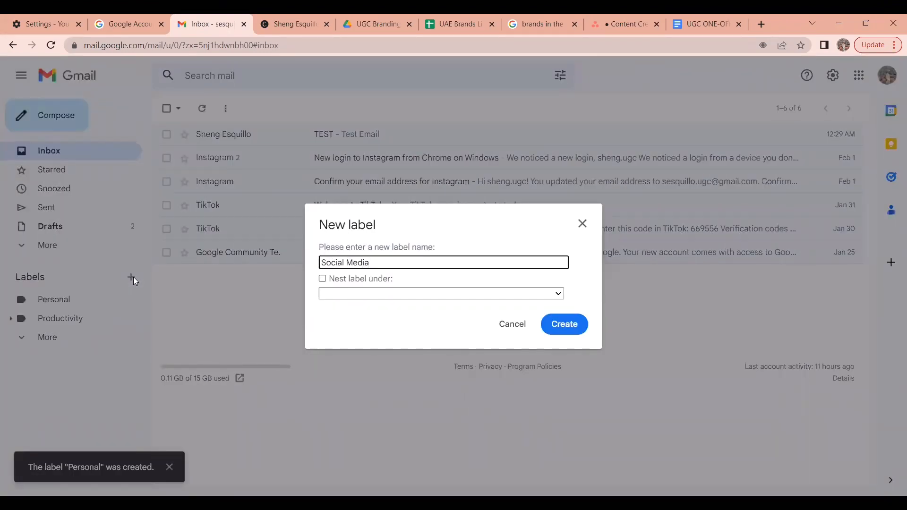
pyautogui.click(563, 324)
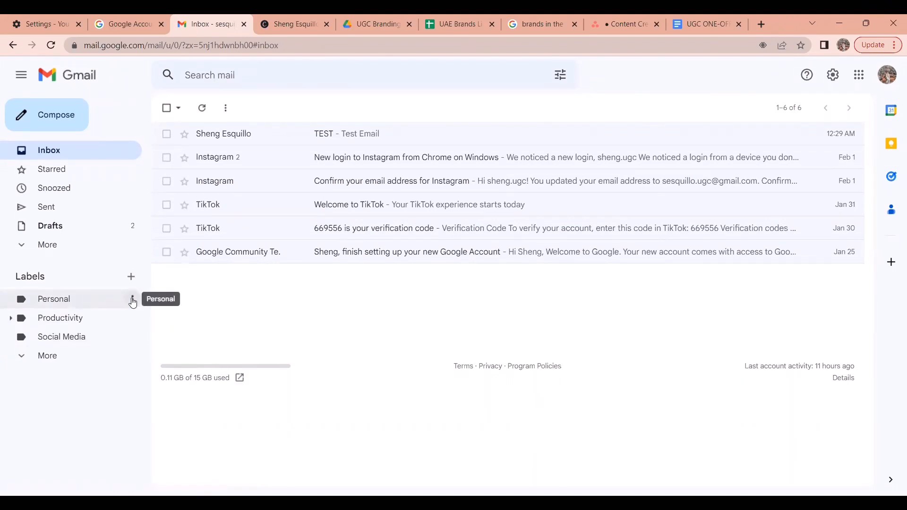
pyautogui.moveTo(132, 303)
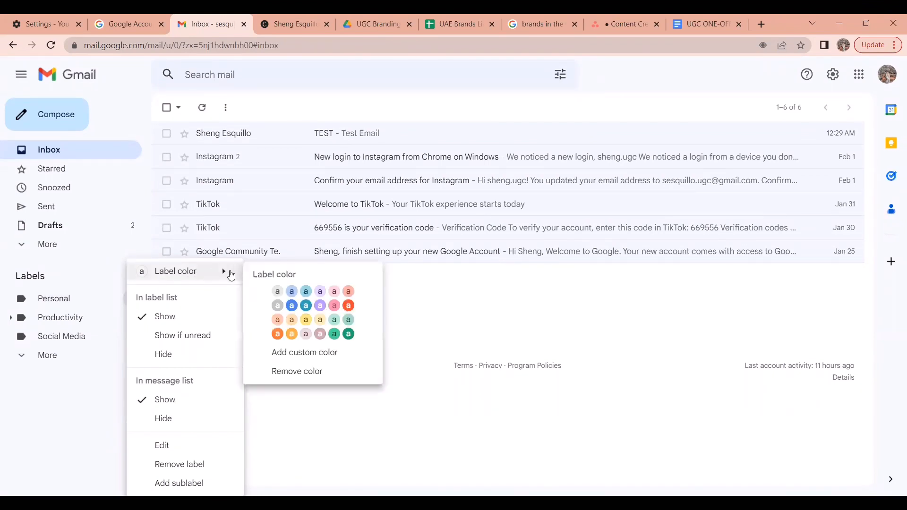
pyautogui.moveTo(347, 291)
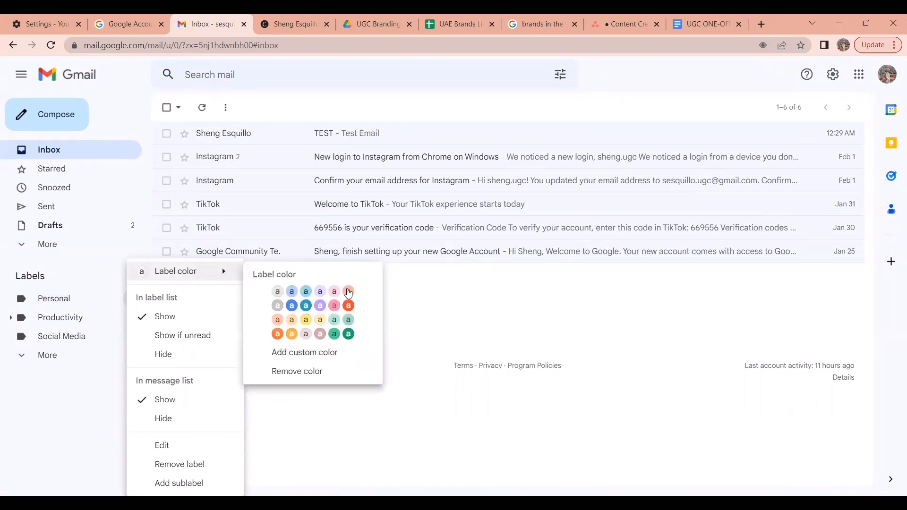
pyautogui.moveTo(350, 342)
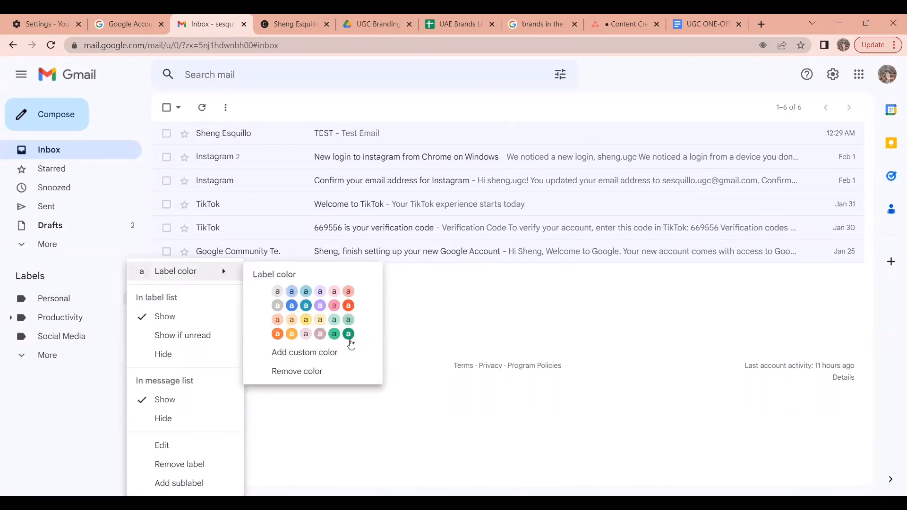
# Dismiss the custom colour picker and give the Personal label a blue swatch colour.
pyautogui.click(304, 352)
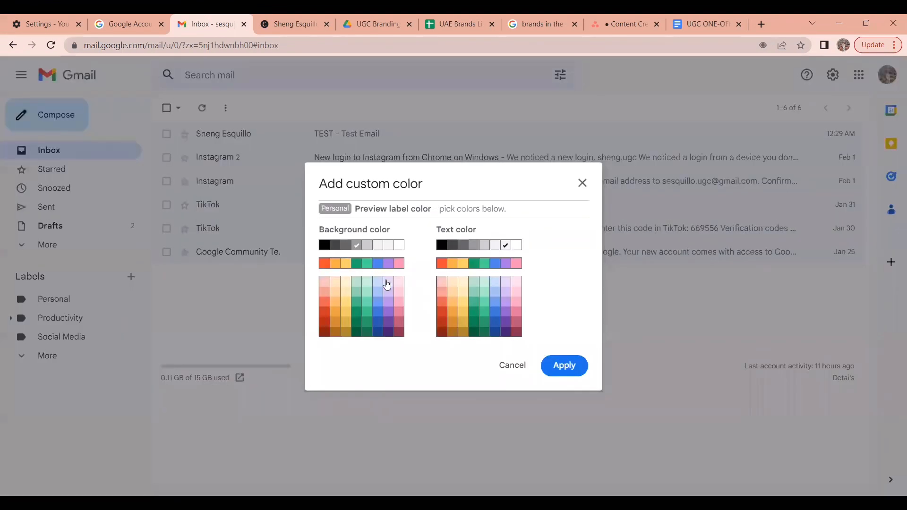
pyautogui.click(511, 365)
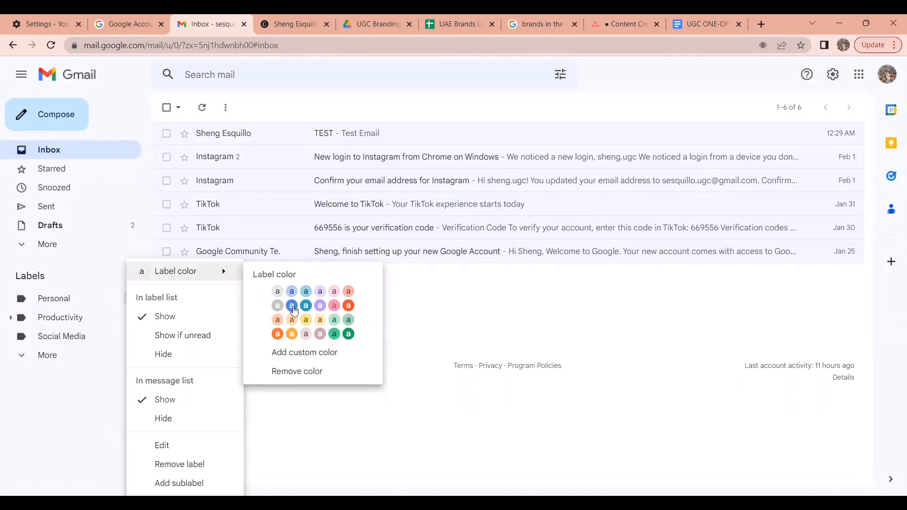
pyautogui.click(291, 306)
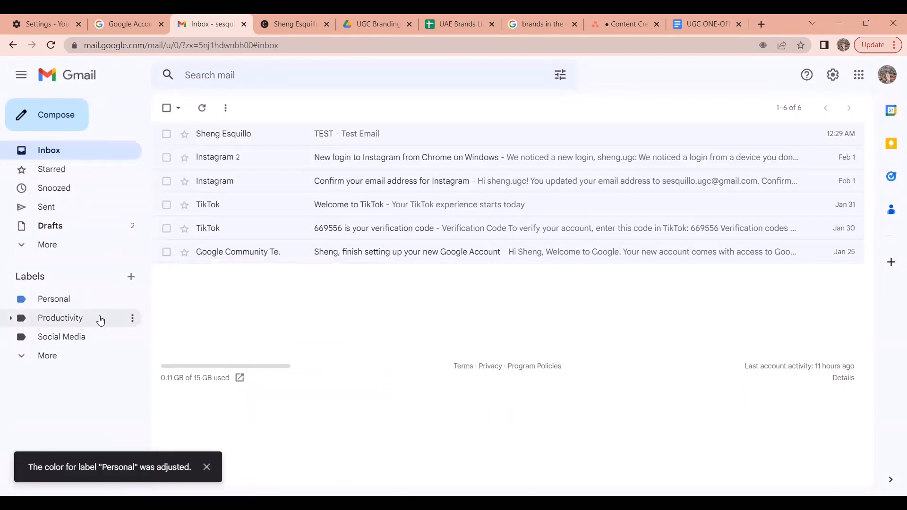
# Colour the Productivity label purple, applied to the label and its sublabels.
pyautogui.click(132, 317)
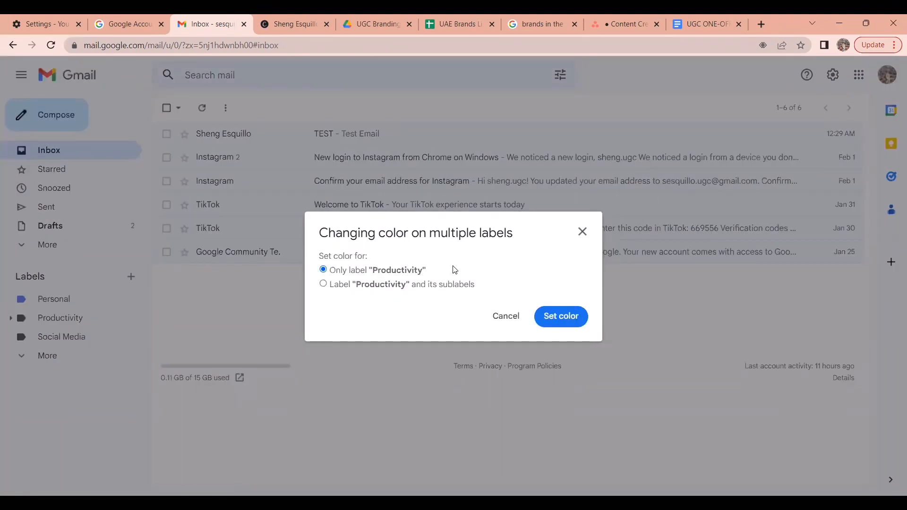
pyautogui.moveTo(384, 230)
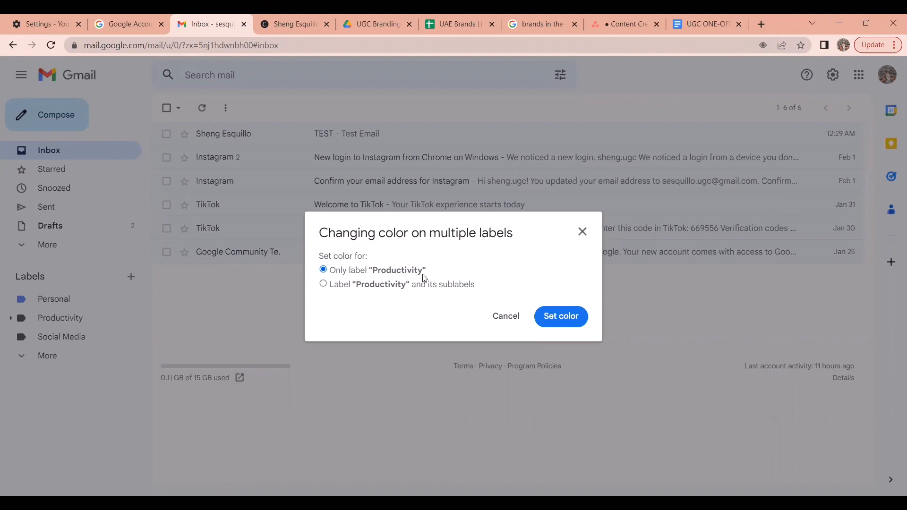
pyautogui.moveTo(346, 292)
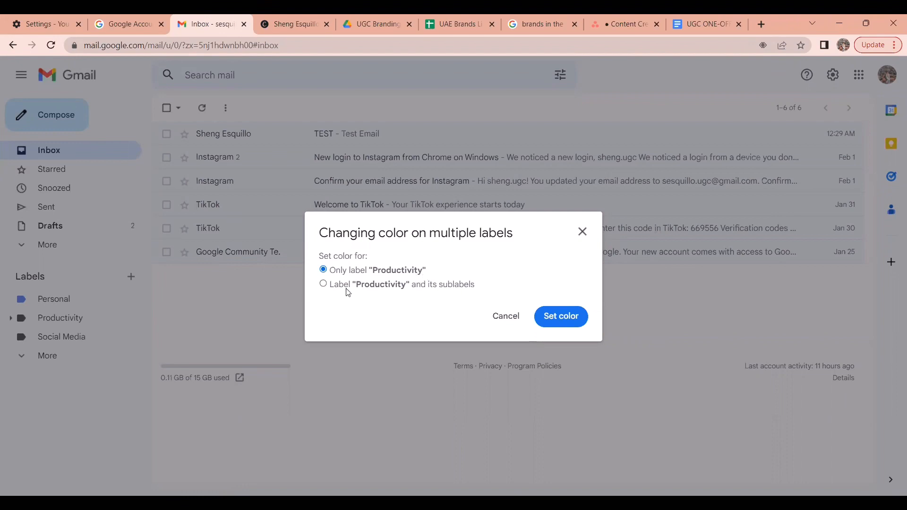
pyautogui.moveTo(397, 294)
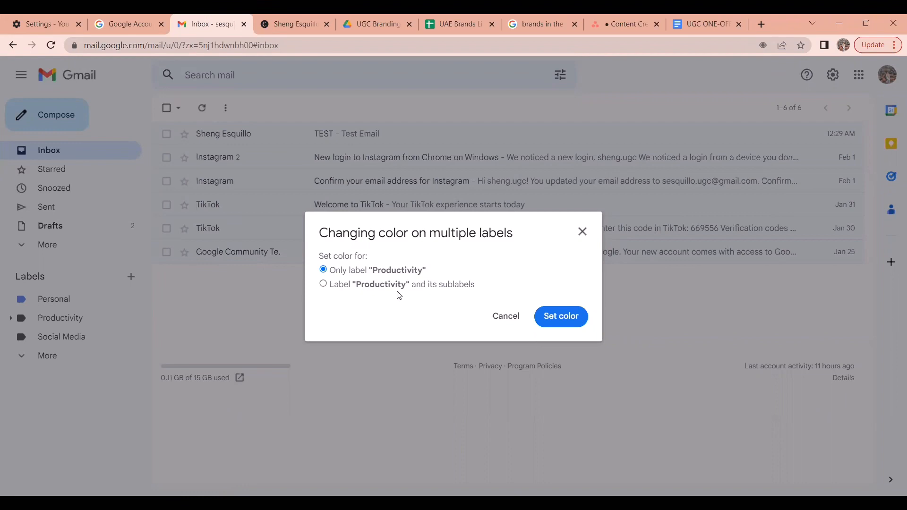
pyautogui.moveTo(442, 294)
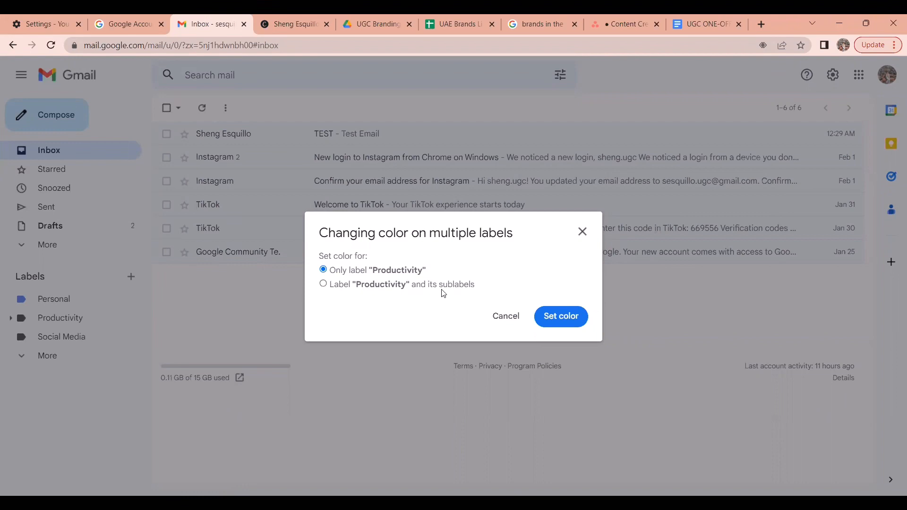
pyautogui.click(322, 284)
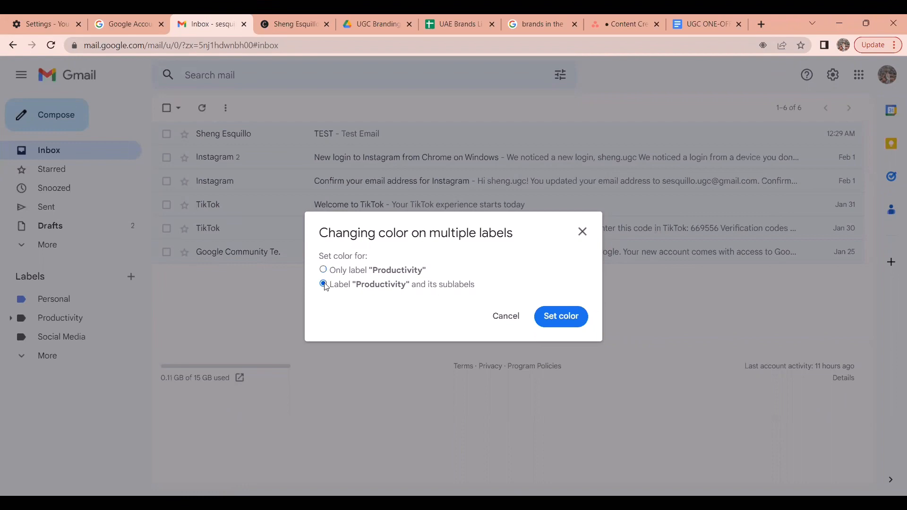
pyautogui.click(322, 284)
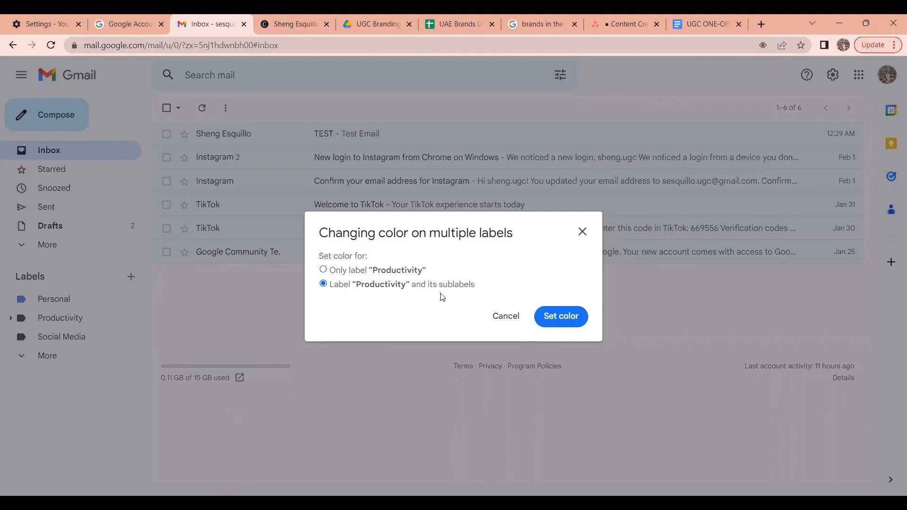
pyautogui.moveTo(561, 317)
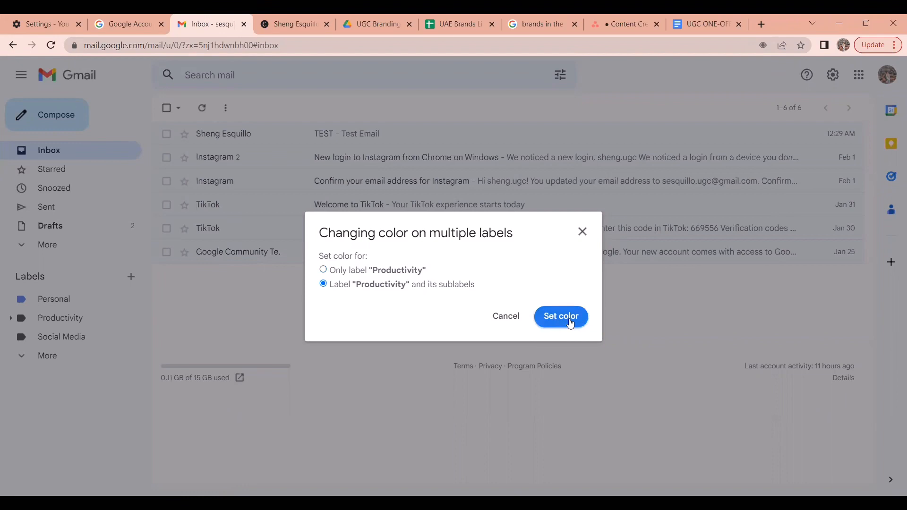
pyautogui.click(559, 316)
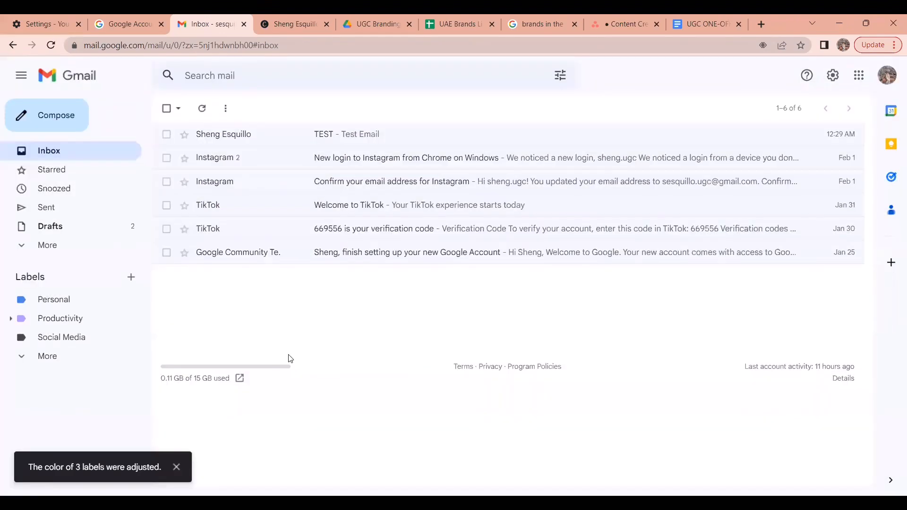
# Colour the Social Media label yellow.
pyautogui.click(132, 337)
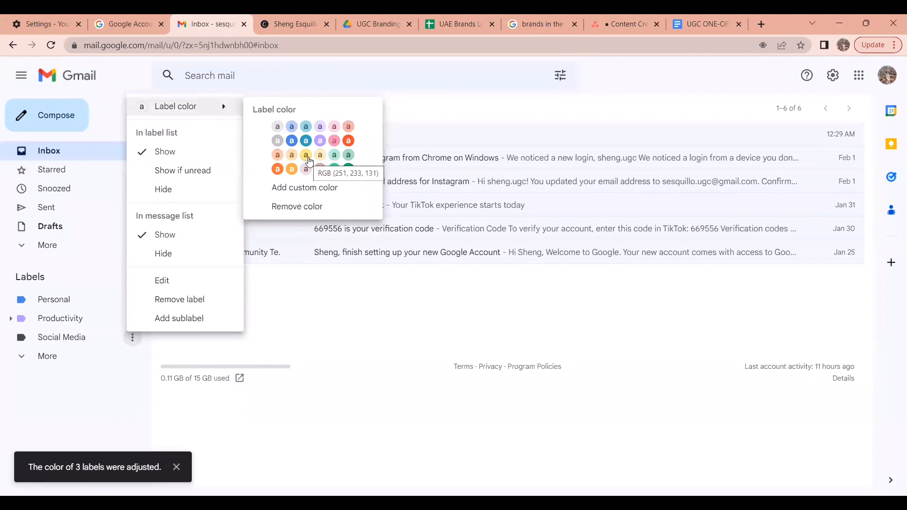
pyautogui.click(306, 154)
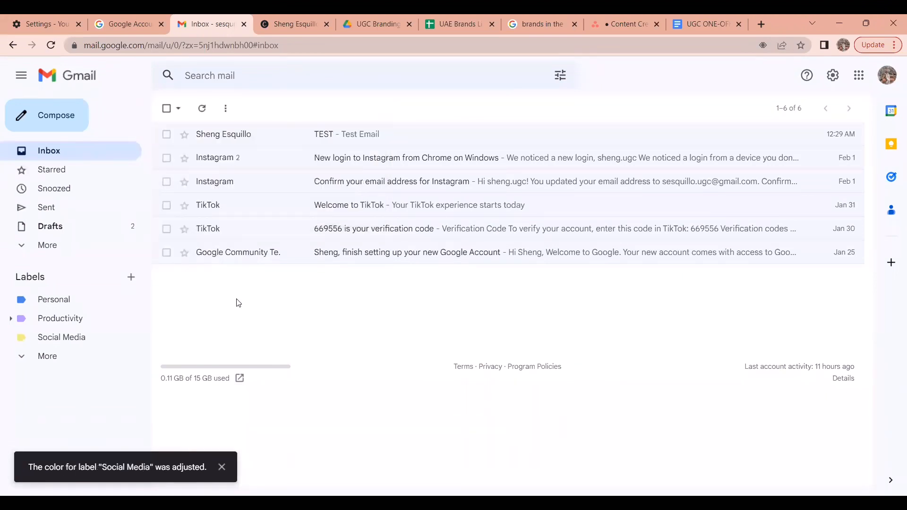
pyautogui.moveTo(166, 158)
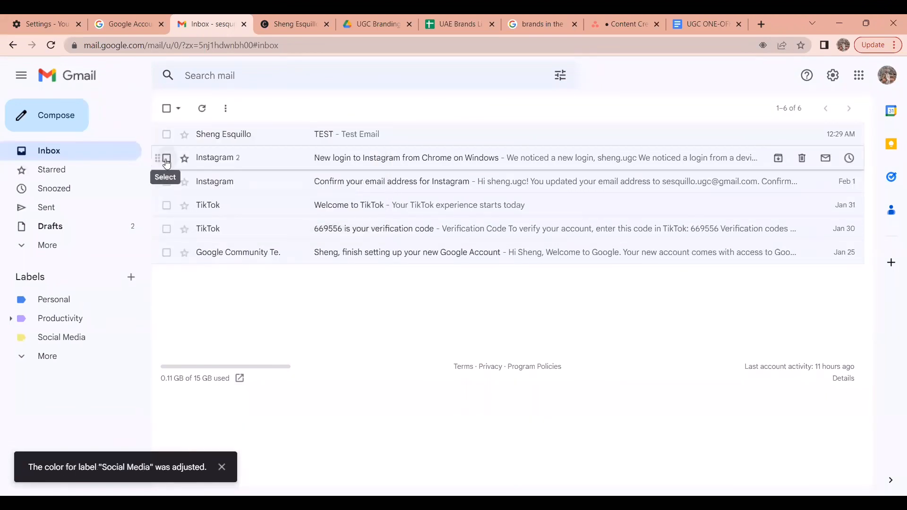
# Label the two Instagram conversations as Social Media.
pyautogui.click(166, 157)
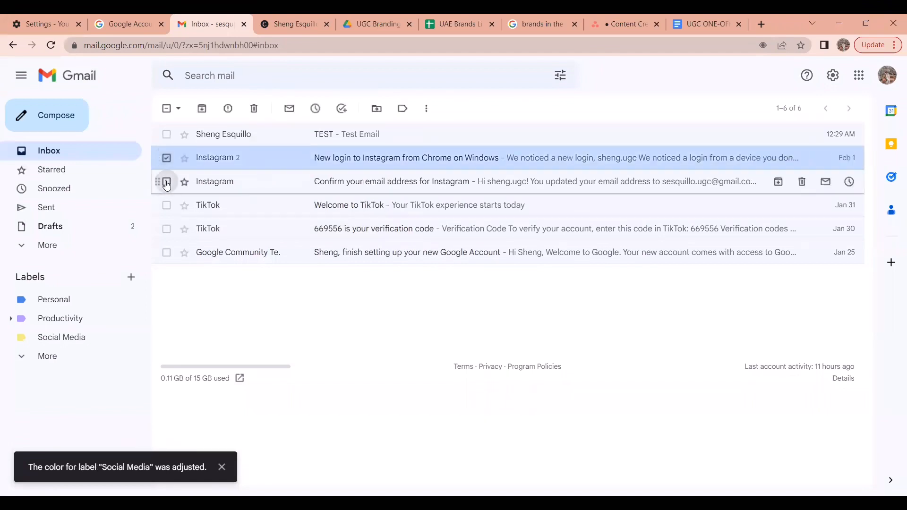
pyautogui.click(402, 108)
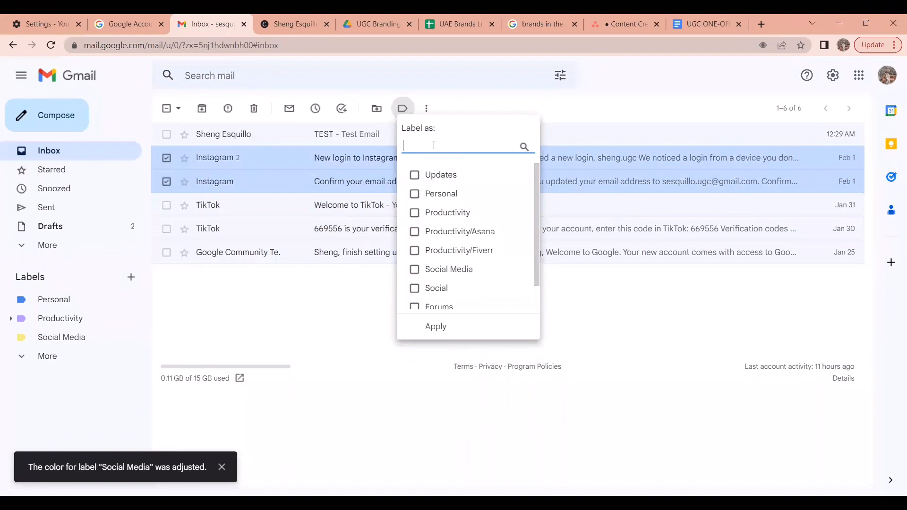
pyautogui.write('S')
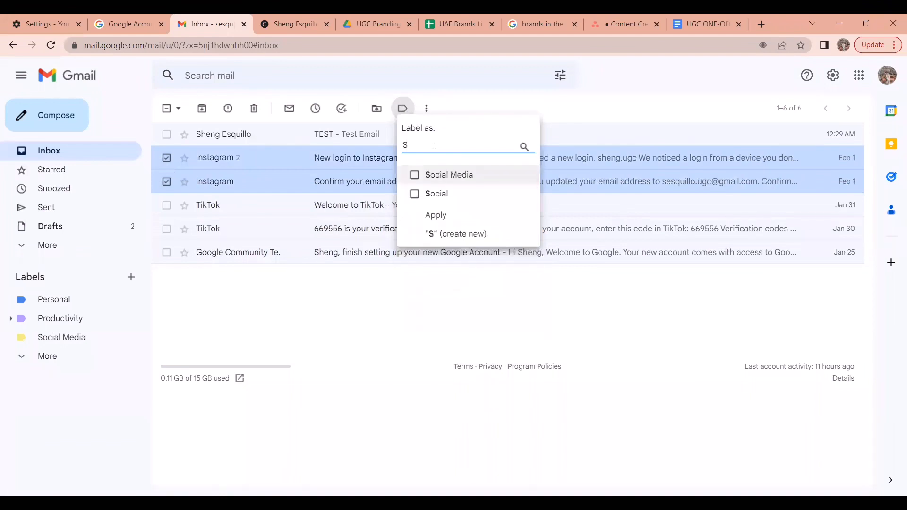
pyautogui.write('oc')
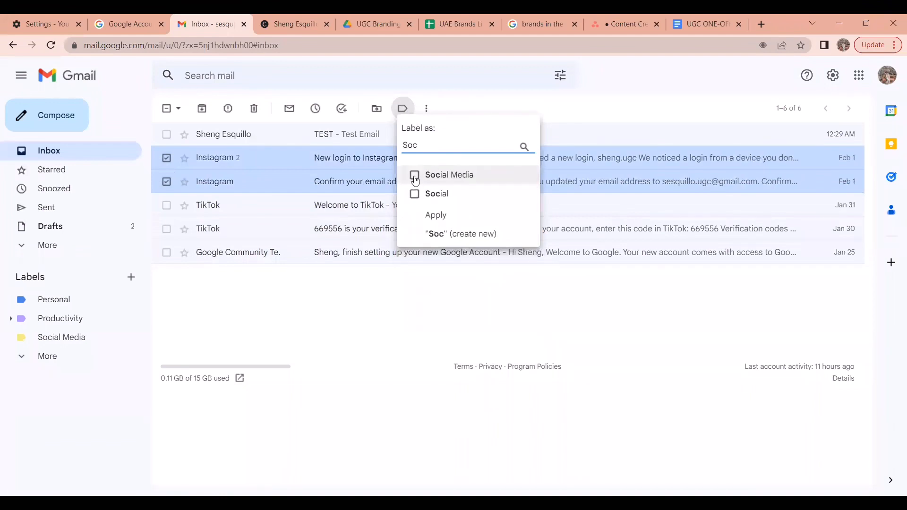
pyautogui.click(415, 175)
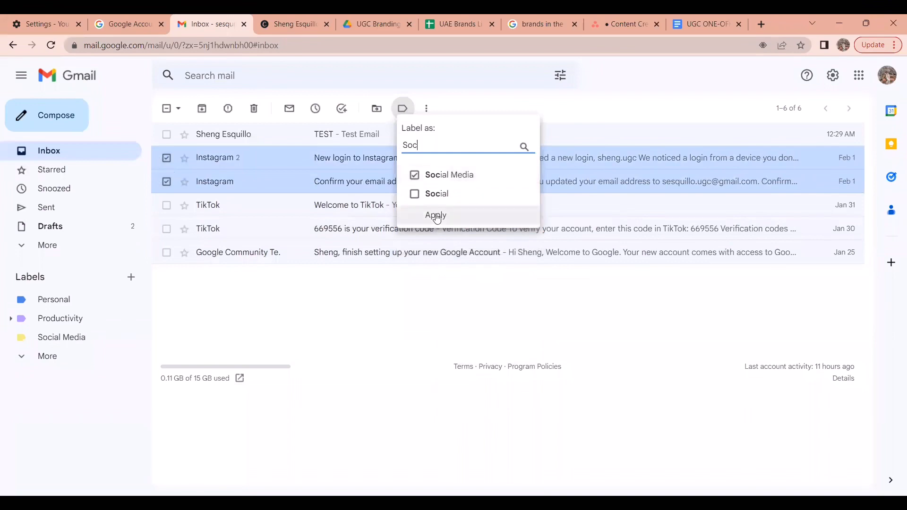
pyautogui.click(435, 216)
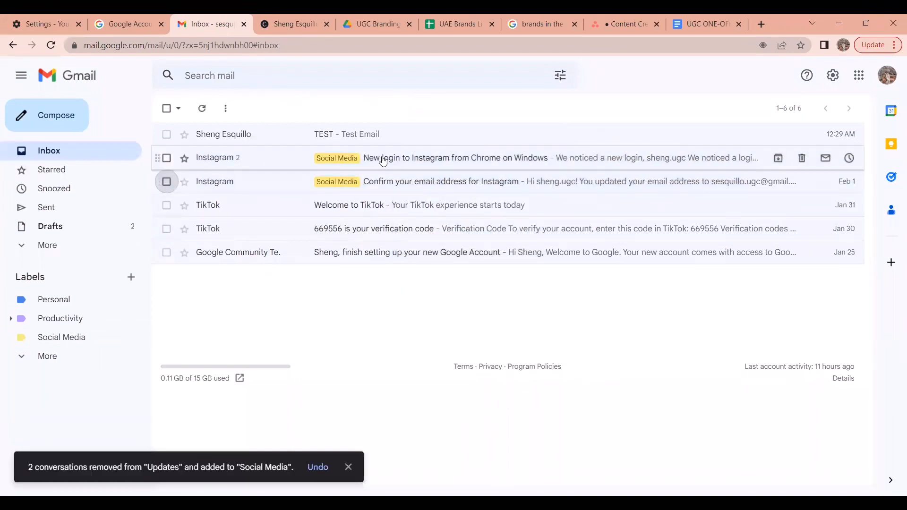
pyautogui.moveTo(337, 180)
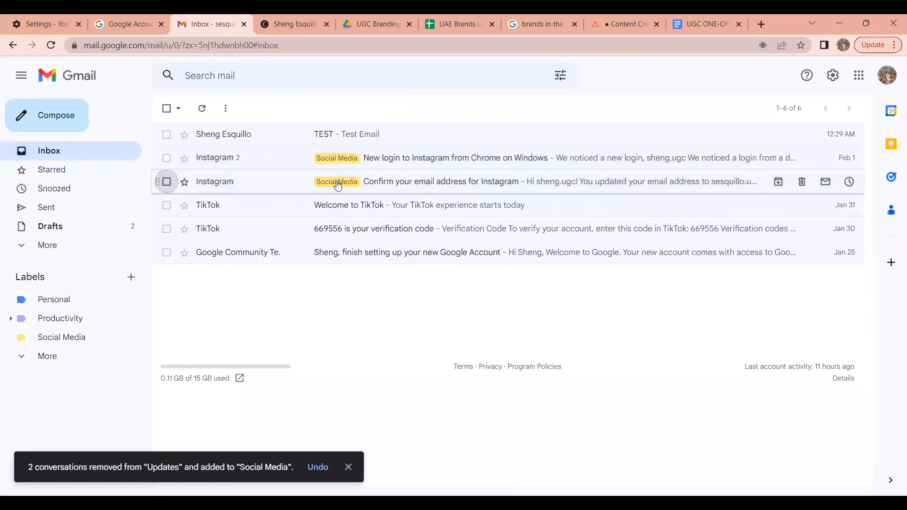
# Label the two TikTok emails and the Google account-setup email as Social Media.
pyautogui.click(167, 205)
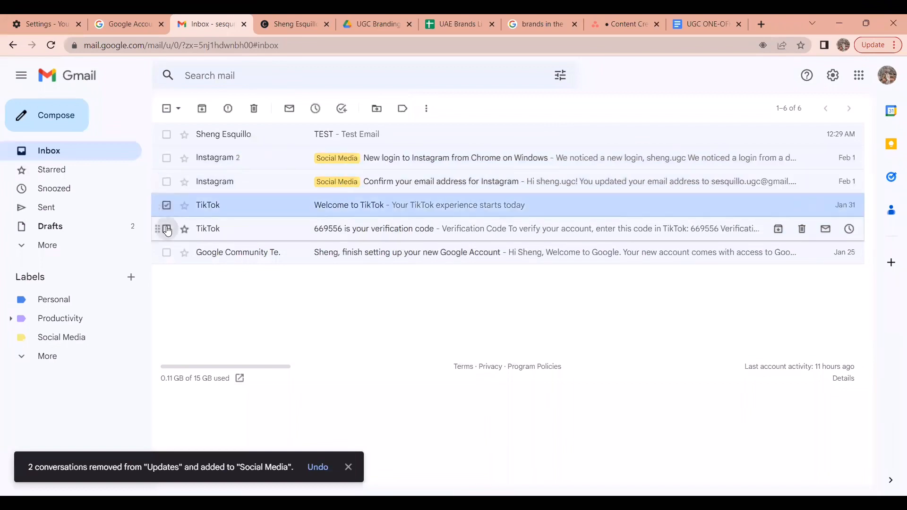
pyautogui.click(402, 108)
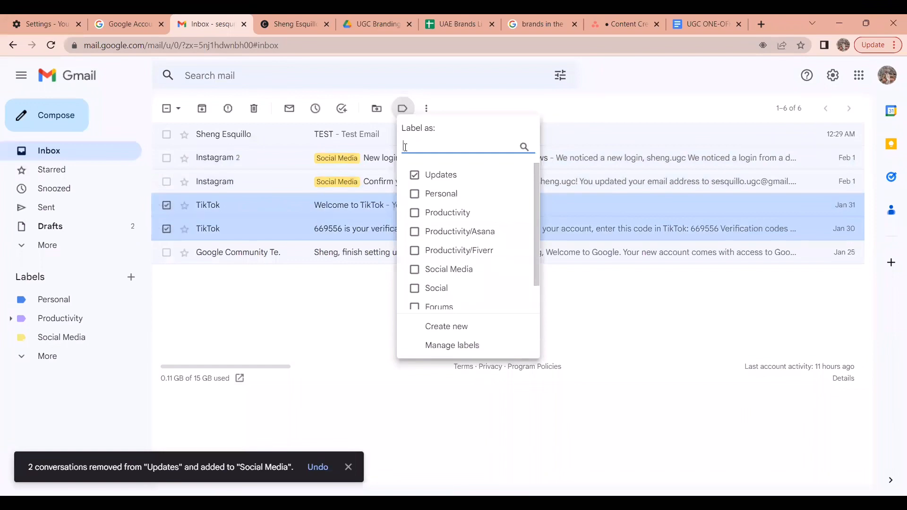
pyautogui.write('socia')
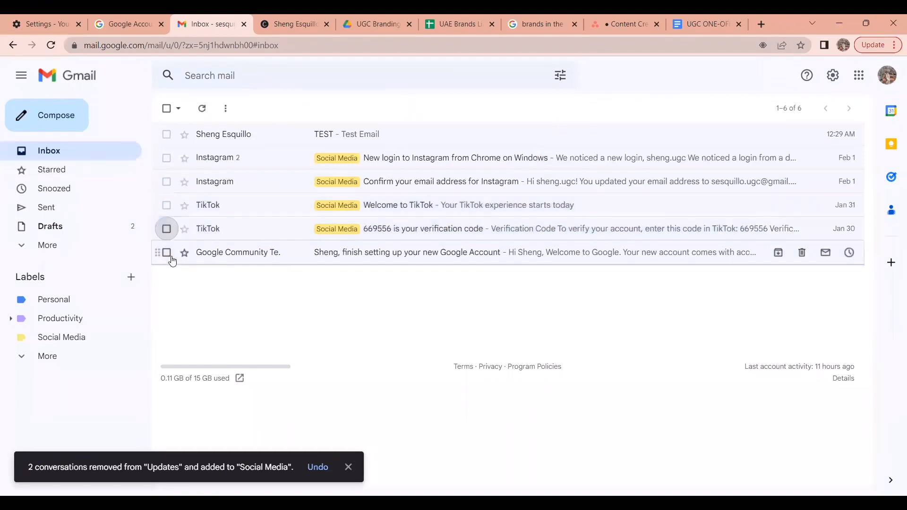
pyautogui.click(402, 108)
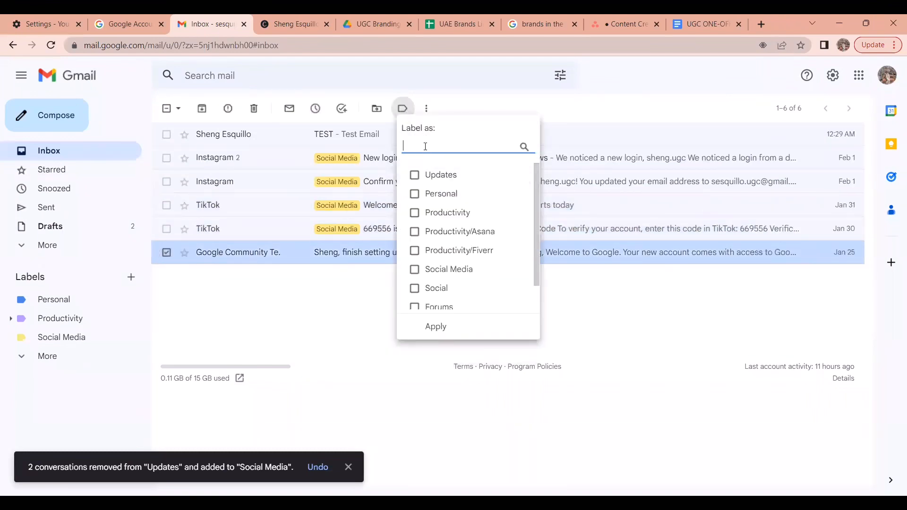
pyautogui.write('So')
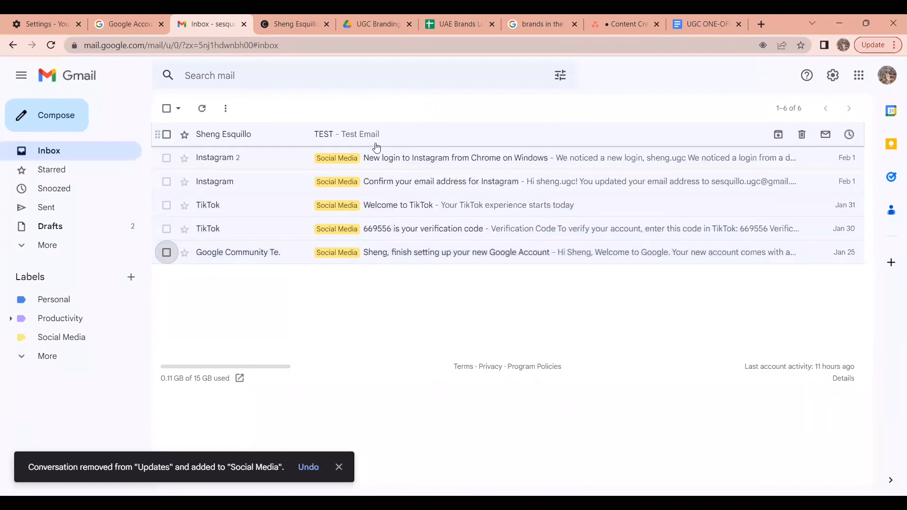
# Apply the Personal label to the TEST email, then begin selecting the Social Media emails.
pyautogui.click(166, 134)
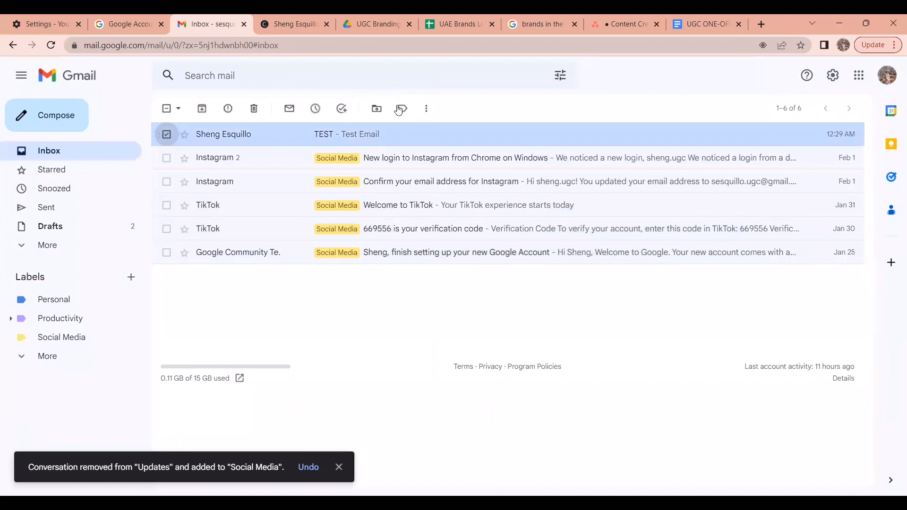
pyautogui.click(400, 109)
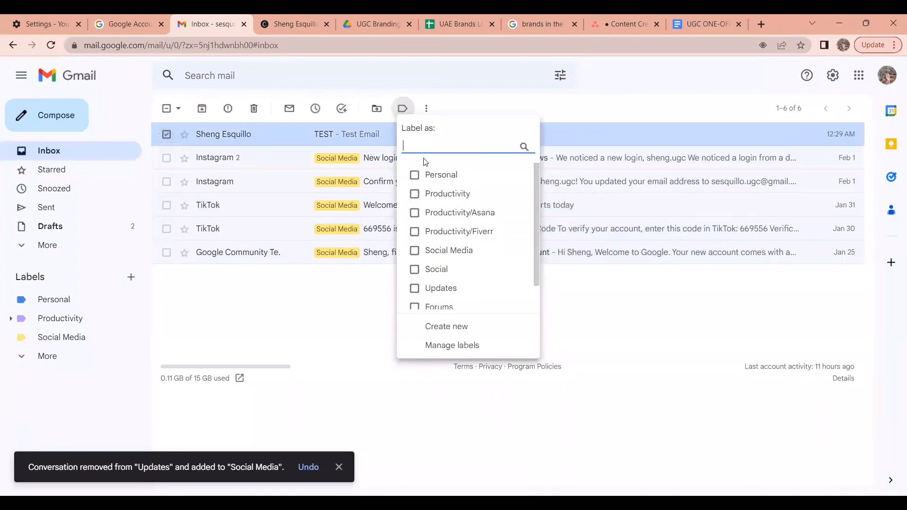
pyautogui.click(414, 174)
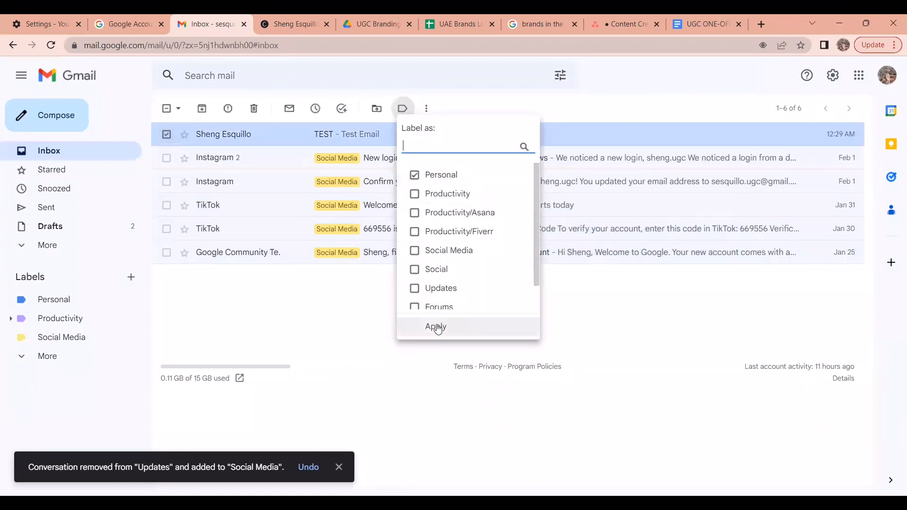
pyautogui.click(435, 327)
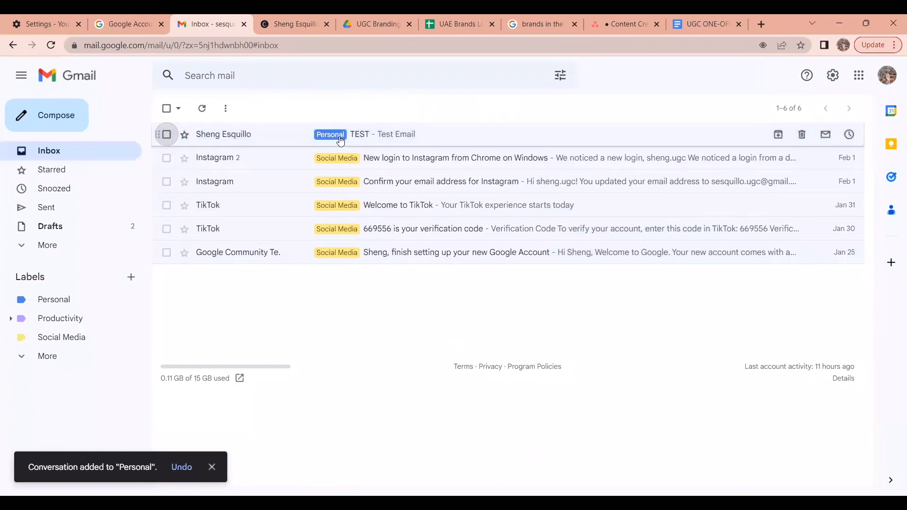
pyautogui.moveTo(358, 252)
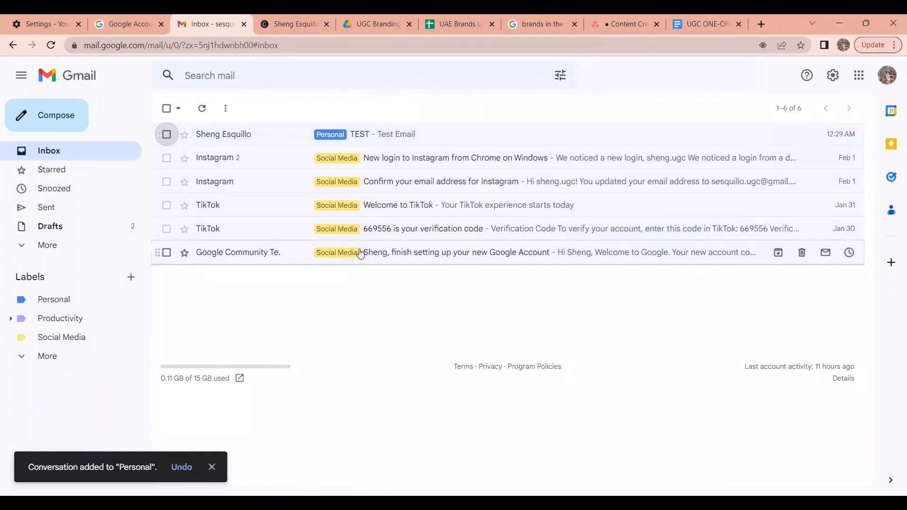
pyautogui.moveTo(361, 227)
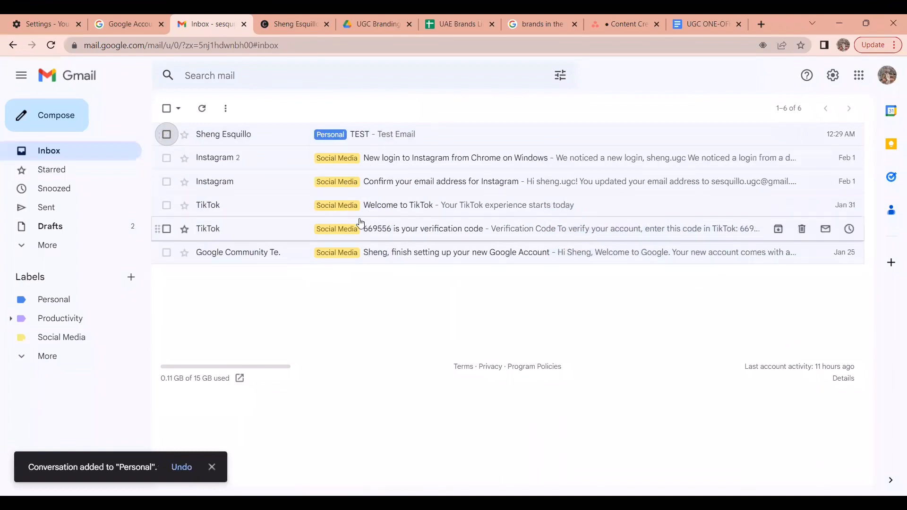
pyautogui.moveTo(374, 157)
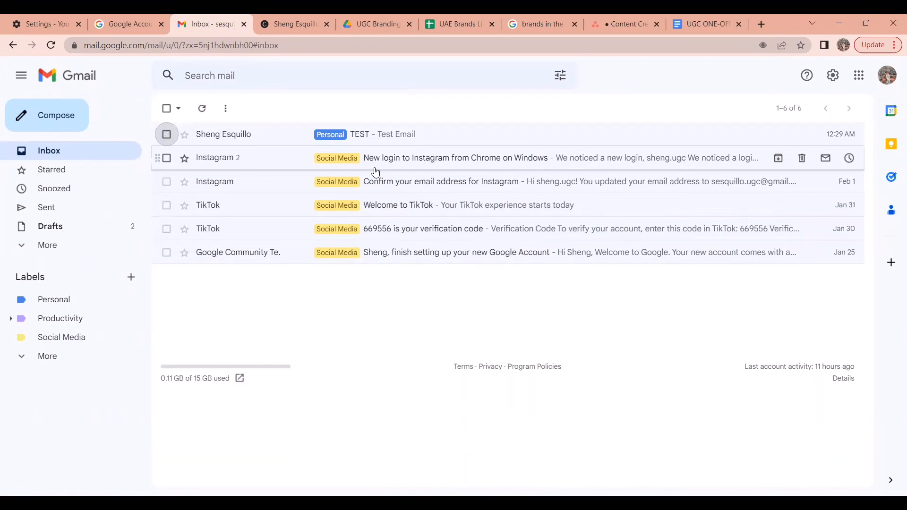
pyautogui.click(167, 158)
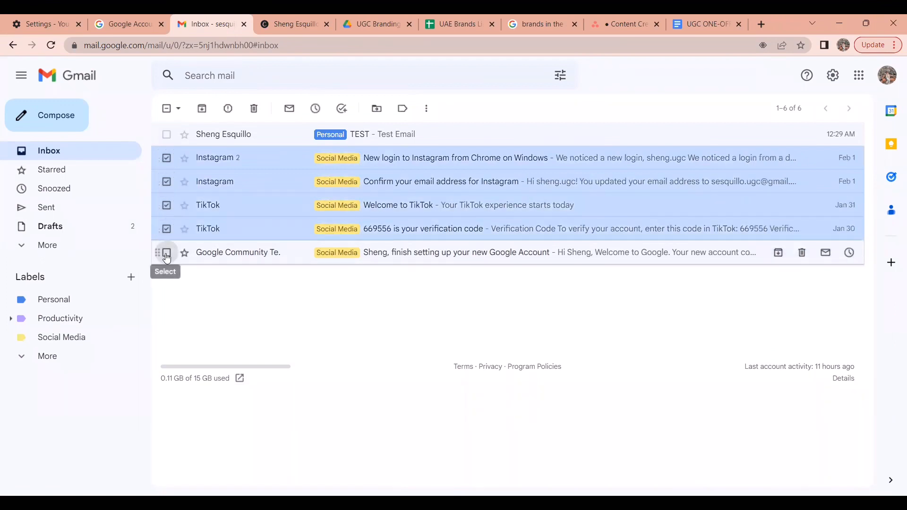
# Archive the five selected Social Media emails, check them under their label, and return to the inbox.
pyautogui.click(166, 252)
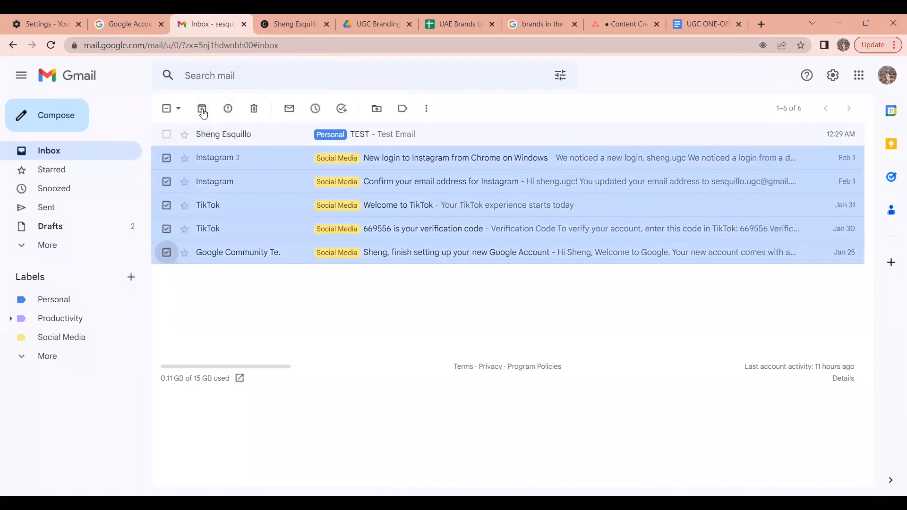
pyautogui.click(201, 108)
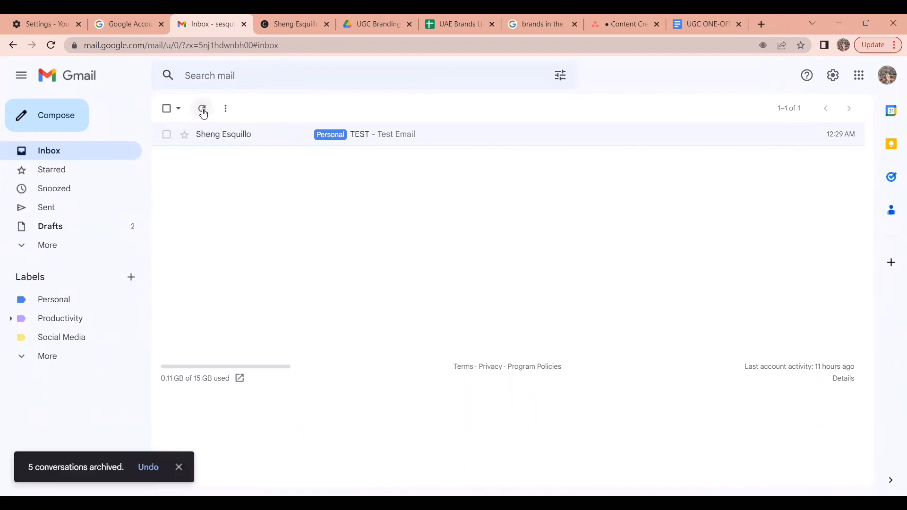
pyautogui.click(61, 336)
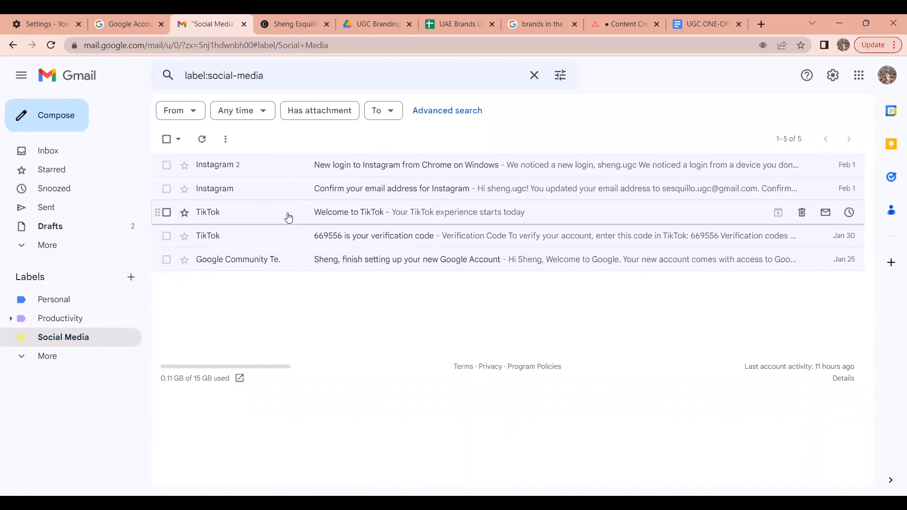
pyautogui.click(49, 150)
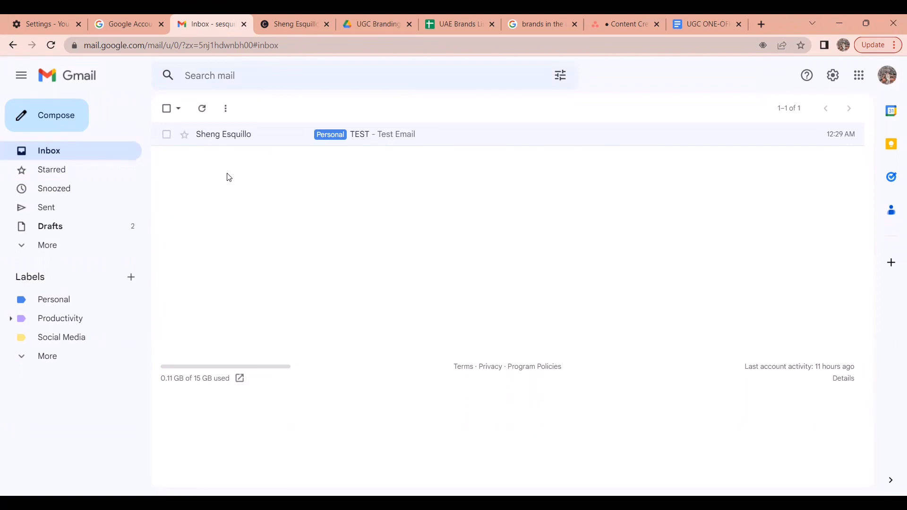
pyautogui.moveTo(253, 185)
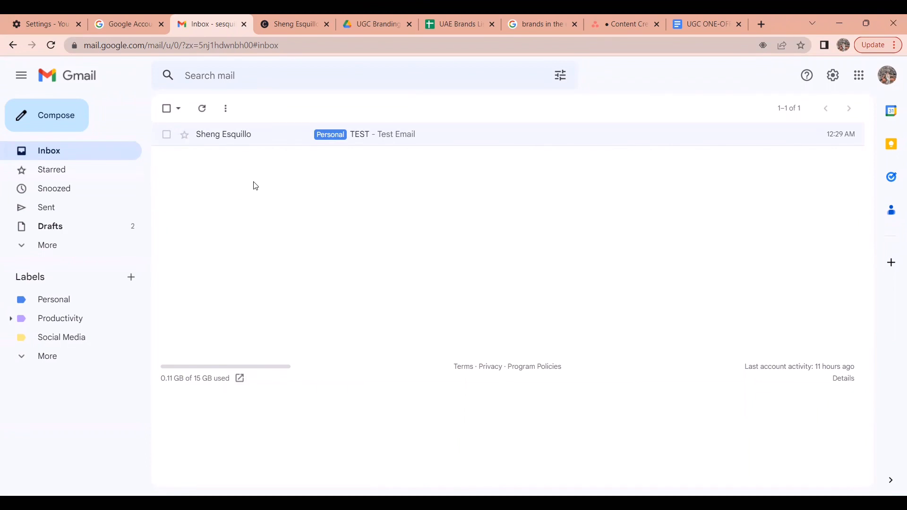
# Move the Instagram and TikTok emails from the Social Media label back into the inbox.
pyautogui.click(61, 337)
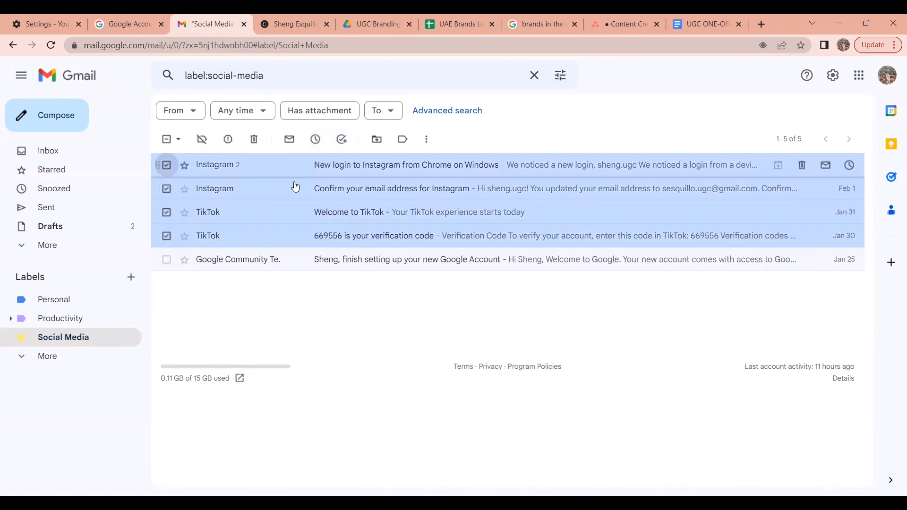
pyautogui.moveTo(341, 139)
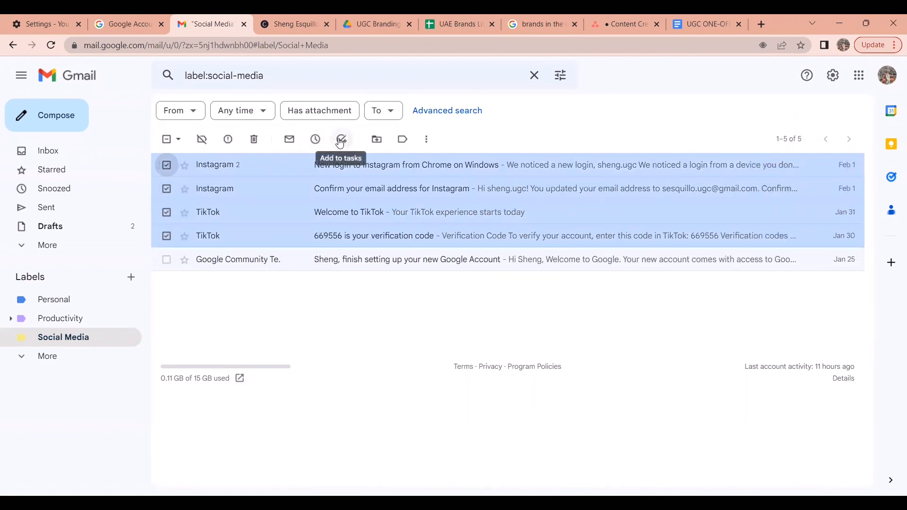
pyautogui.moveTo(376, 139)
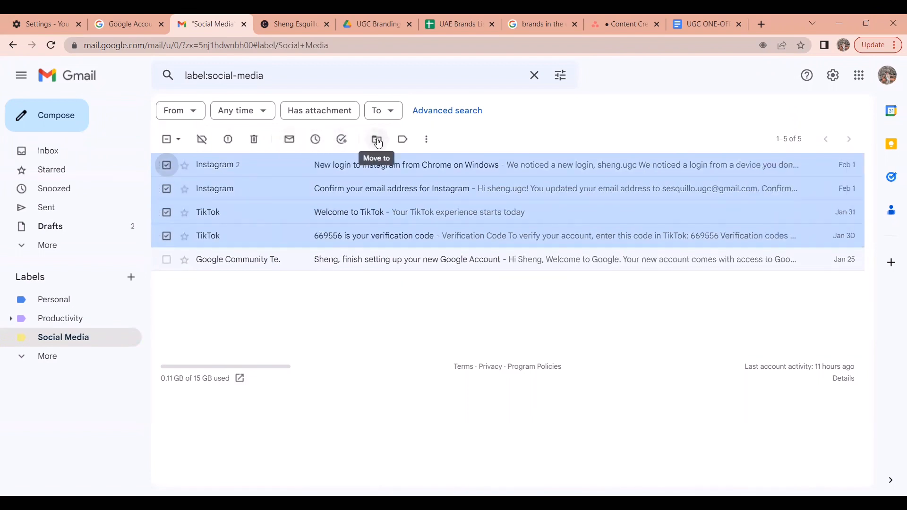
pyautogui.moveTo(439, 351)
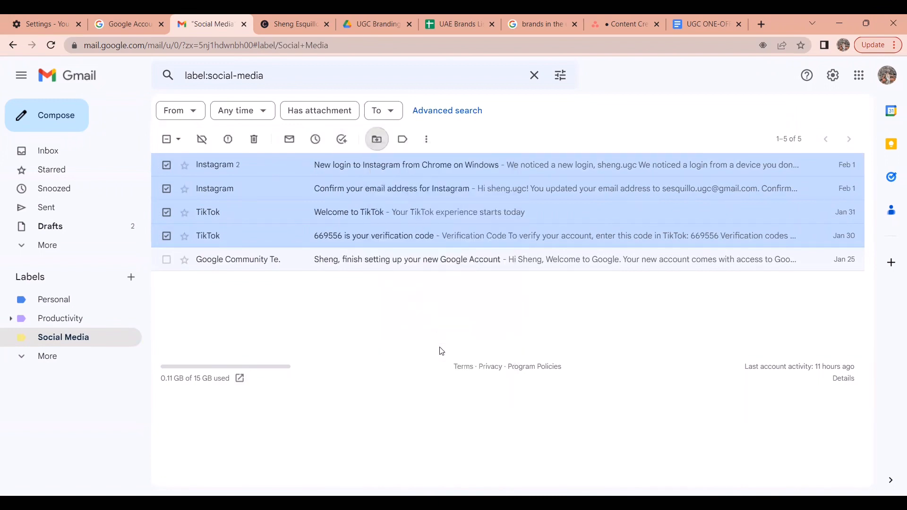
pyautogui.click(49, 151)
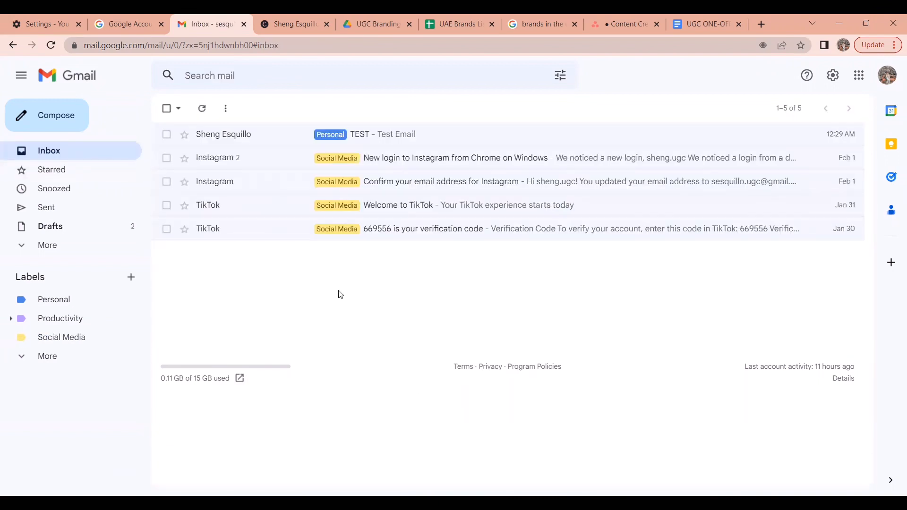
pyautogui.moveTo(381, 254)
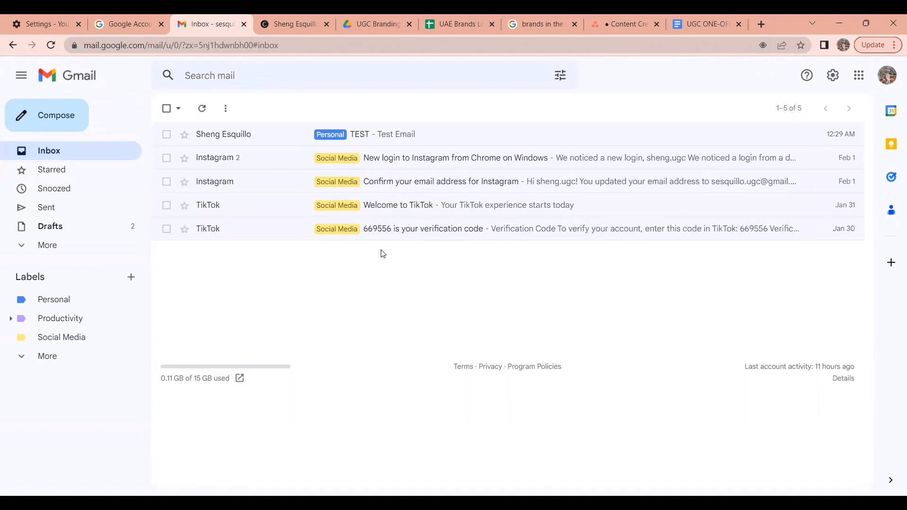
pyautogui.moveTo(185, 134)
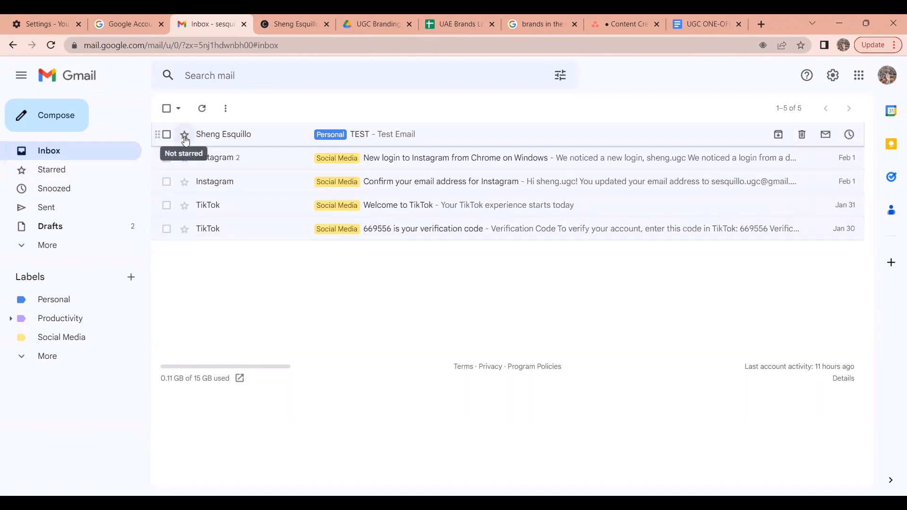
# Star the Personal-labelled TEST email in the inbox.
pyautogui.click(184, 134)
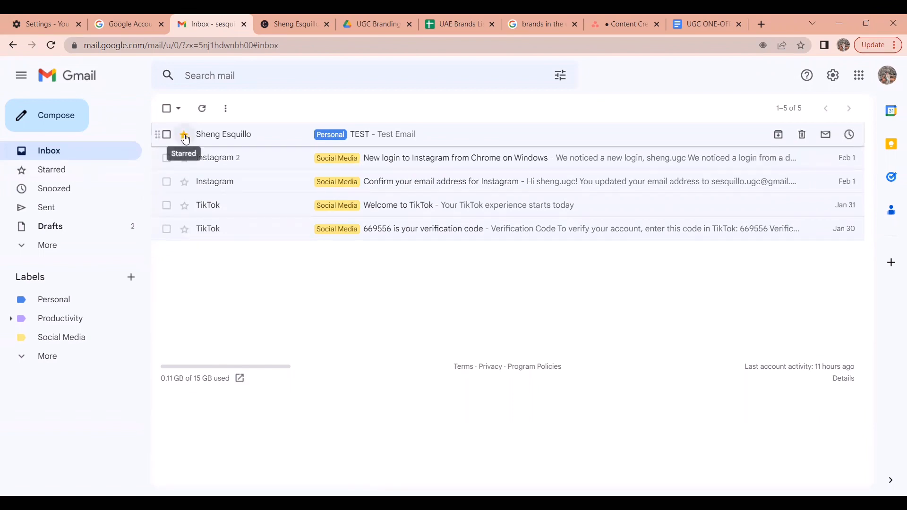
pyautogui.click(184, 133)
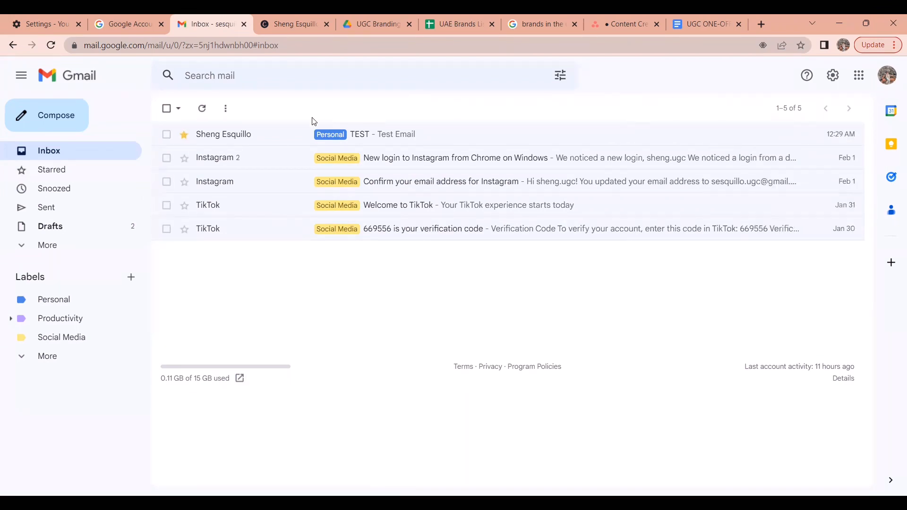
pyautogui.moveTo(832, 75)
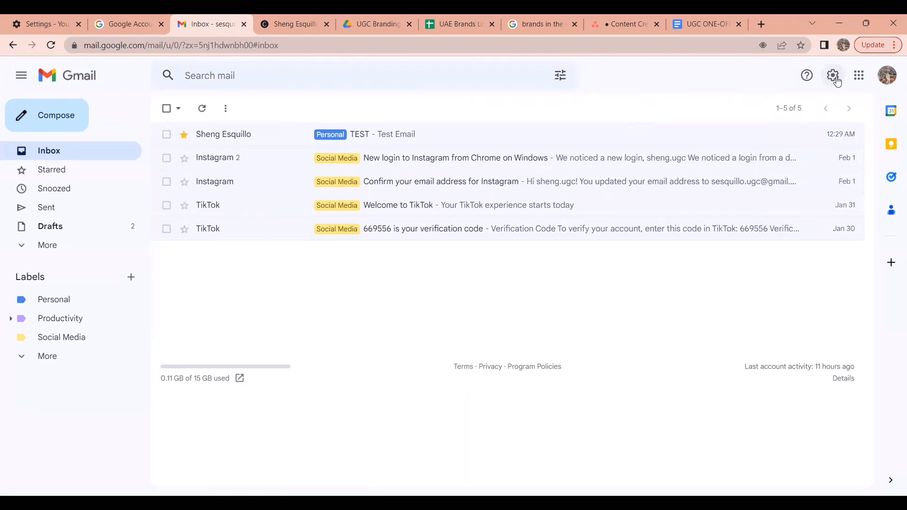
pyautogui.moveTo(223, 134)
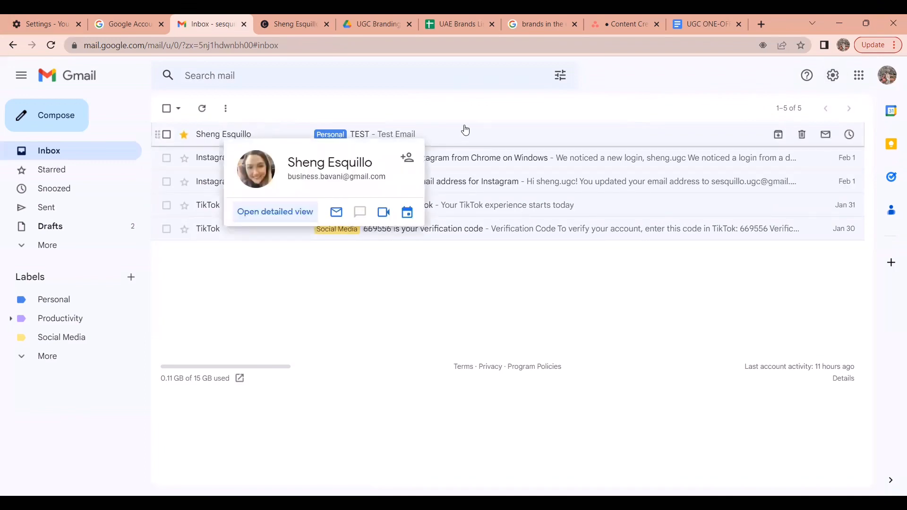
pyautogui.moveTo(461, 117)
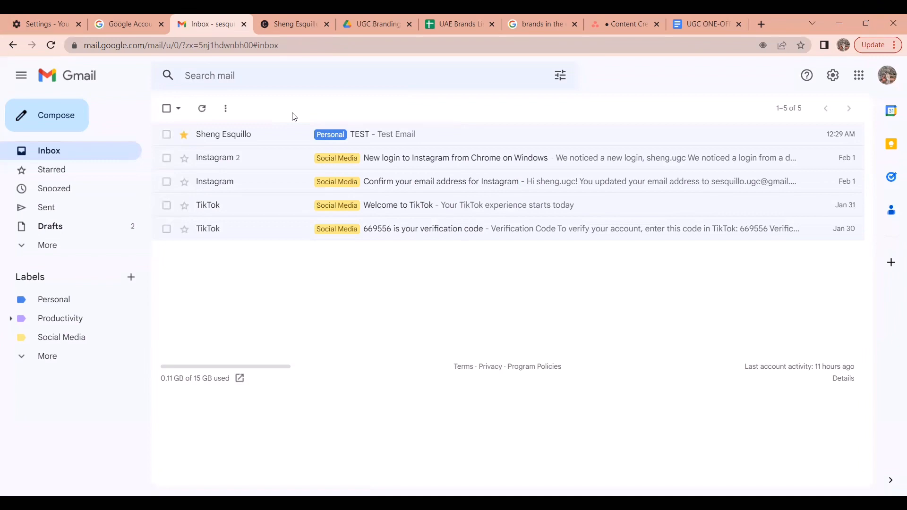
pyautogui.moveTo(328, 106)
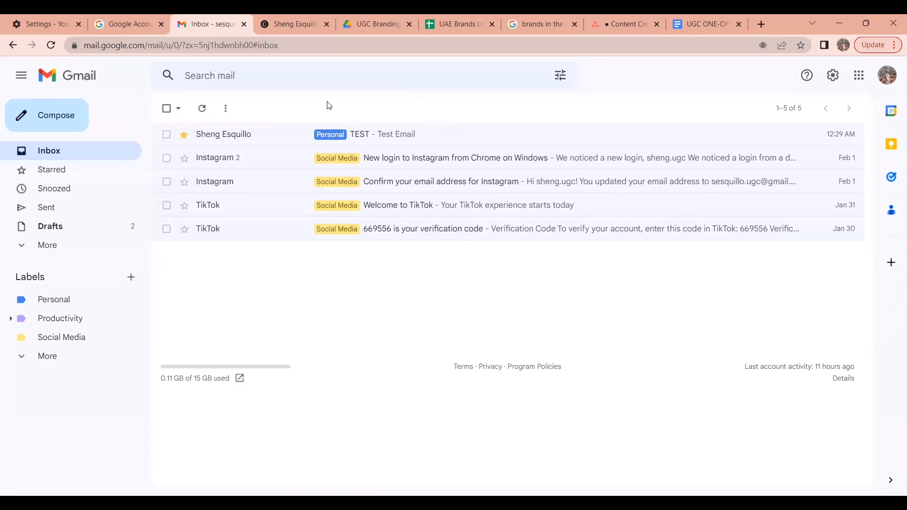
pyautogui.moveTo(833, 75)
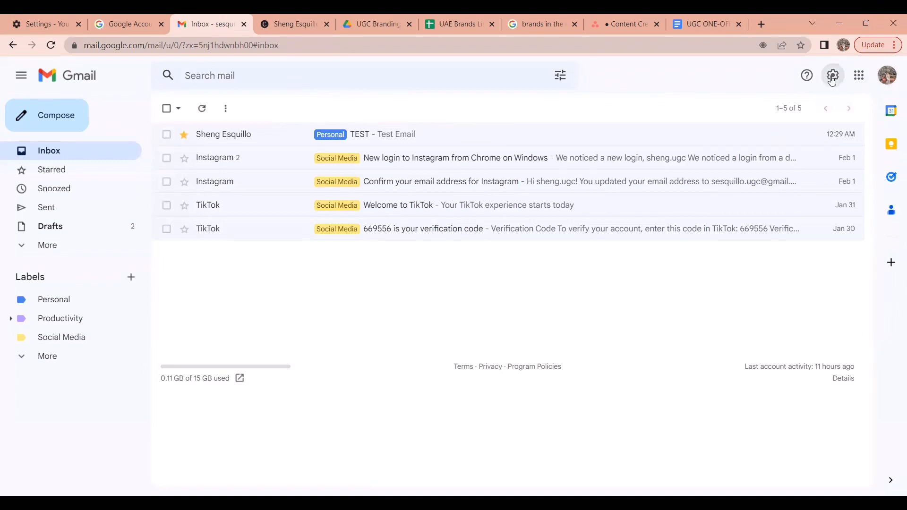
# Show the Quick settings panel and scroll to the Inbox type section.
pyautogui.click(832, 75)
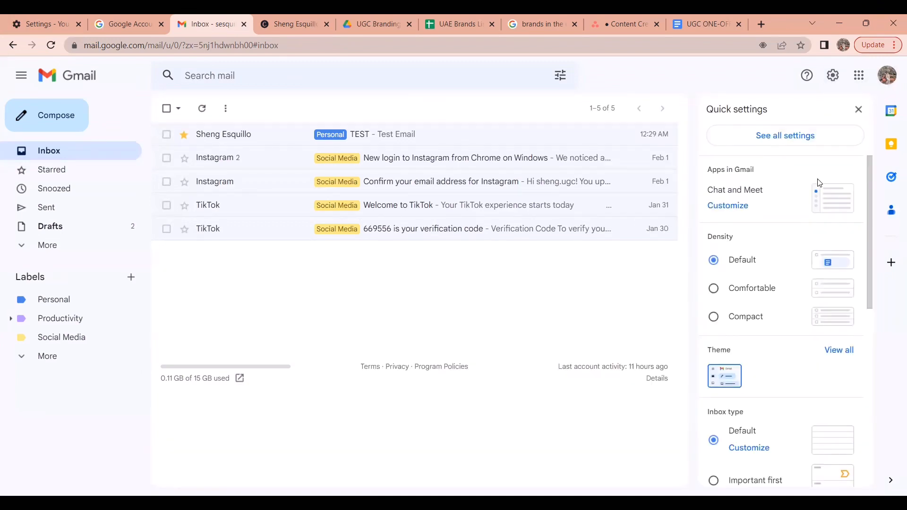
pyautogui.moveTo(781, 221)
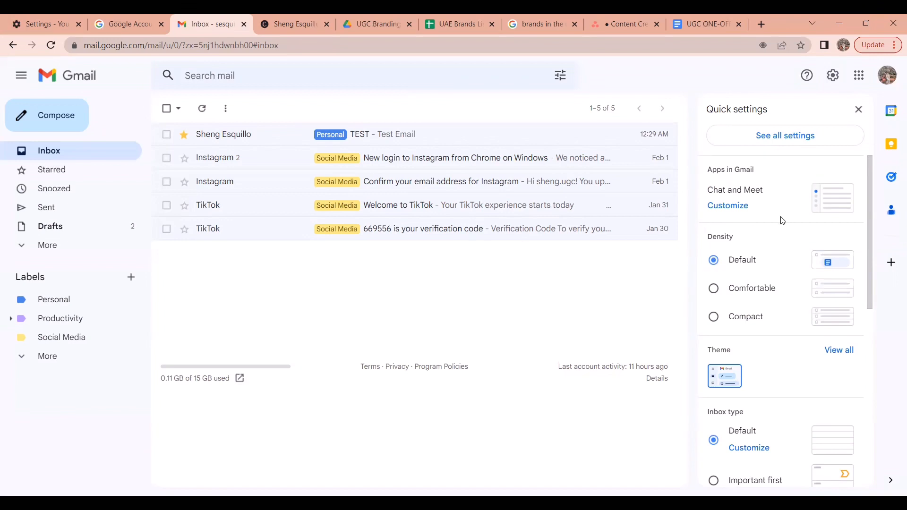
pyautogui.moveTo(746, 250)
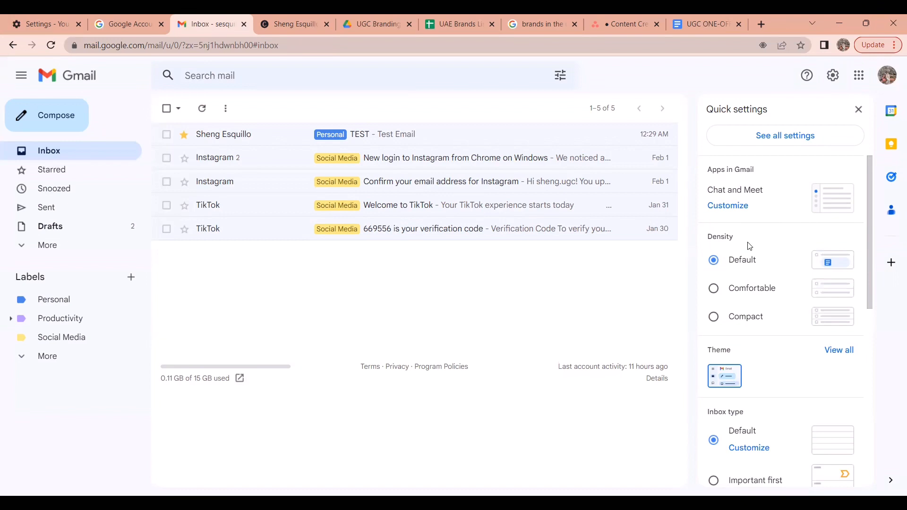
pyautogui.scroll(-3)
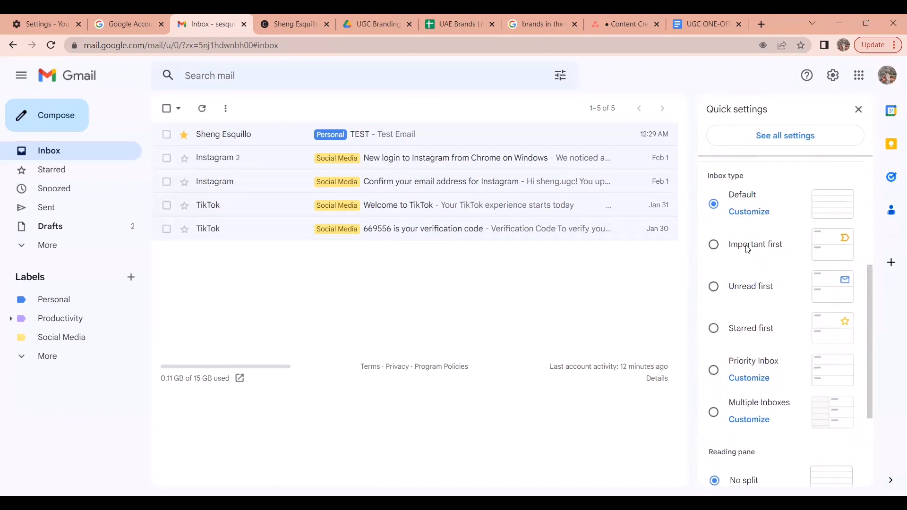
pyautogui.moveTo(762, 341)
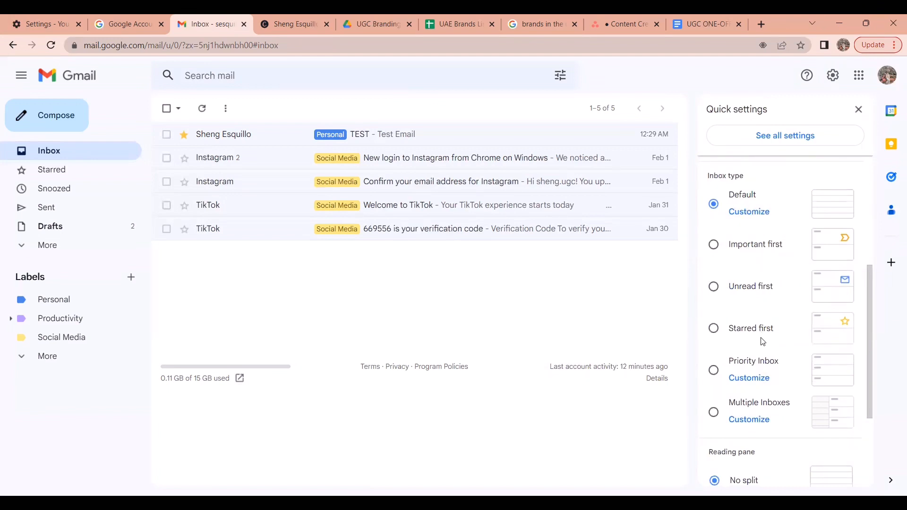
pyautogui.moveTo(764, 404)
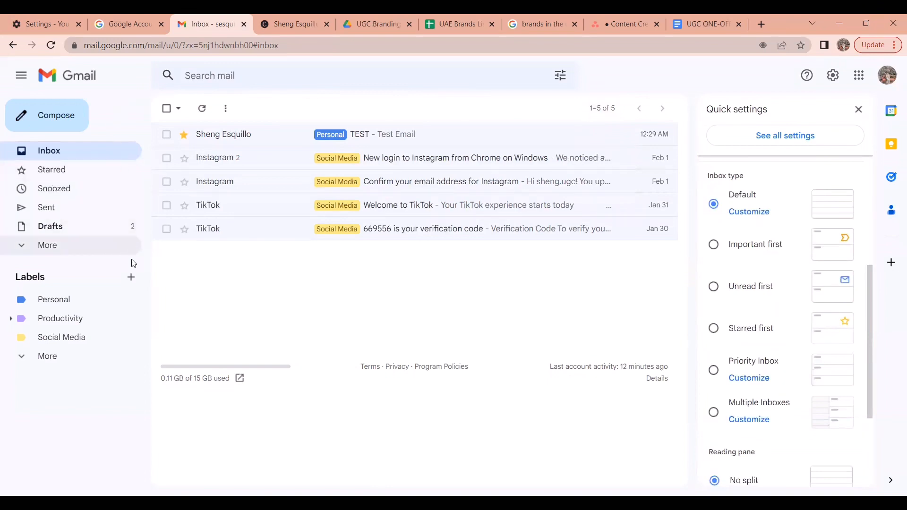
pyautogui.moveTo(508, 111)
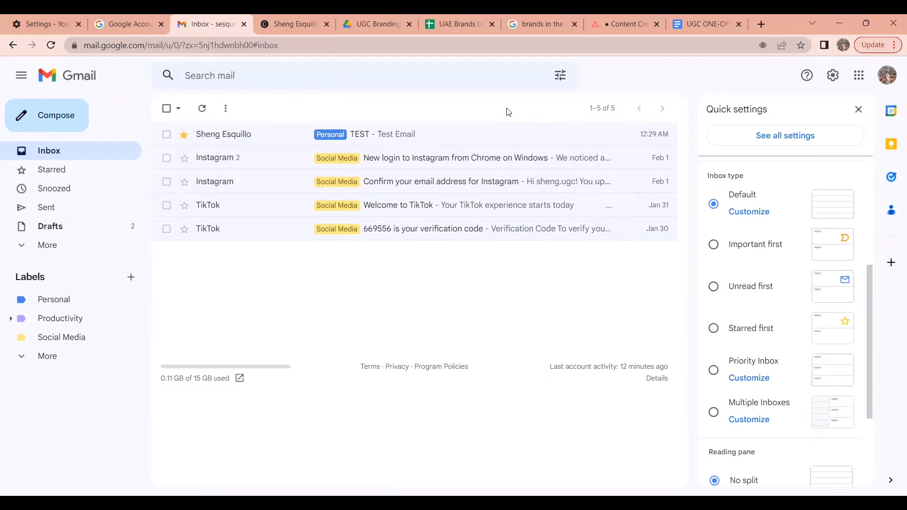
pyautogui.moveTo(767, 214)
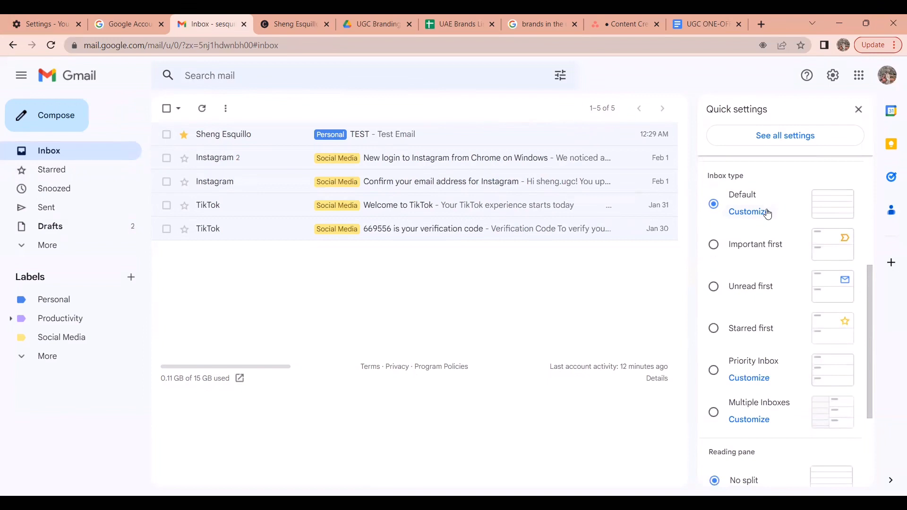
pyautogui.moveTo(853, 242)
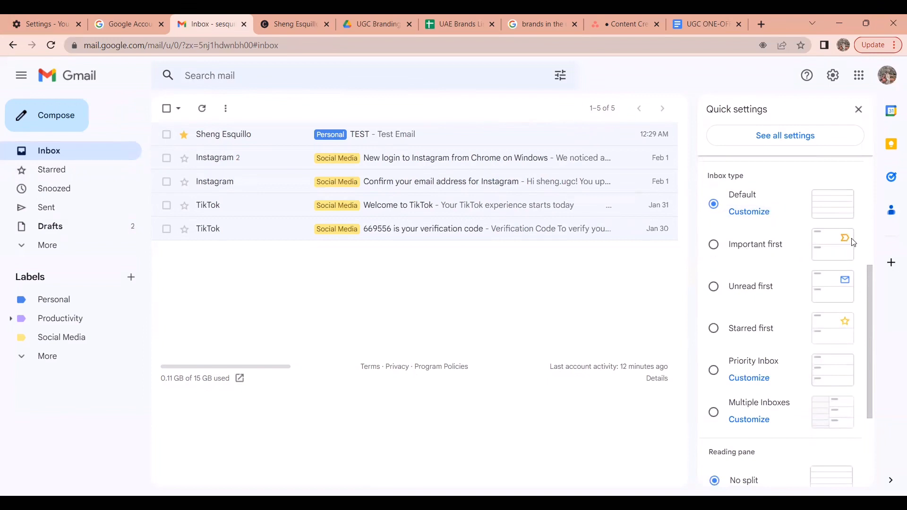
pyautogui.moveTo(857, 246)
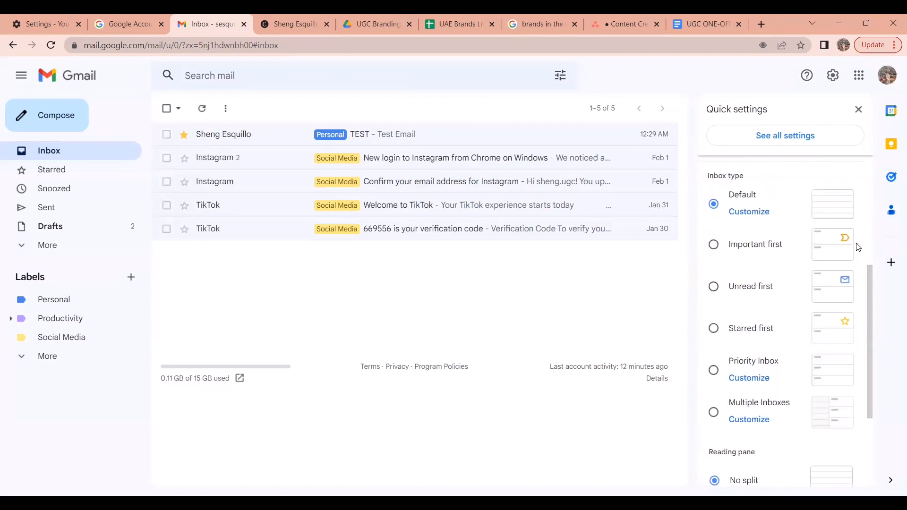
pyautogui.moveTo(867, 264)
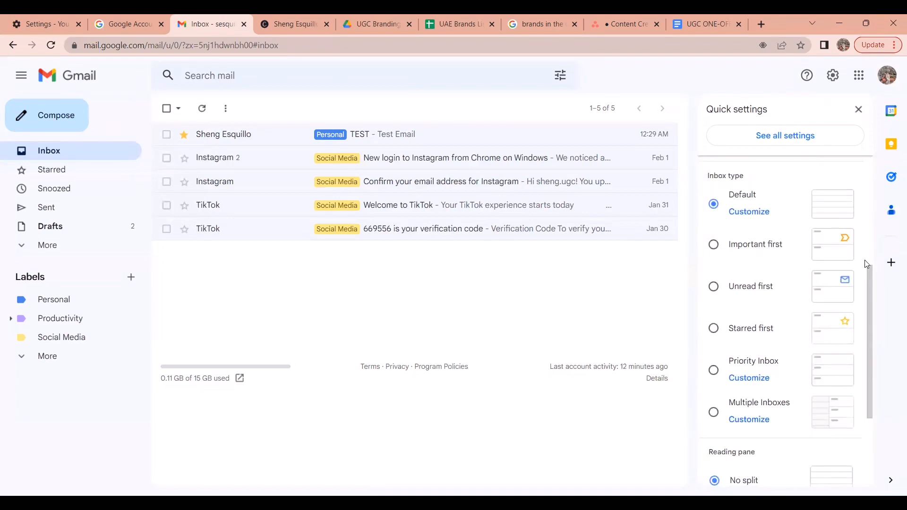
pyautogui.moveTo(803, 346)
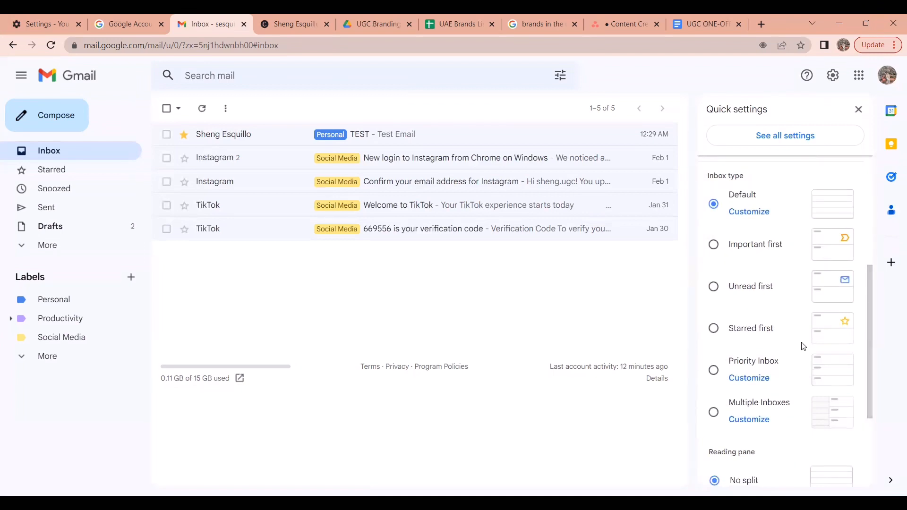
pyautogui.moveTo(755, 337)
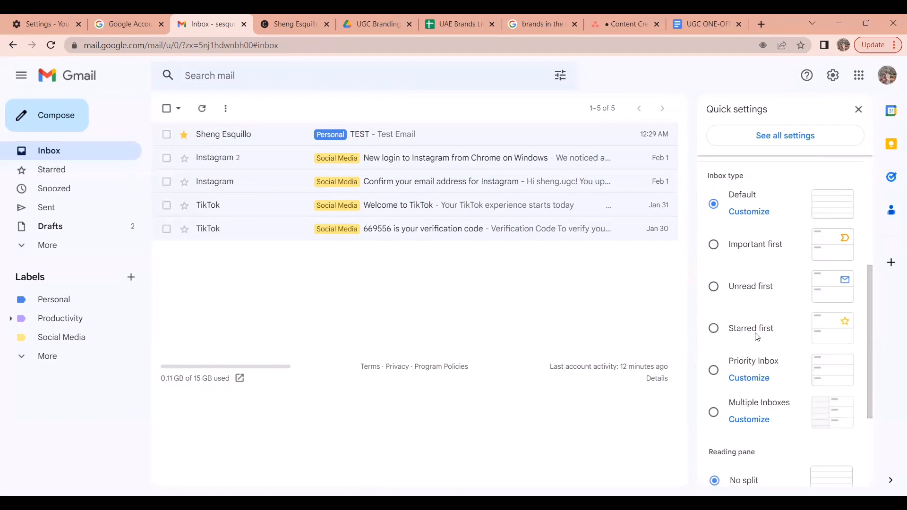
pyautogui.moveTo(730, 339)
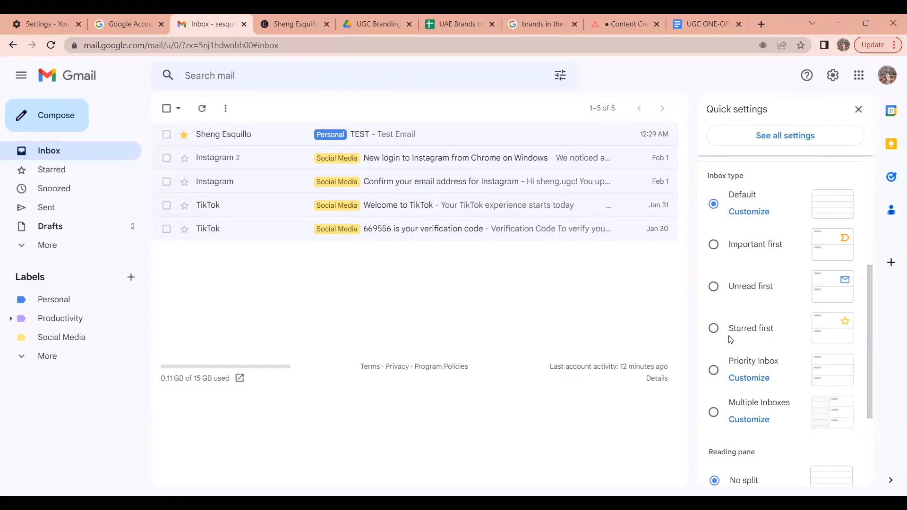
pyautogui.moveTo(713, 328)
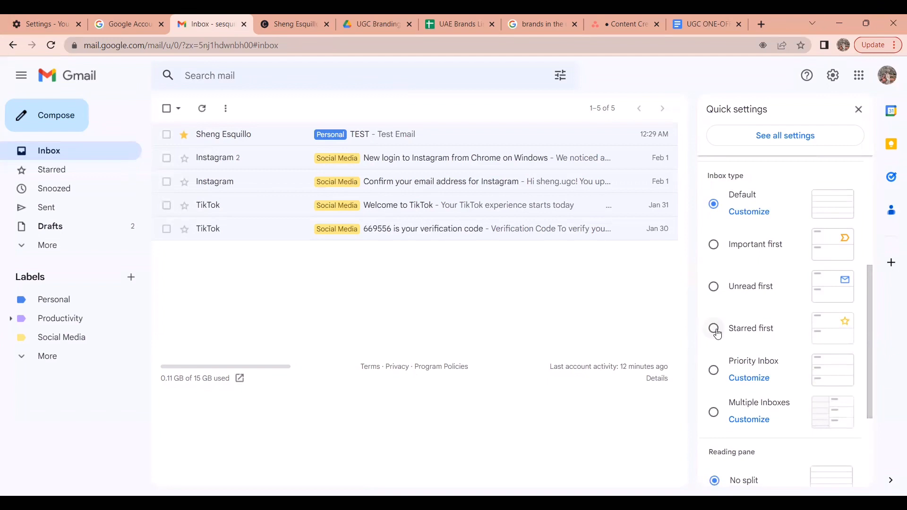
# Set the inbox type to Starred first and close Quick settings.
pyautogui.click(713, 328)
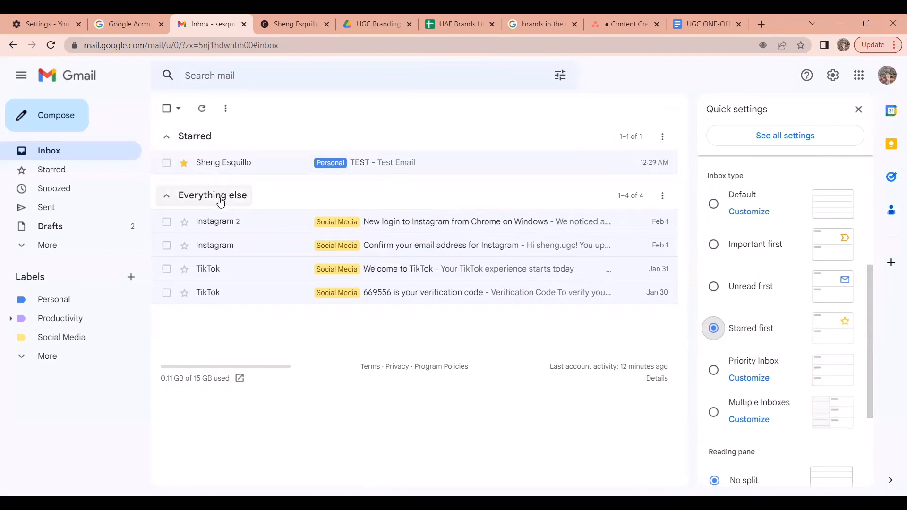
pyautogui.click(858, 109)
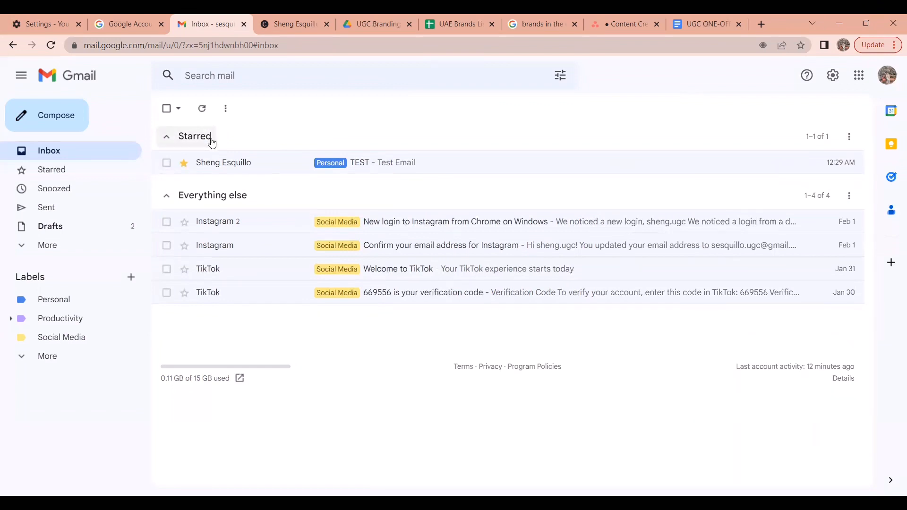
pyautogui.moveTo(248, 182)
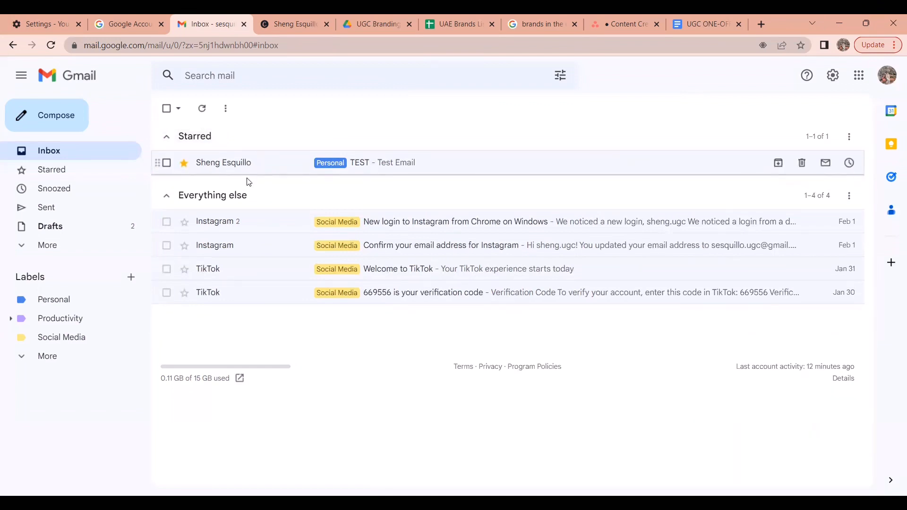
pyautogui.moveTo(254, 207)
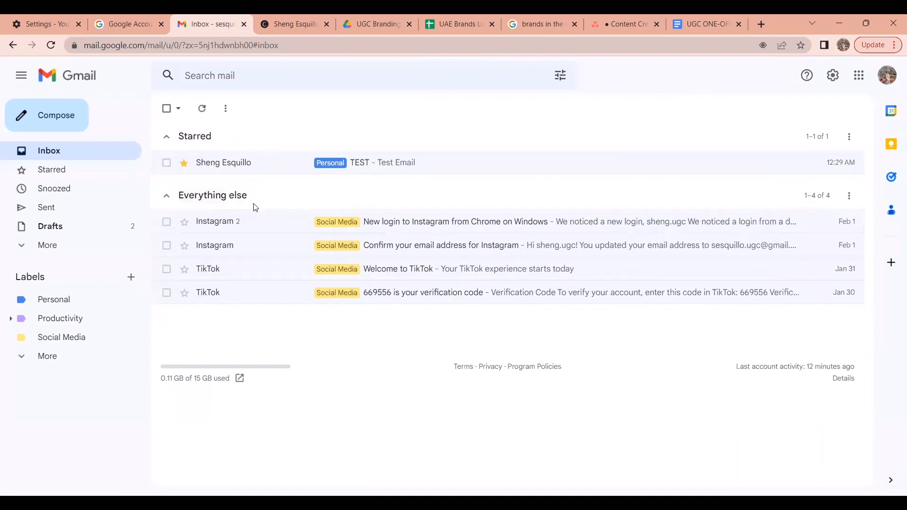
pyautogui.moveTo(315, 140)
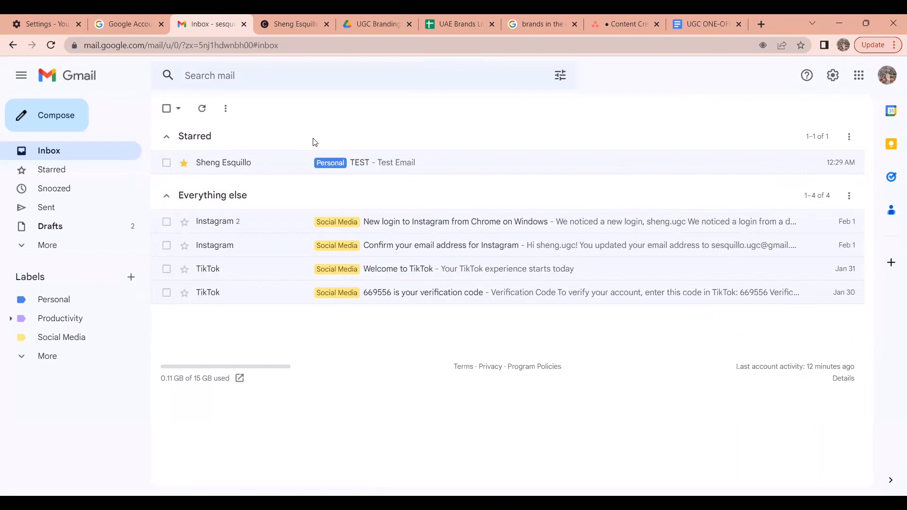
pyautogui.moveTo(505, 137)
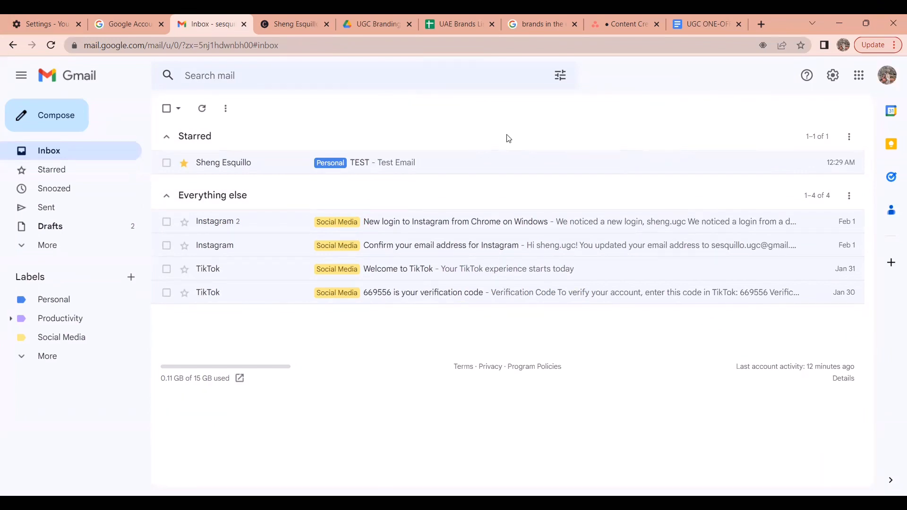
pyautogui.moveTo(298, 164)
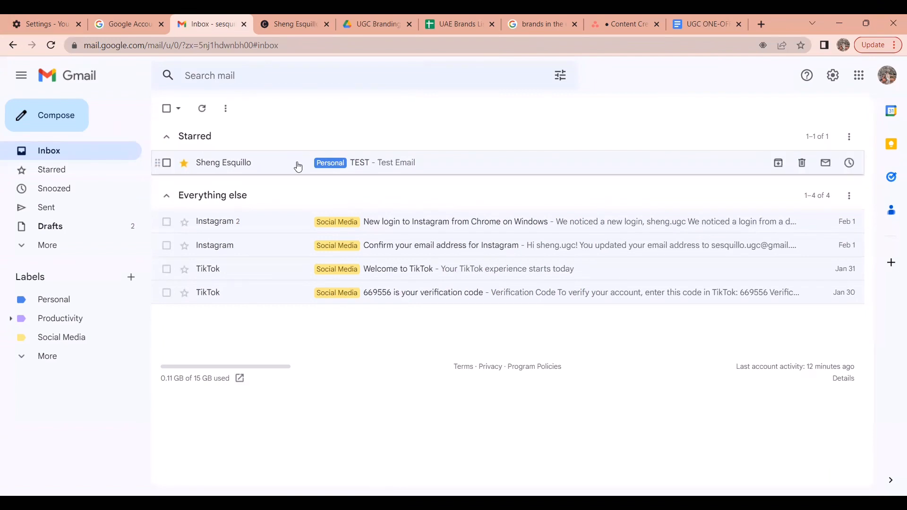
pyautogui.moveTo(275, 127)
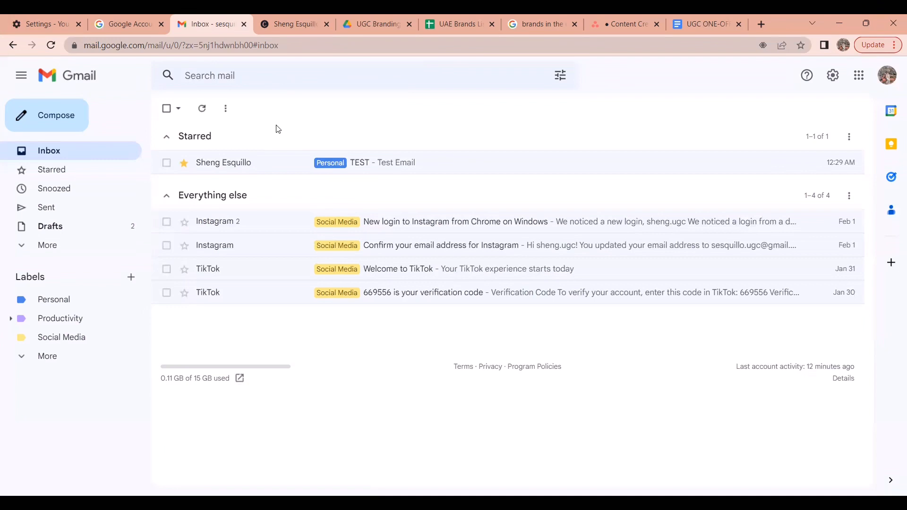
pyautogui.moveTo(207, 268)
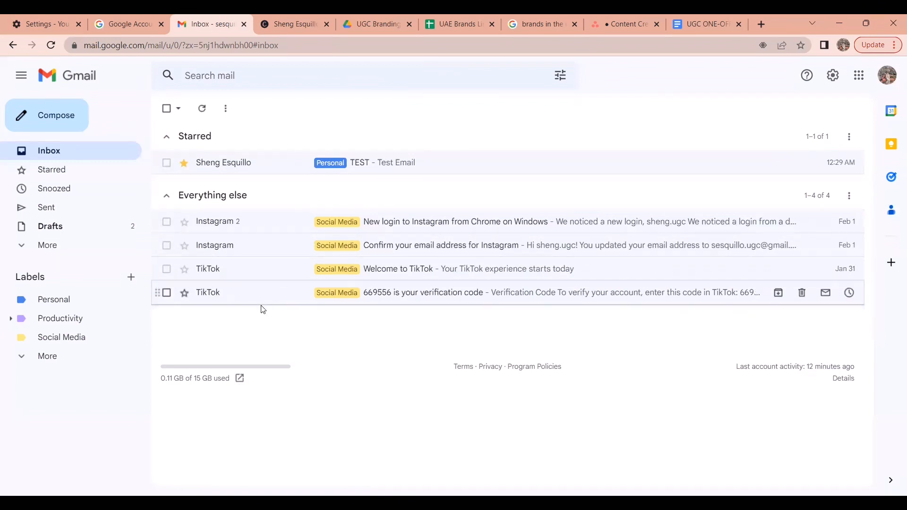
pyautogui.moveTo(282, 168)
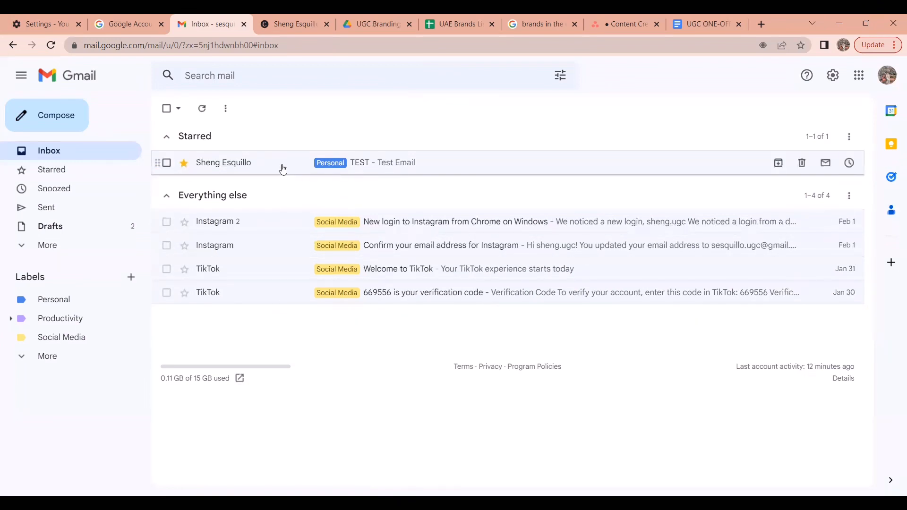
pyautogui.moveTo(306, 127)
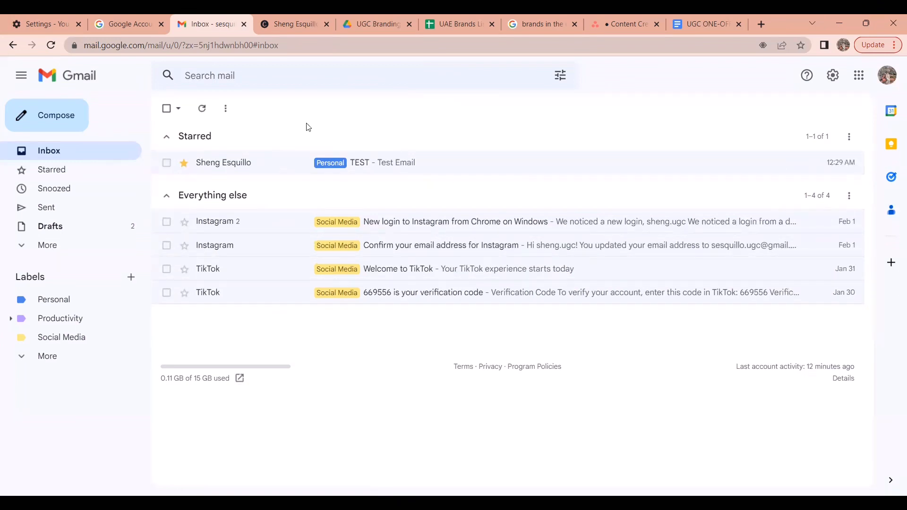
pyautogui.moveTo(219, 172)
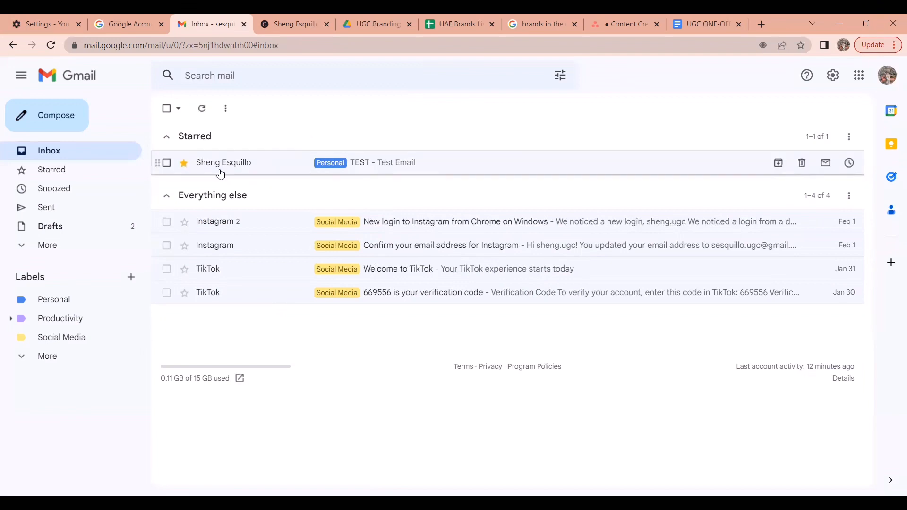
pyautogui.moveTo(280, 171)
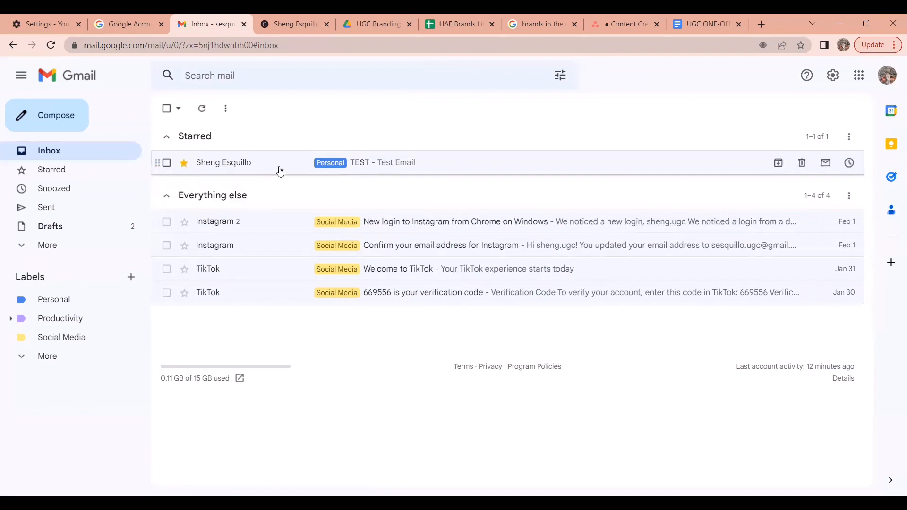
pyautogui.moveTo(297, 157)
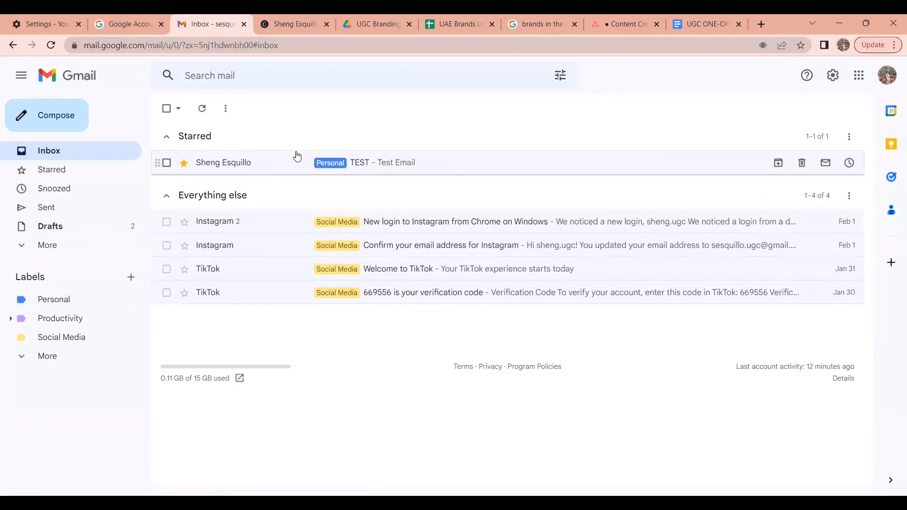
# From the TEST email's More menu, start Filter messages like these for its sender.
pyautogui.click(396, 162)
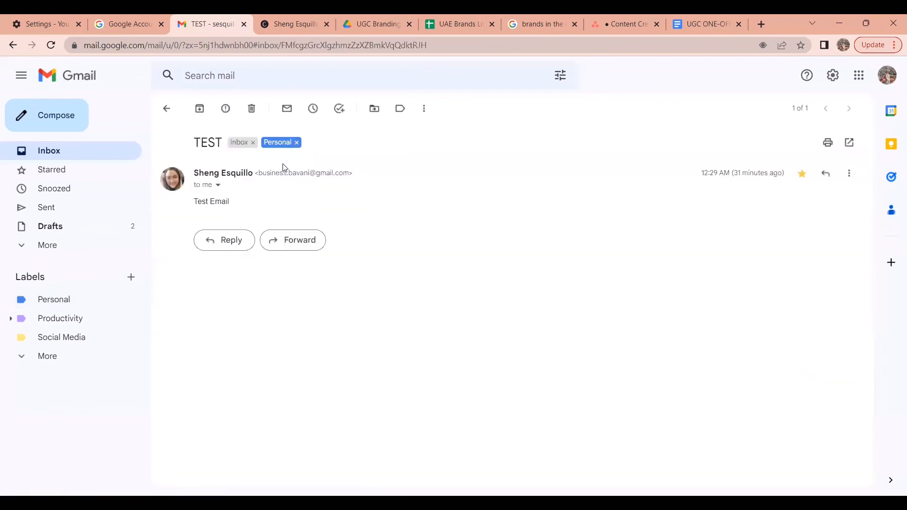
pyautogui.moveTo(424, 109)
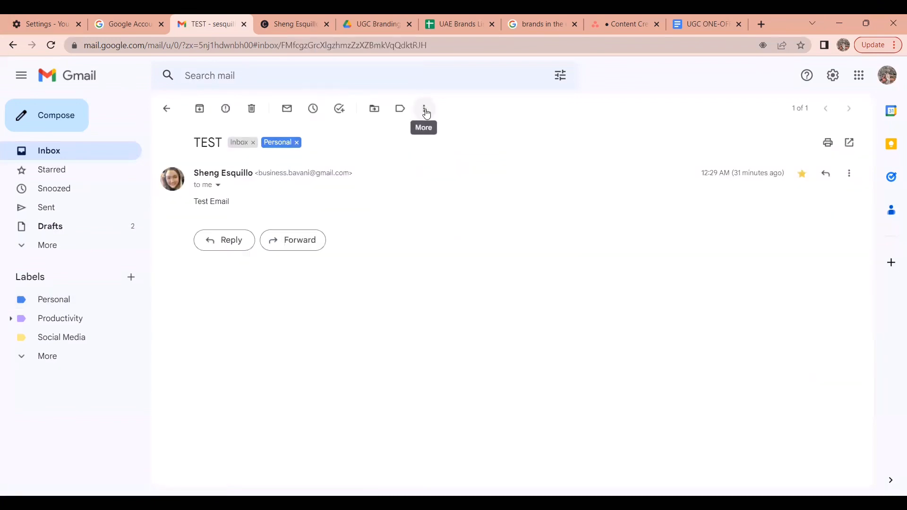
pyautogui.click(424, 108)
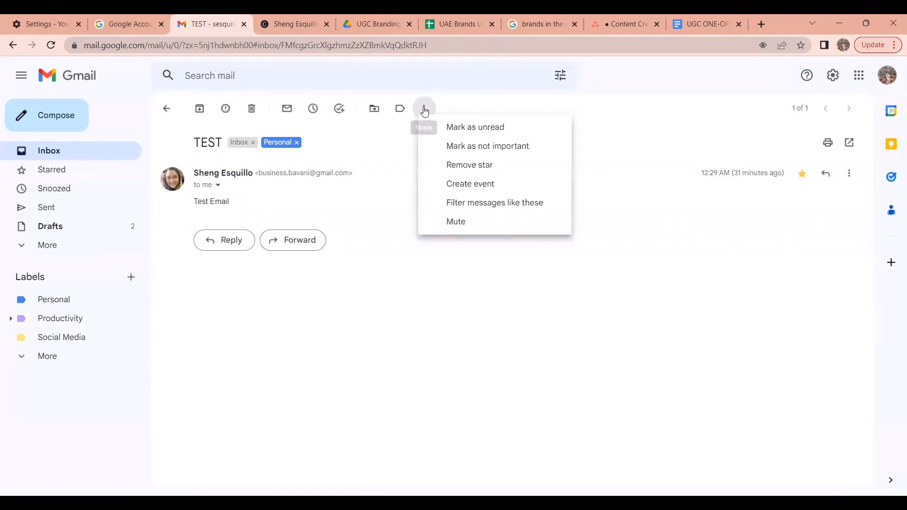
pyautogui.moveTo(502, 202)
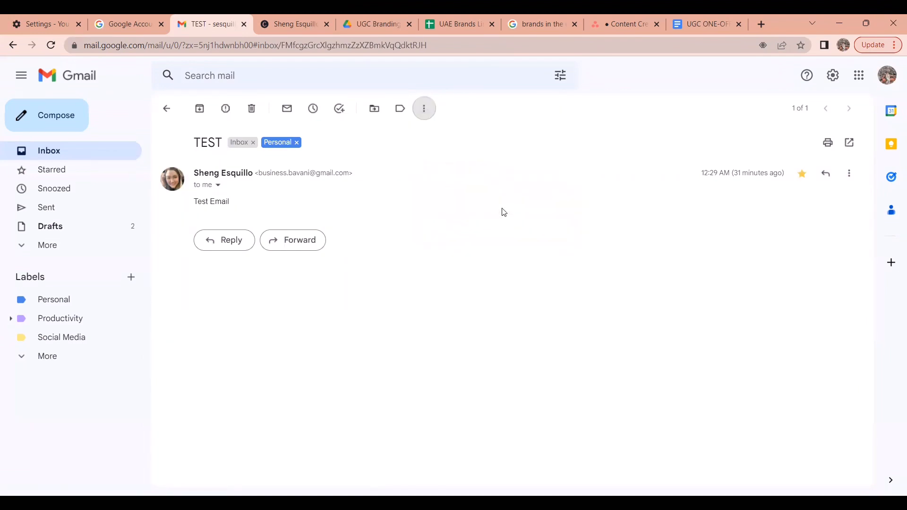
pyautogui.click(424, 108)
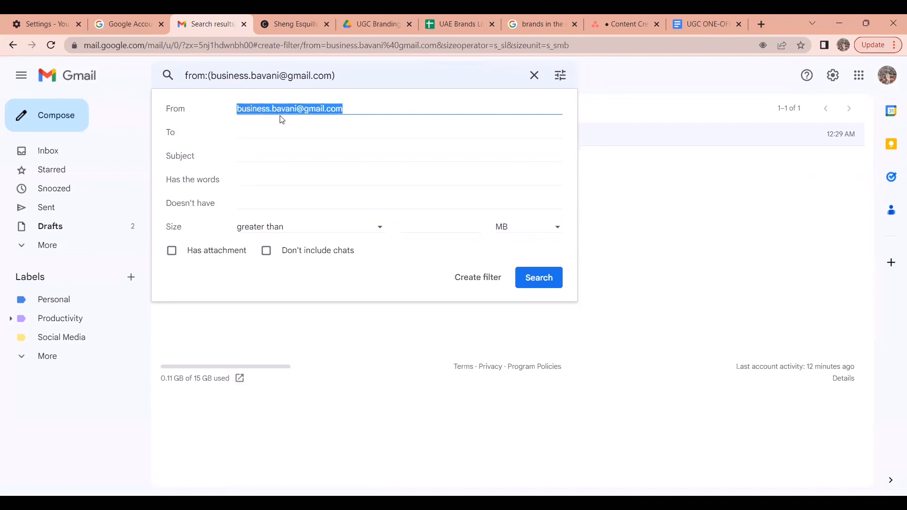
pyautogui.moveTo(305, 128)
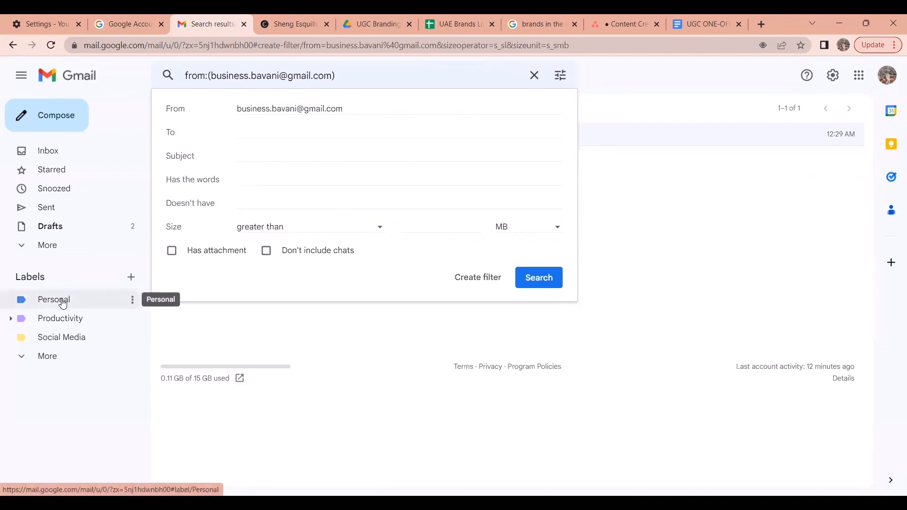
pyautogui.moveTo(477, 277)
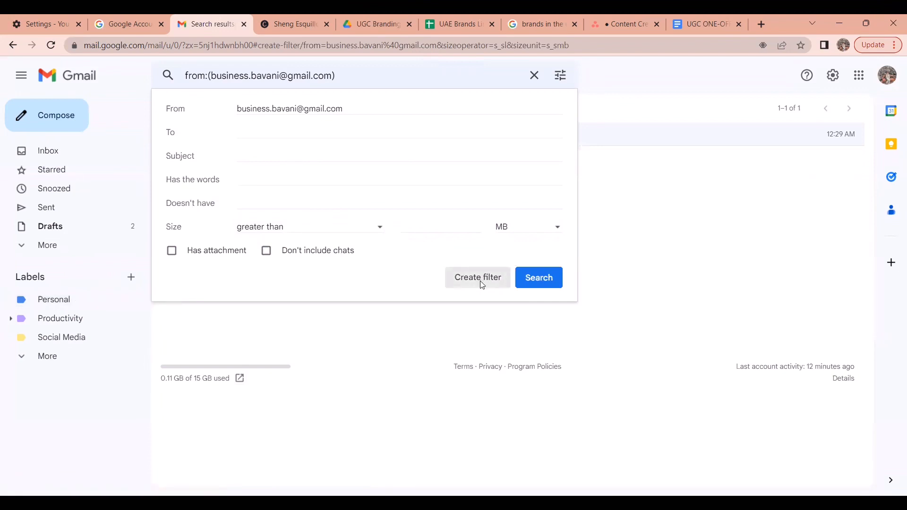
# Set the filter to Skip the Inbox and apply the Personal label, then create it.
pyautogui.click(477, 277)
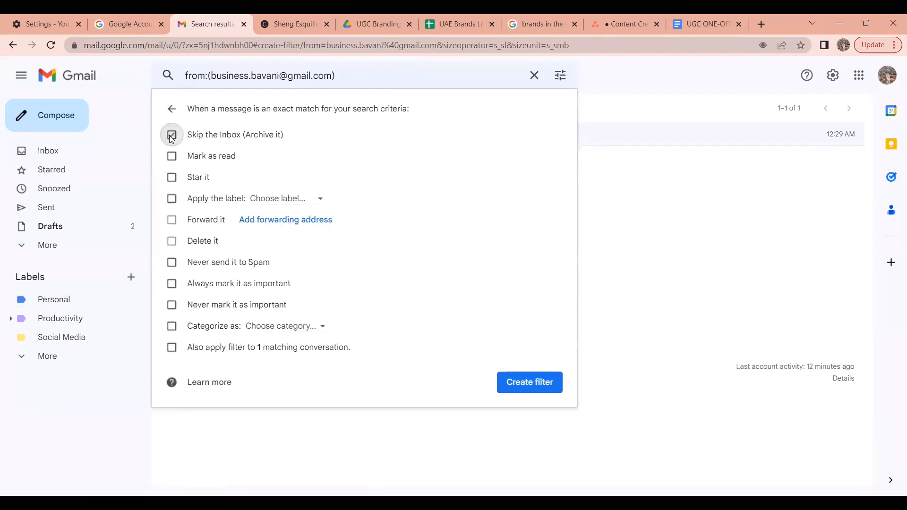
pyautogui.click(172, 134)
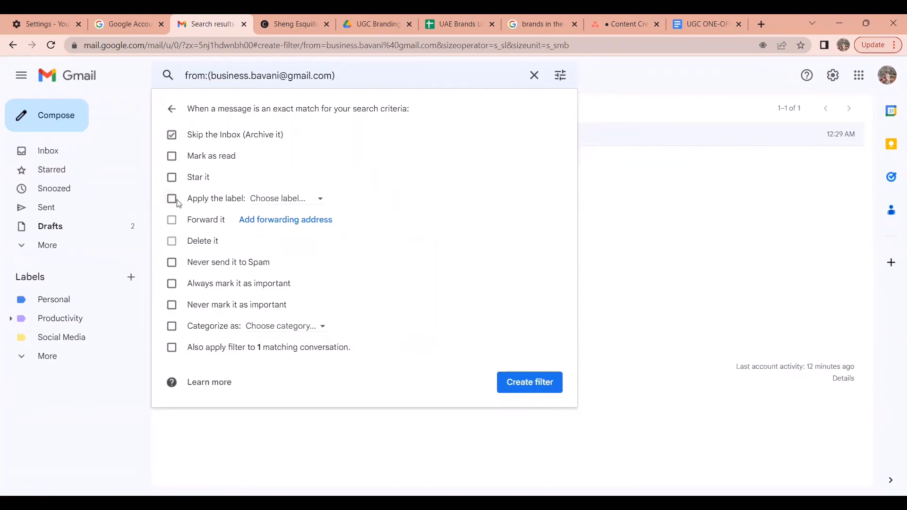
pyautogui.click(172, 198)
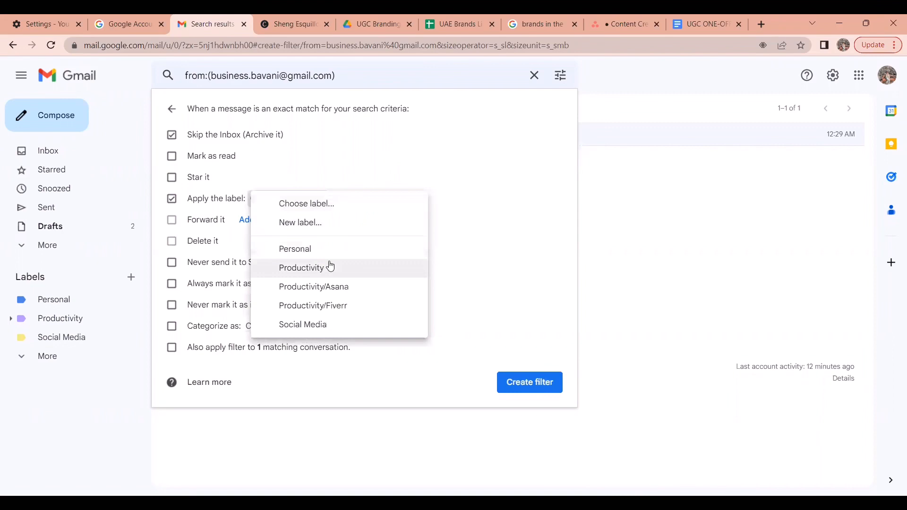
pyautogui.moveTo(332, 253)
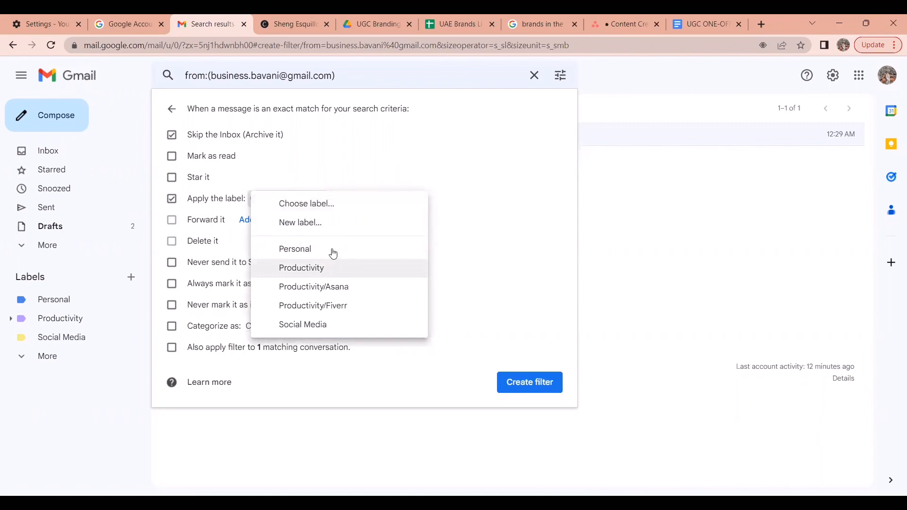
pyautogui.click(294, 249)
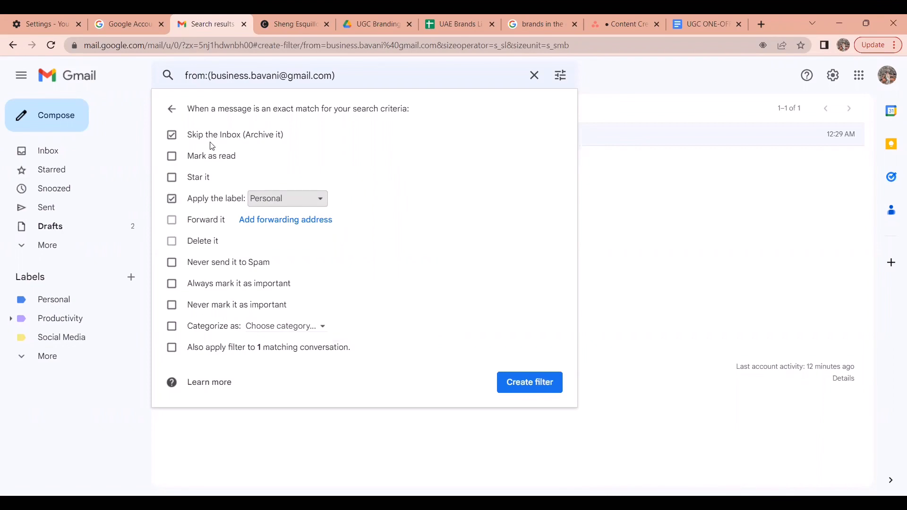
pyautogui.moveTo(233, 144)
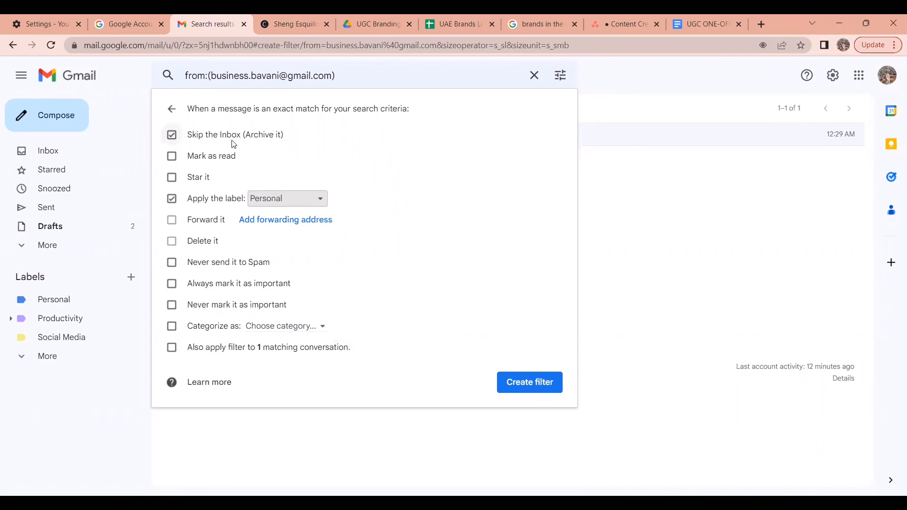
pyautogui.moveTo(258, 143)
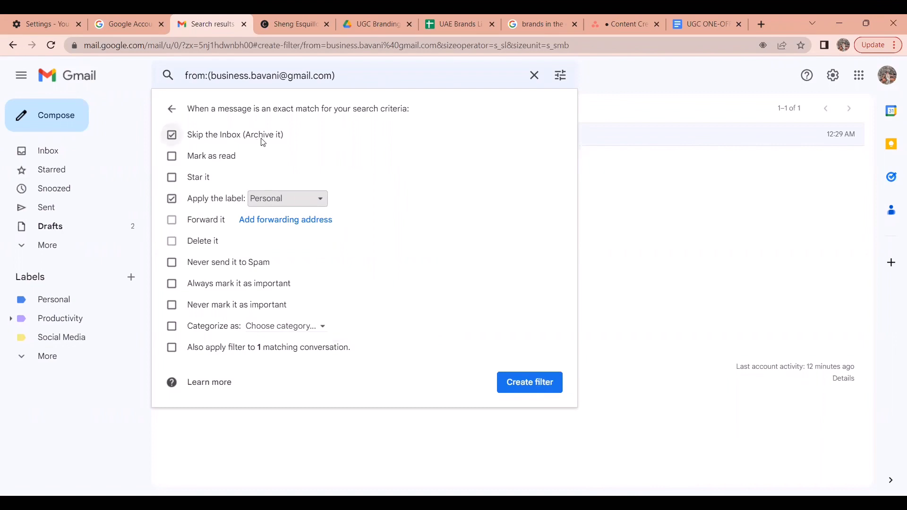
pyautogui.click(171, 198)
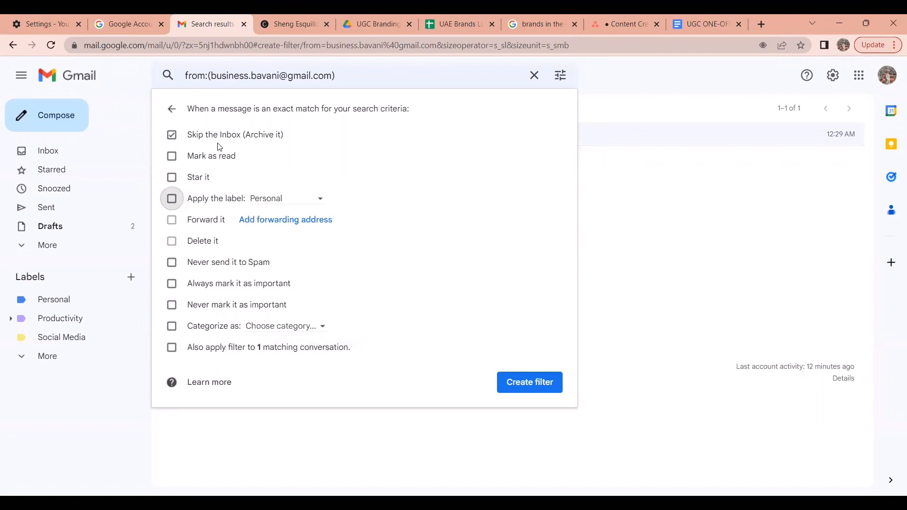
pyautogui.moveTo(171, 199)
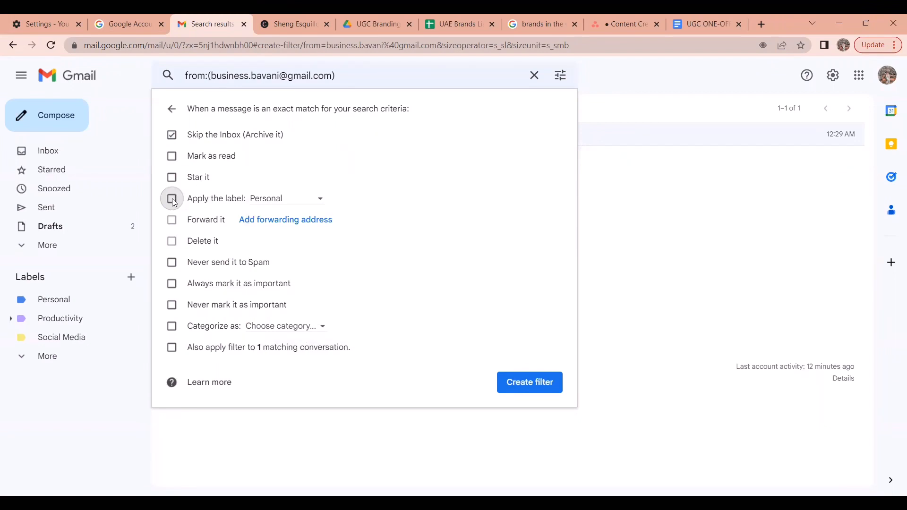
pyautogui.click(172, 199)
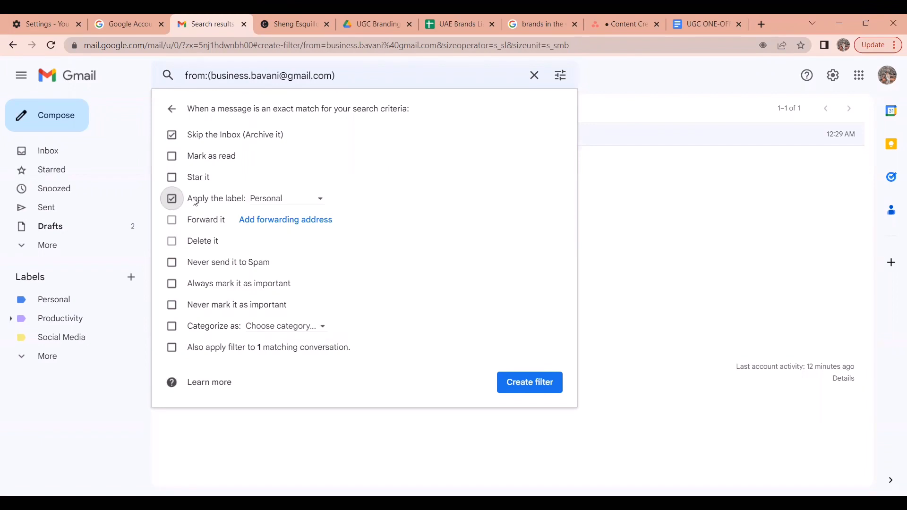
pyautogui.moveTo(258, 209)
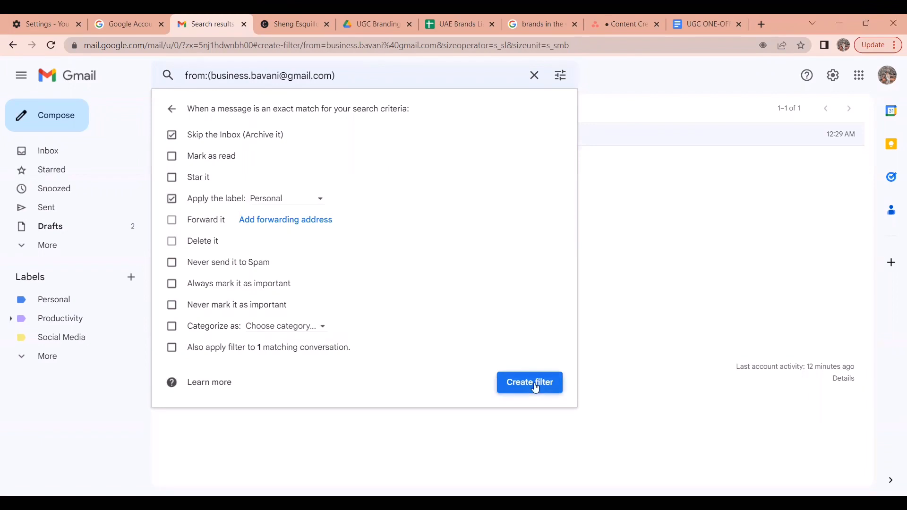
pyautogui.click(528, 382)
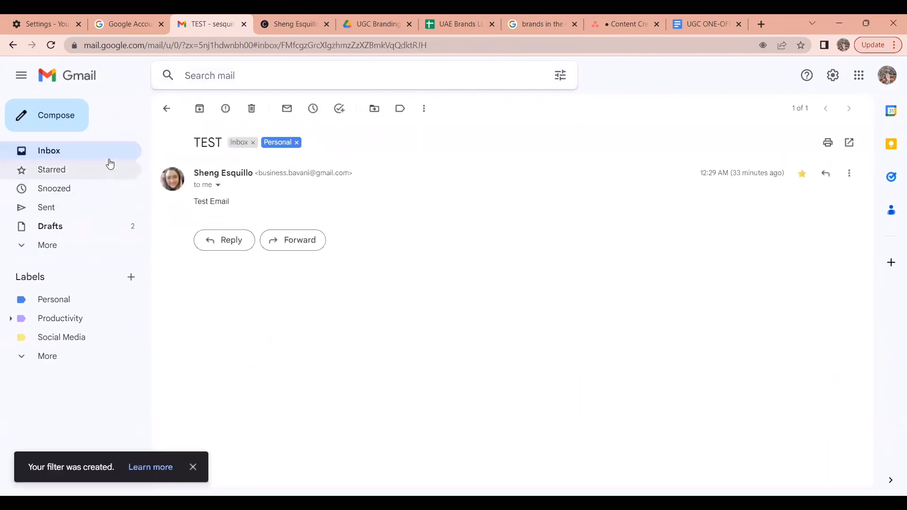
# Return to the Inbox from the sidebar, with the starred TEST email still listed first.
pyautogui.click(166, 109)
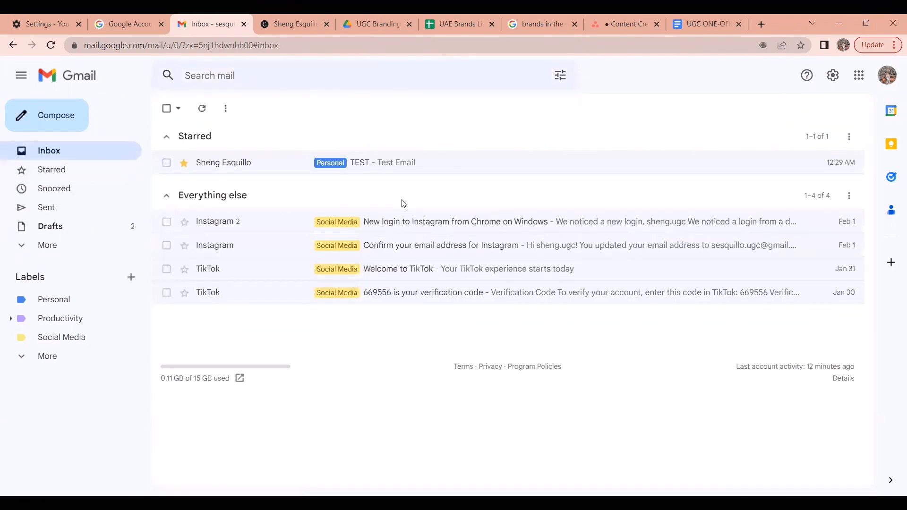
pyautogui.moveTo(448, 338)
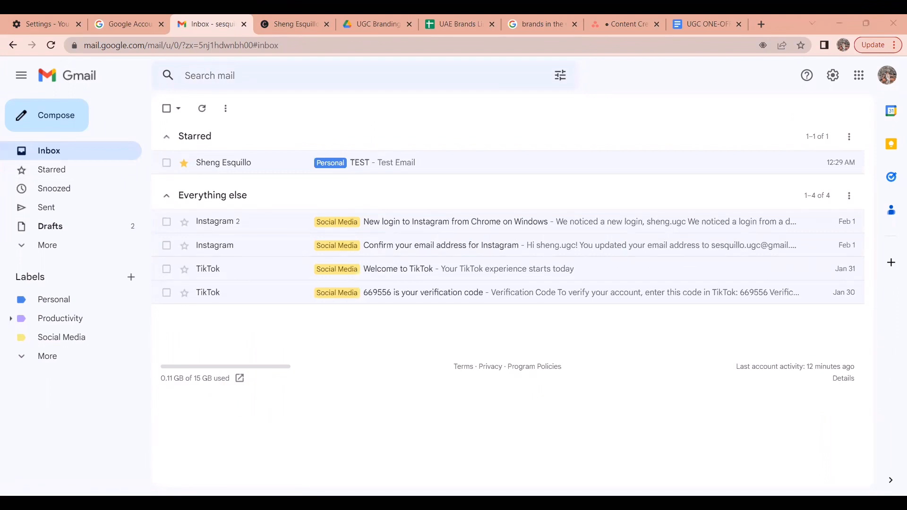
pyautogui.moveTo(350, 388)
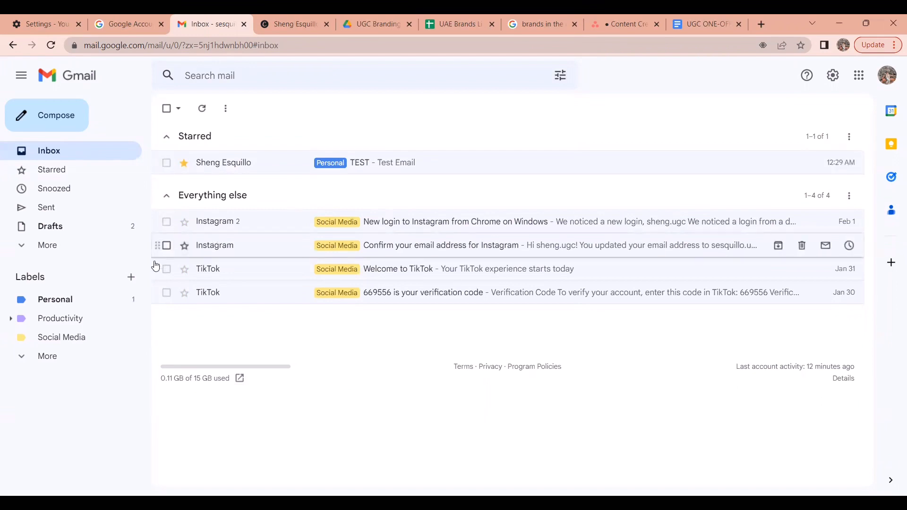
pyautogui.moveTo(222, 339)
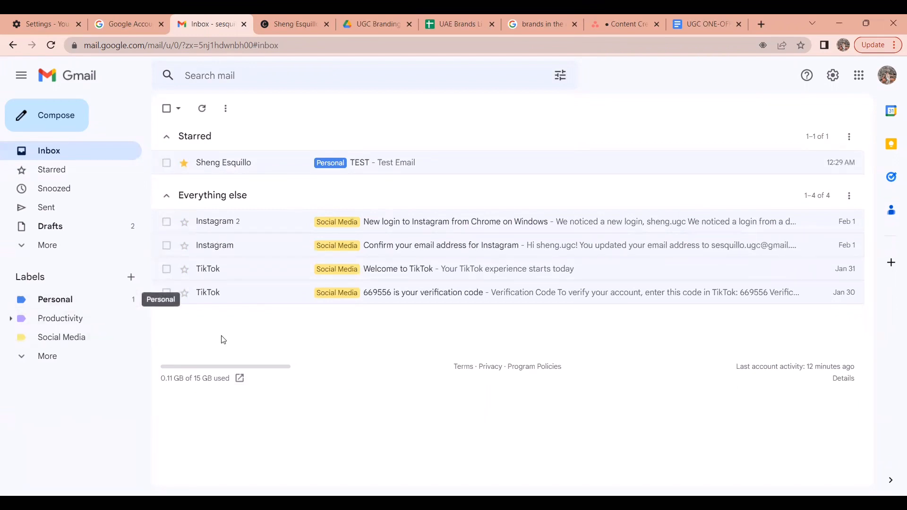
pyautogui.moveTo(114, 308)
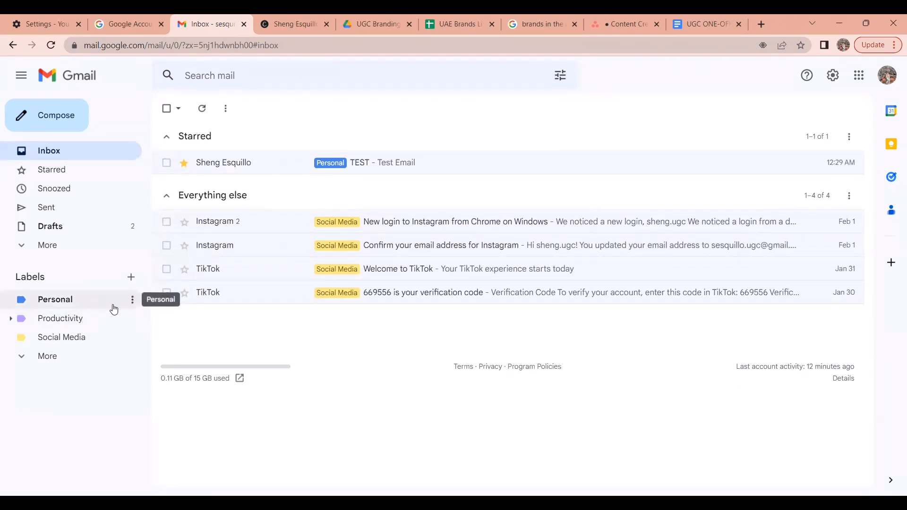
pyautogui.moveTo(283, 142)
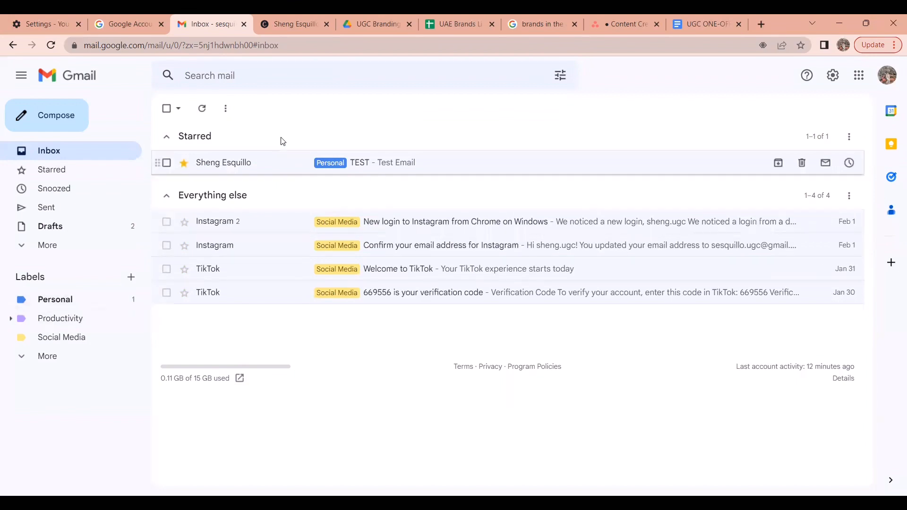
pyautogui.moveTo(248, 184)
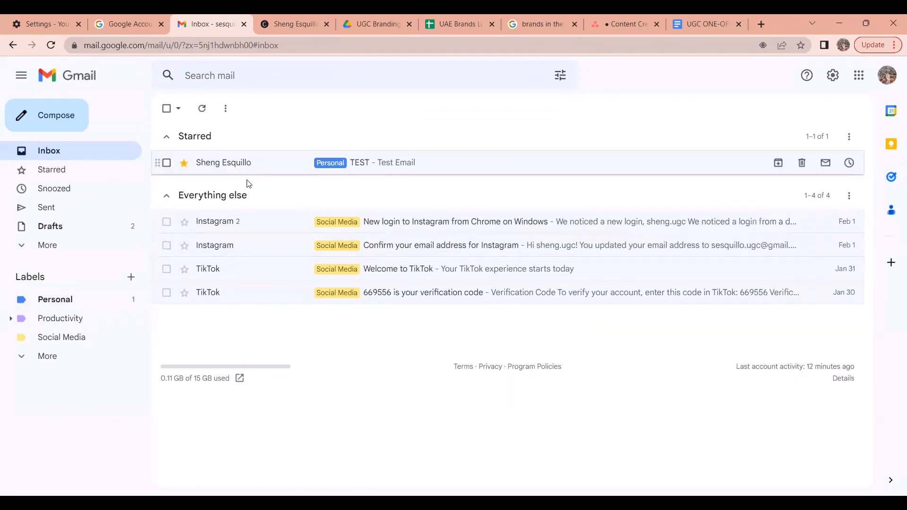
pyautogui.moveTo(106, 306)
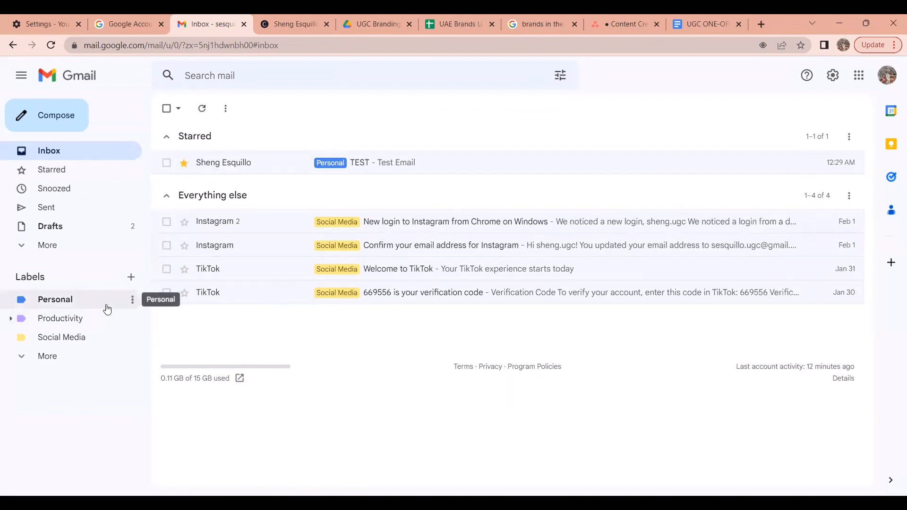
pyautogui.click(55, 299)
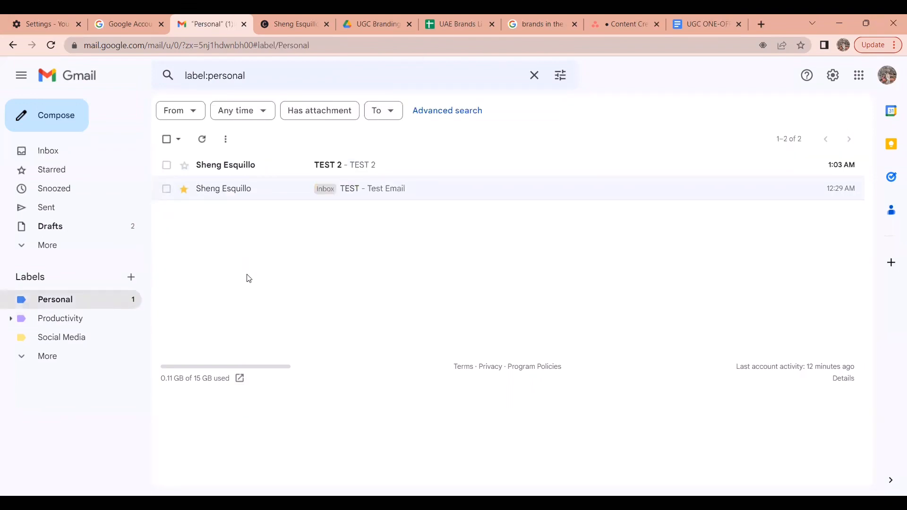
pyautogui.moveTo(375, 170)
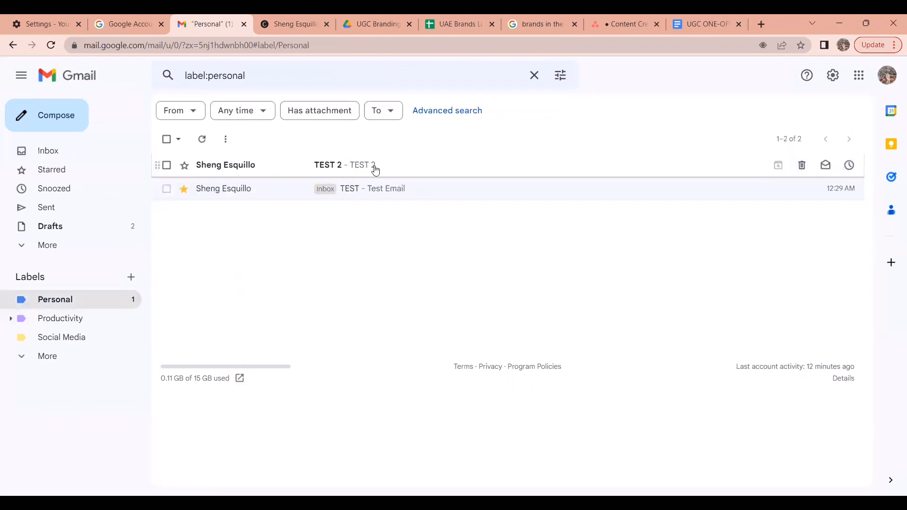
pyautogui.click(328, 165)
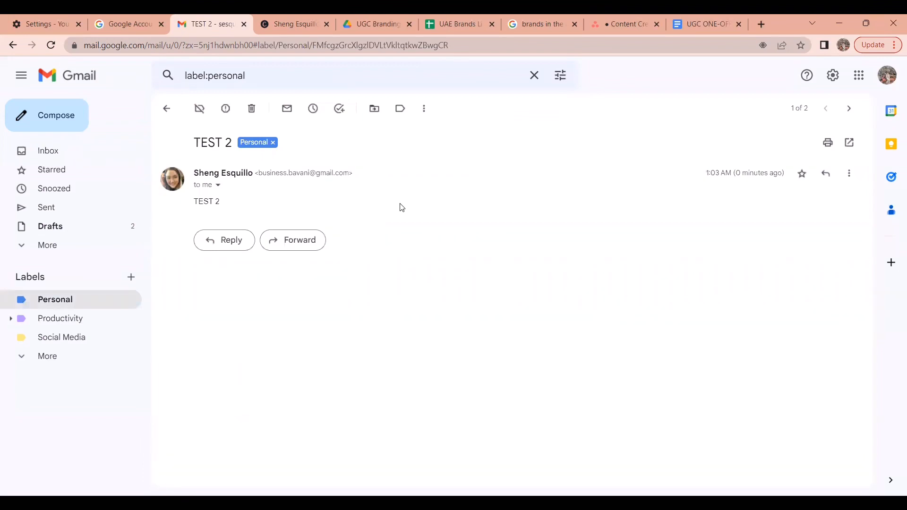
pyautogui.click(49, 150)
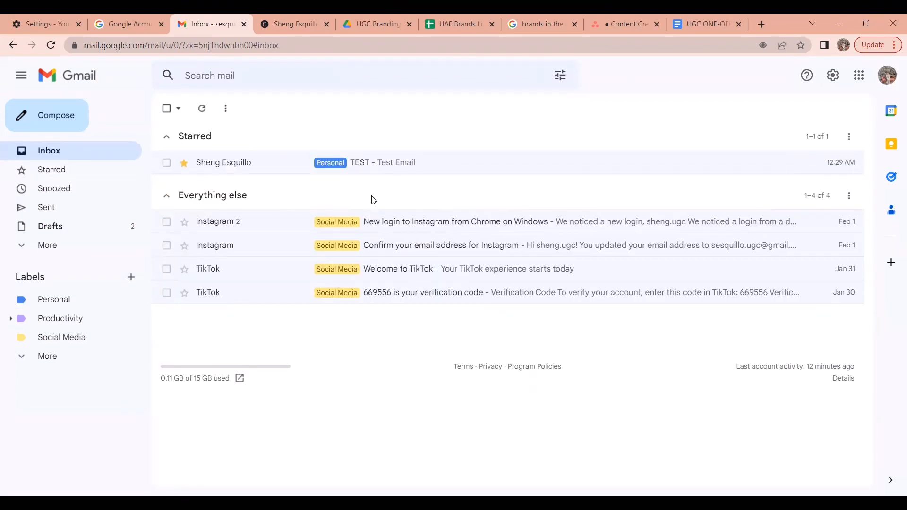
pyautogui.moveTo(338, 321)
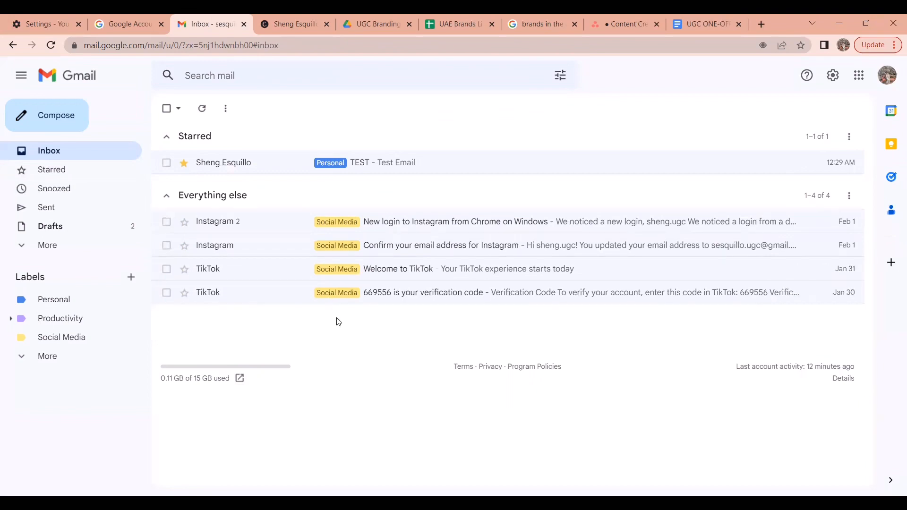
pyautogui.moveTo(301, 160)
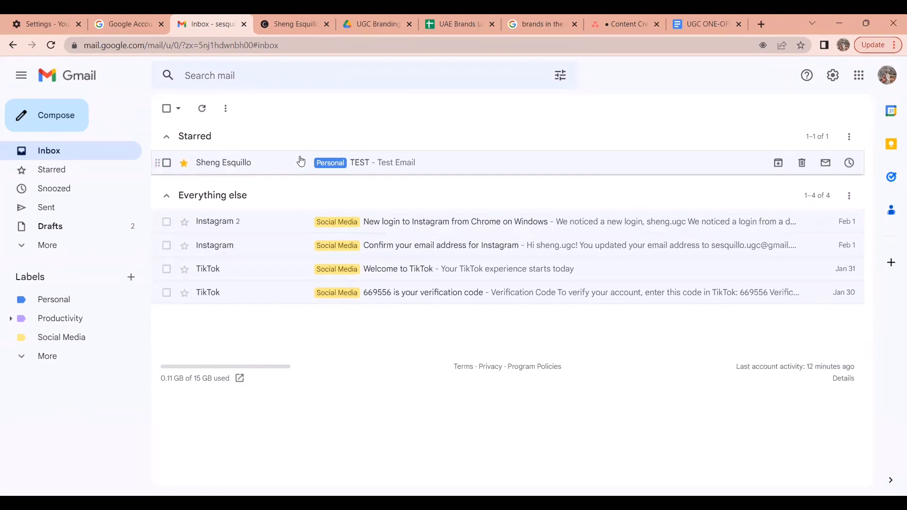
pyautogui.moveTo(581, 365)
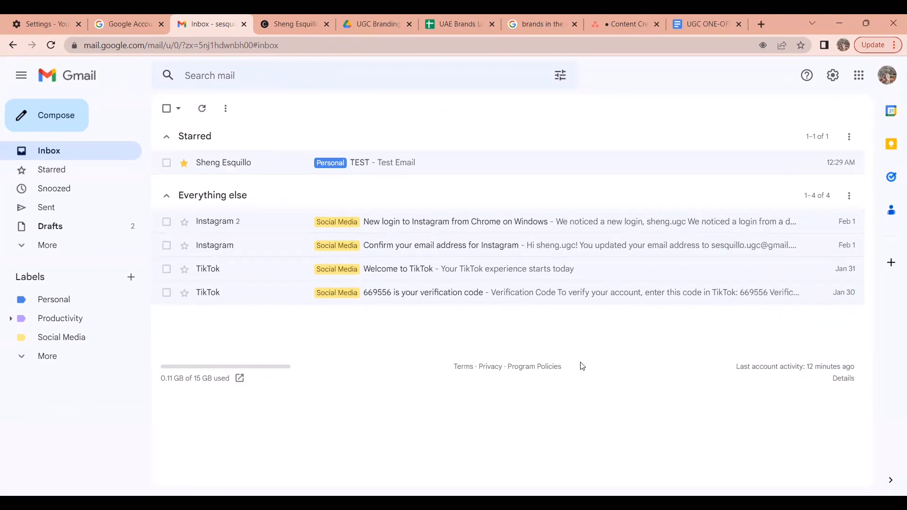
pyautogui.moveTo(435, 124)
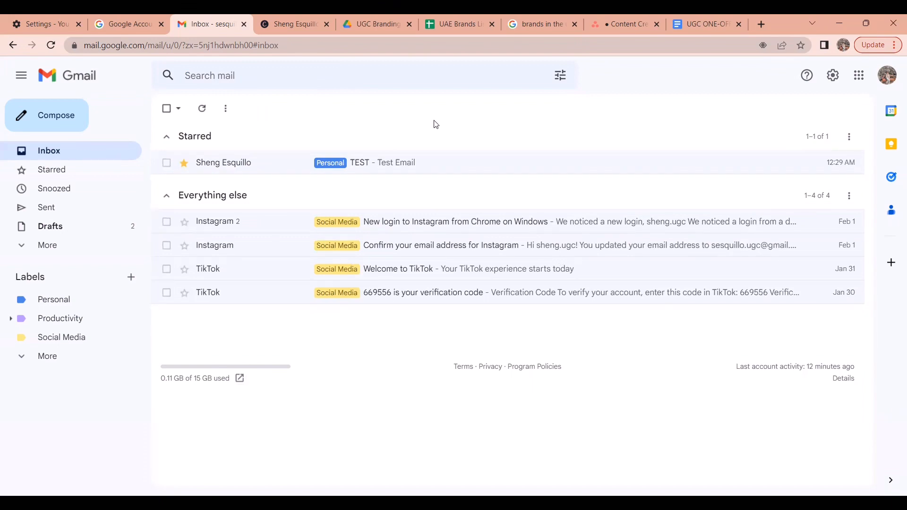